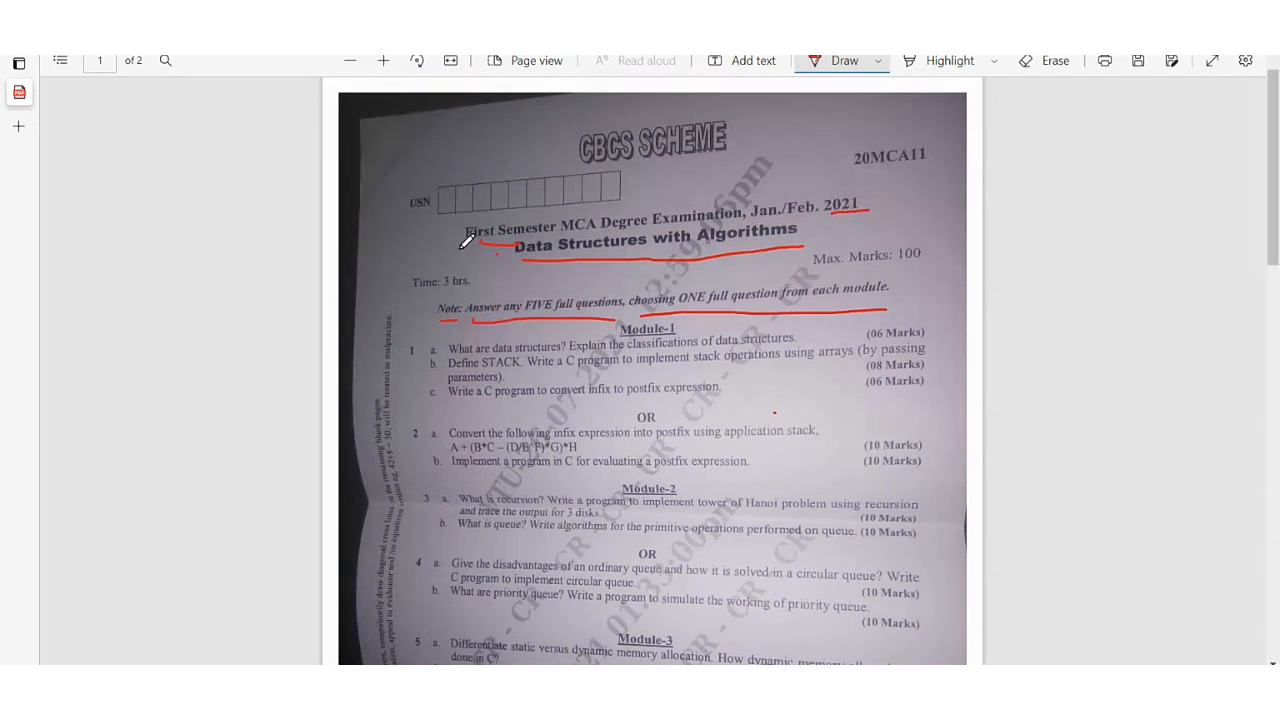
mouse_move(680, 212)
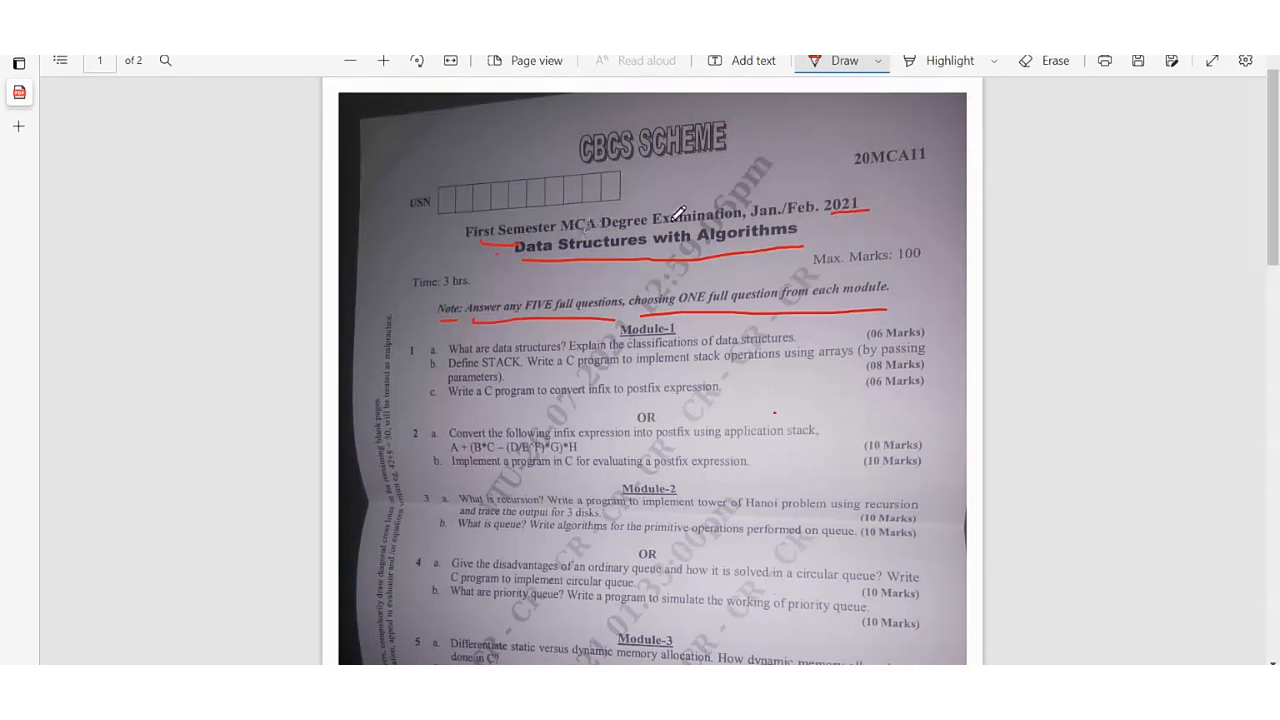
mouse_move(718, 404)
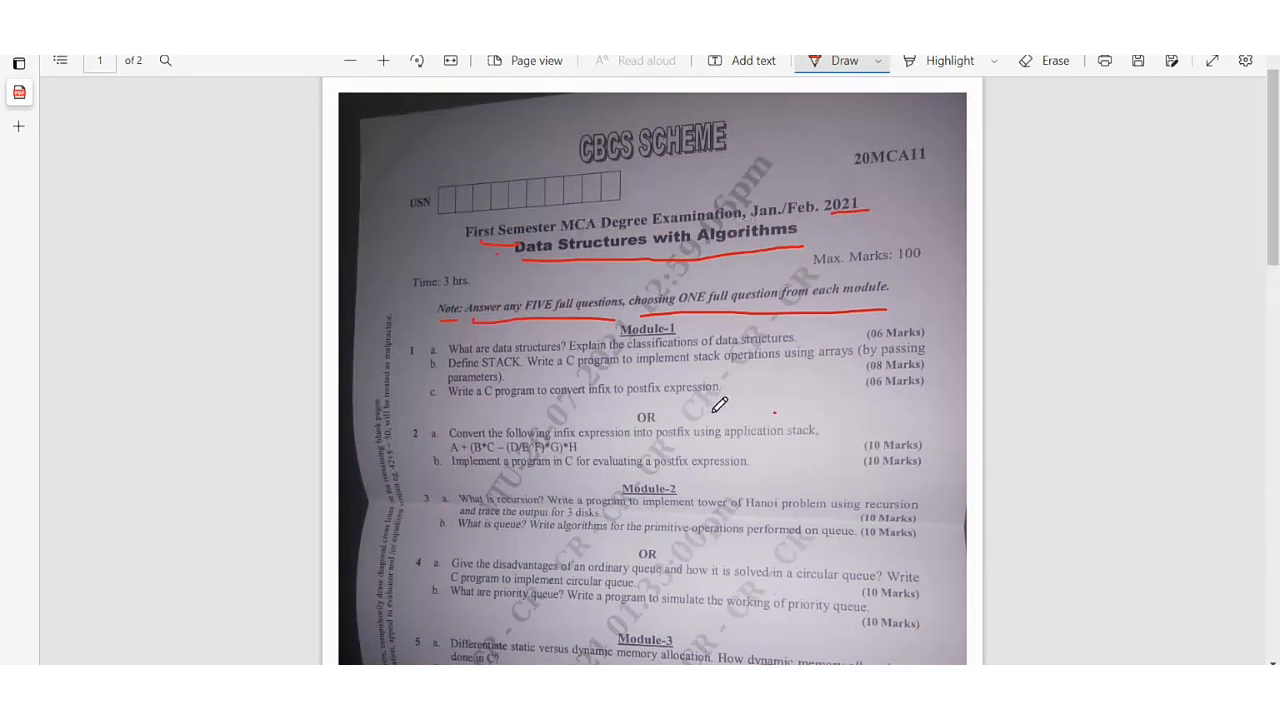
mouse_move(648, 260)
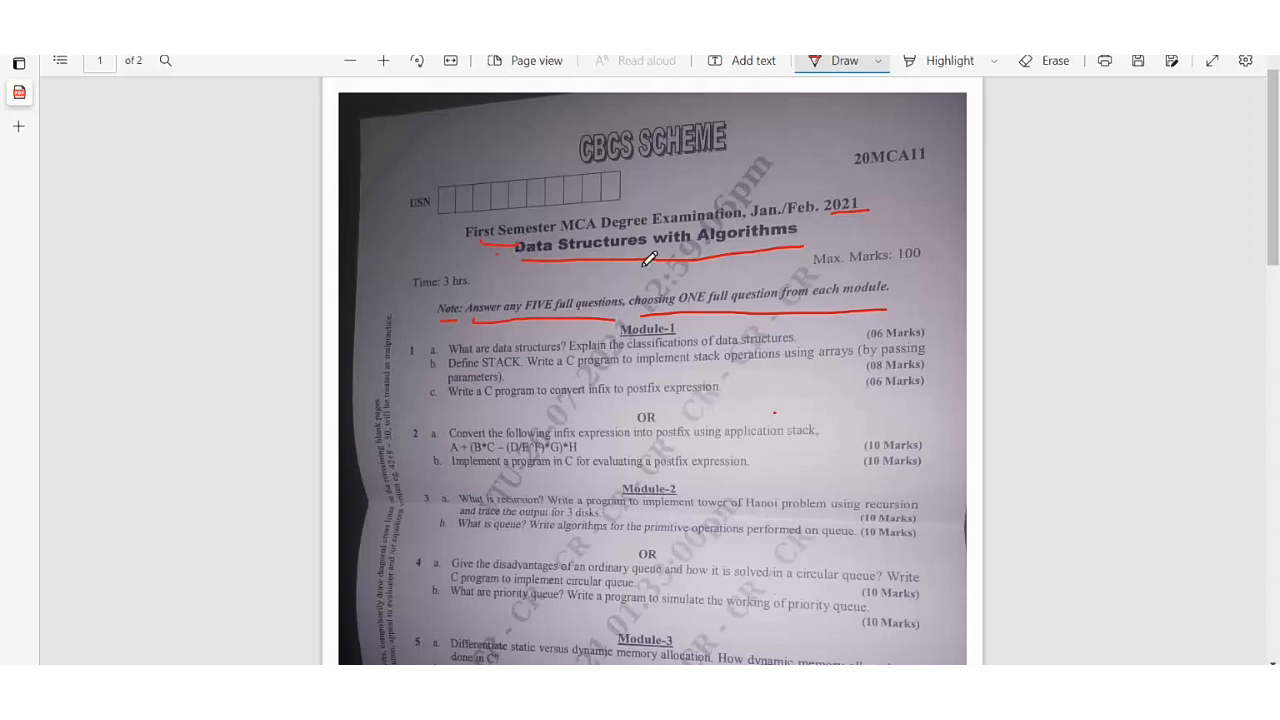
mouse_move(858, 230)
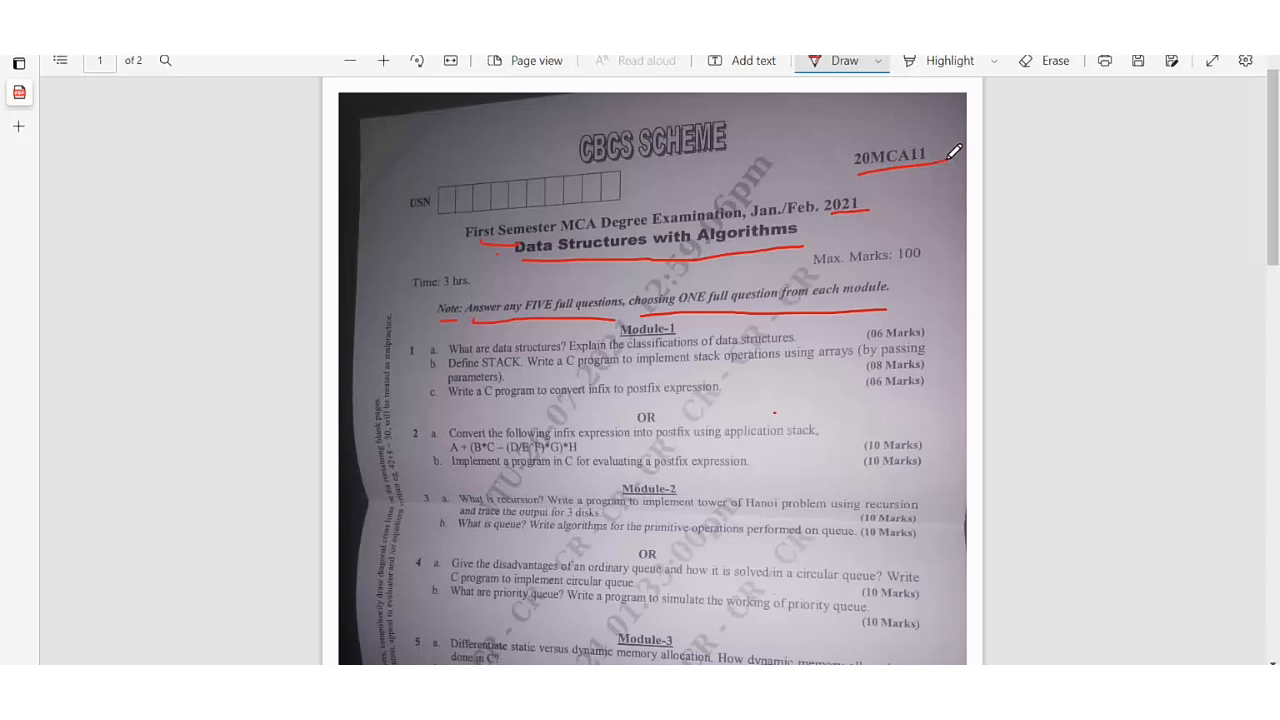
mouse_move(820, 144)
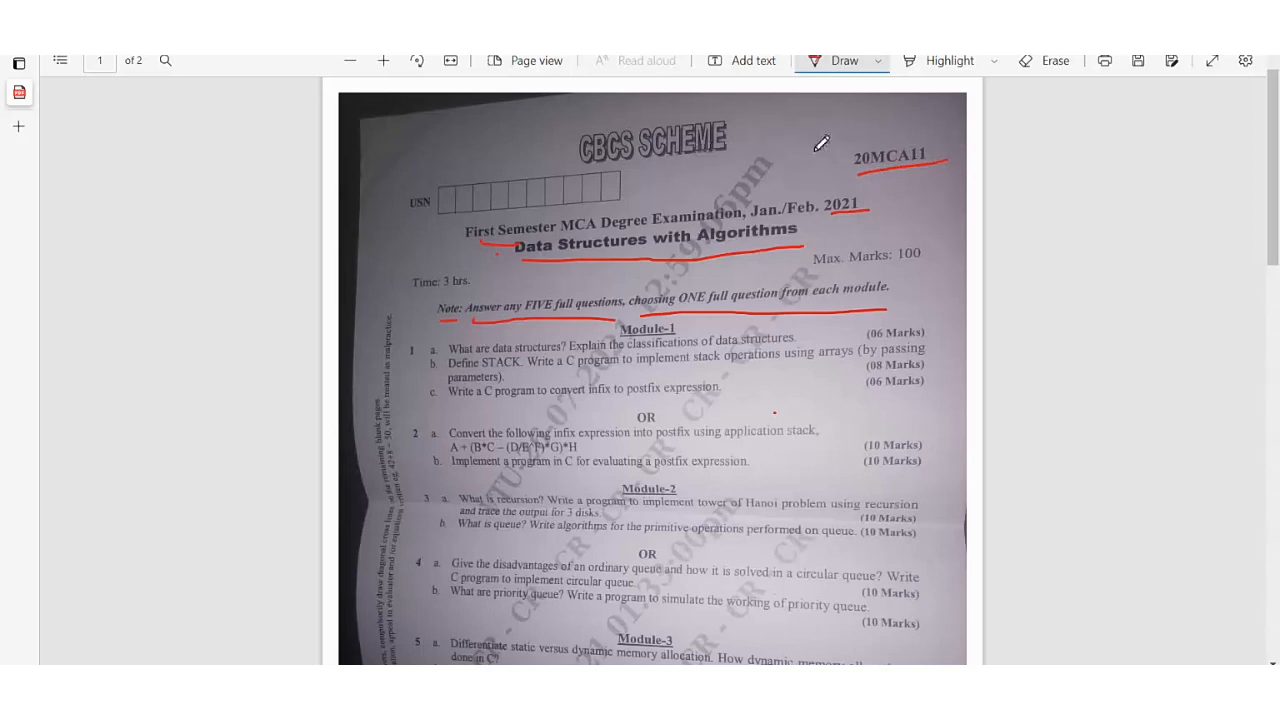
mouse_move(1276, 176)
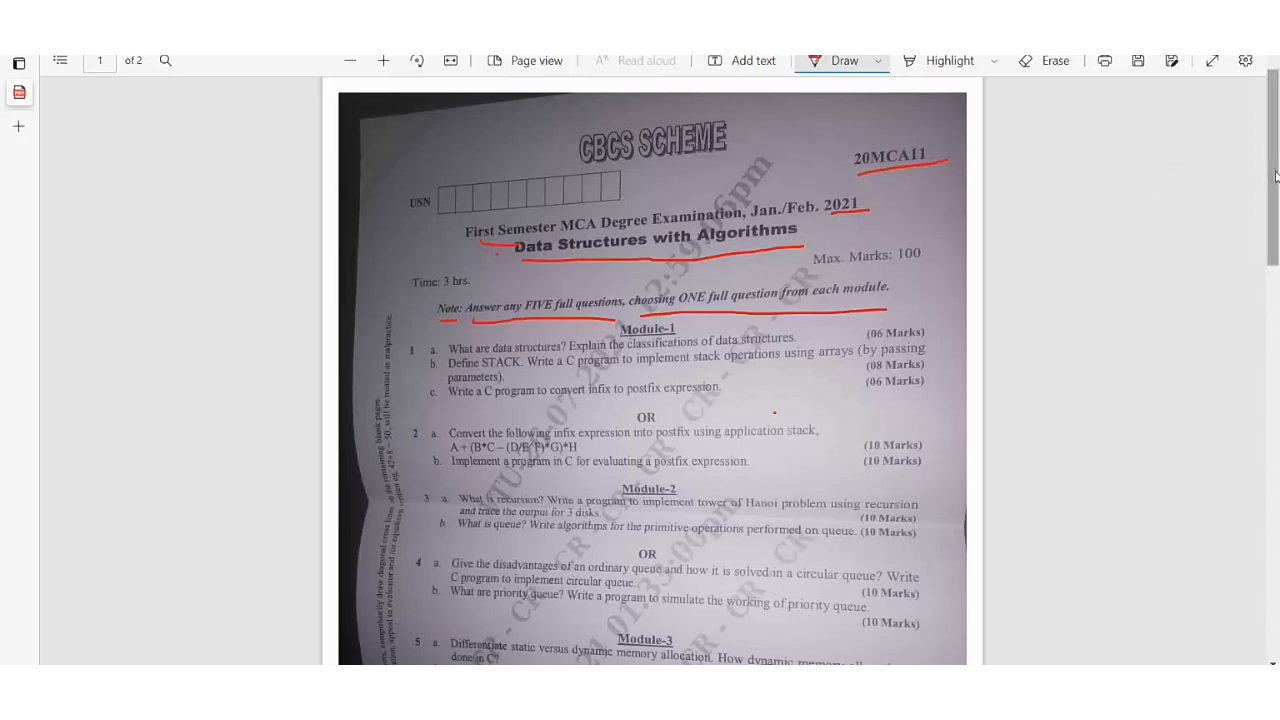
Circle 'Max. Marks: 100' and 'Time: 3 hrs' in red ink on the exam header
scroll("down", 3)
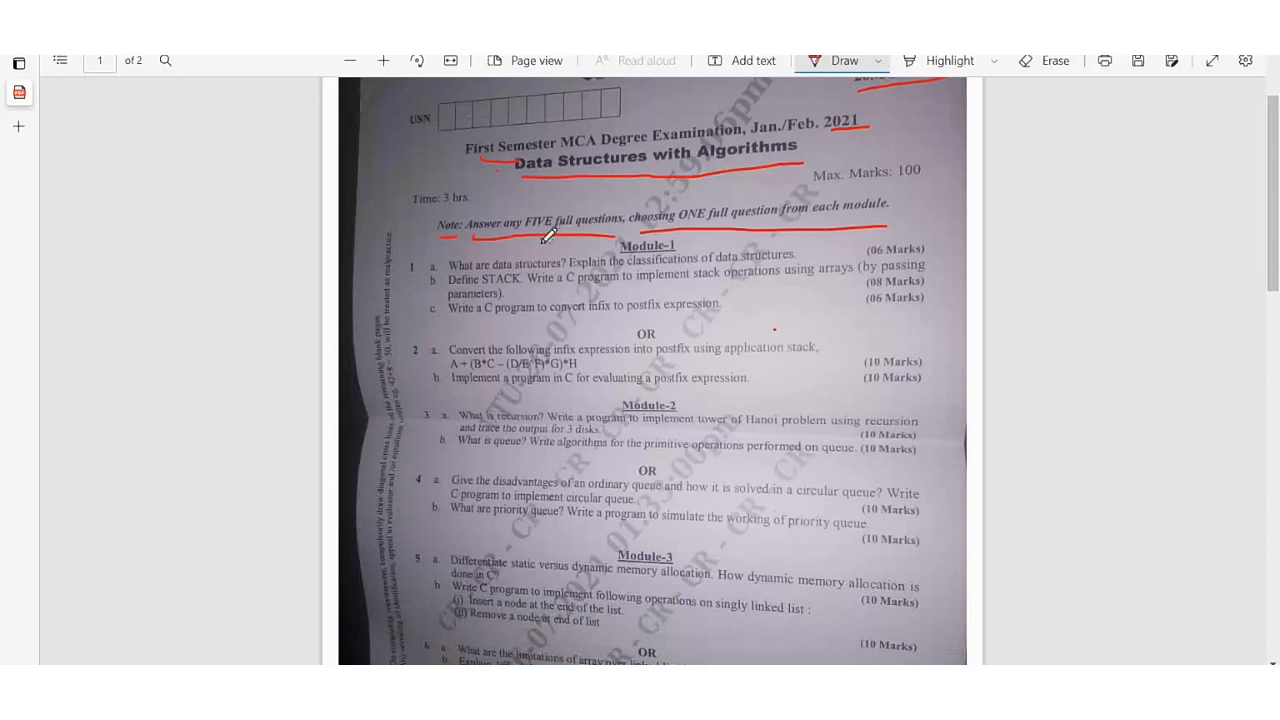
mouse_move(440, 228)
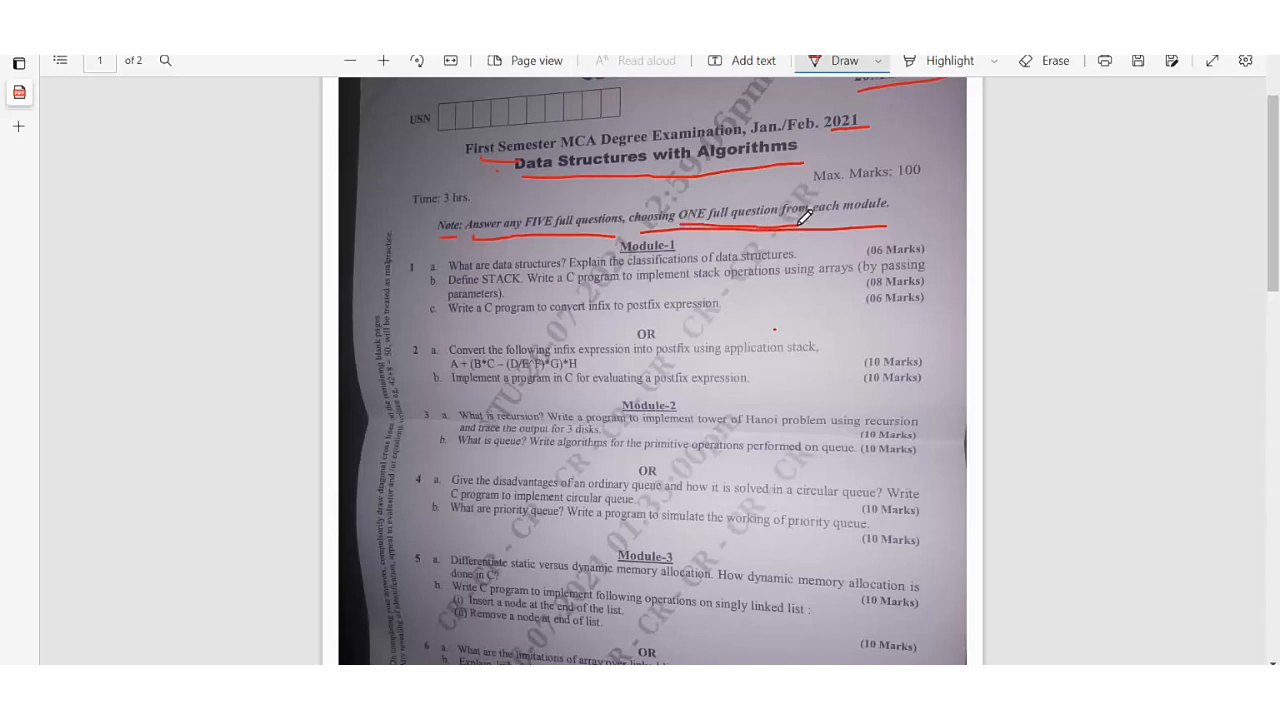
mouse_move(830, 174)
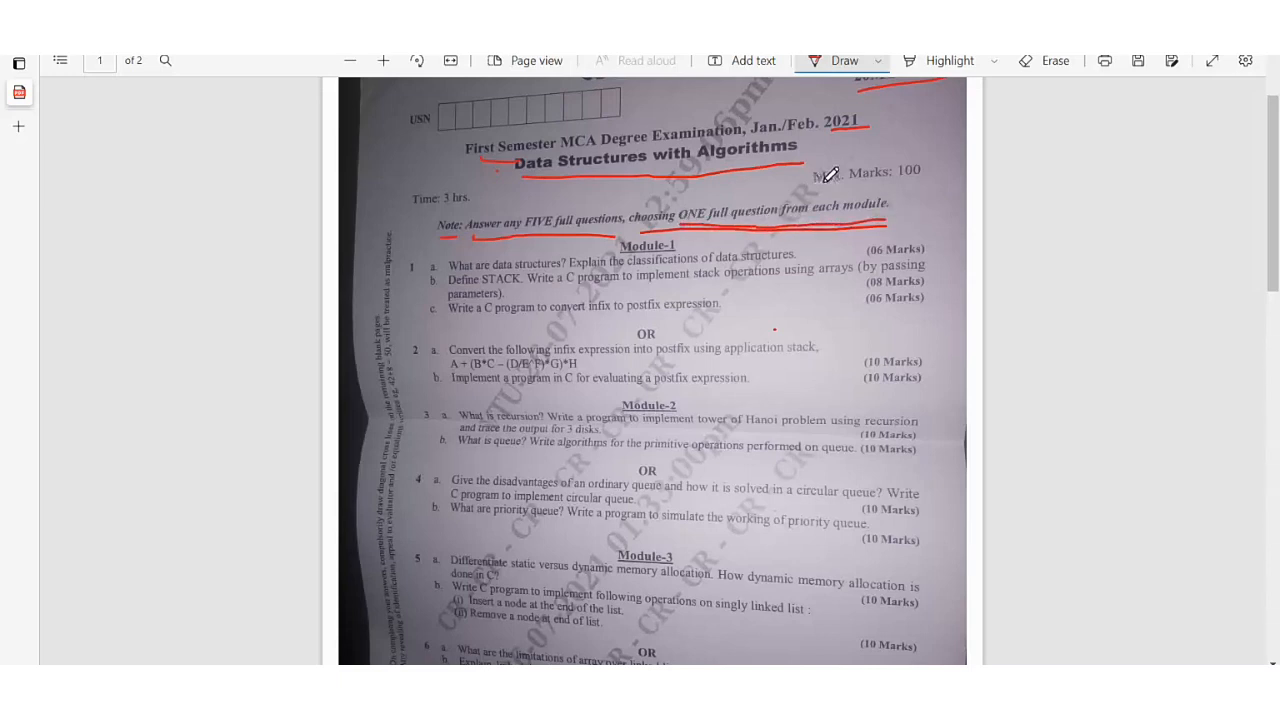
left_click_drag(810, 160, 924, 184)
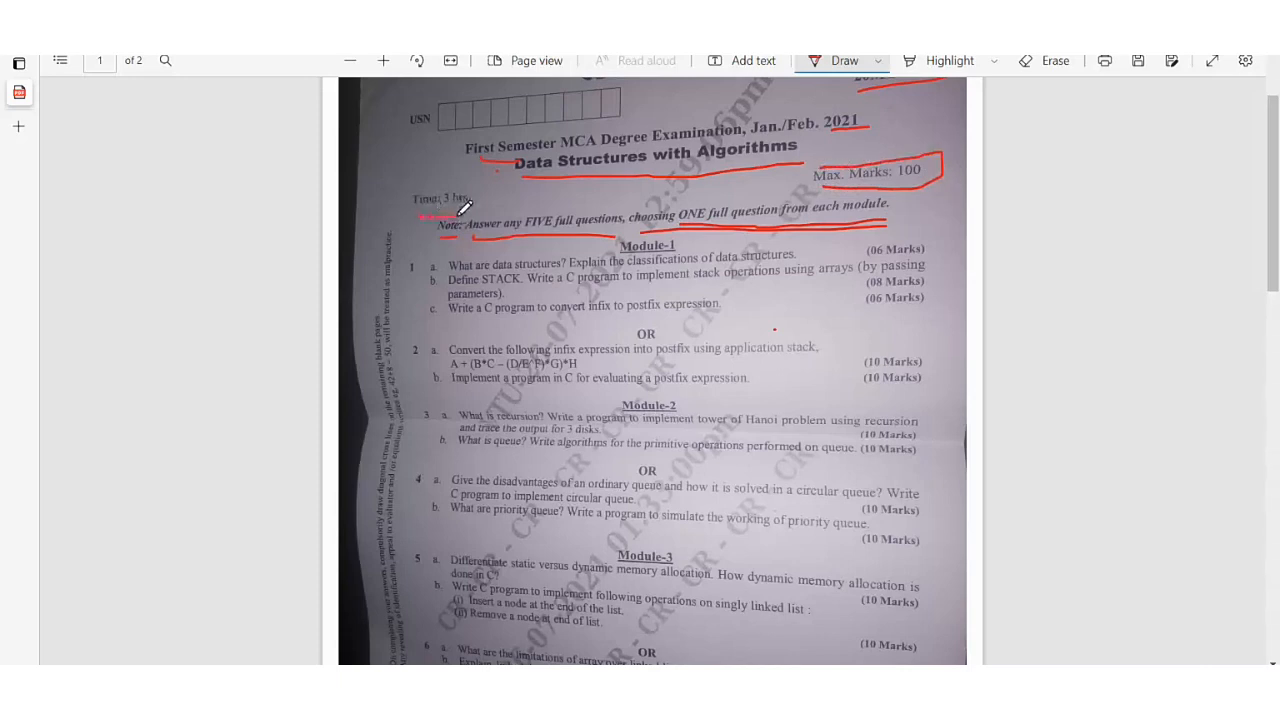
left_click_drag(444, 210, 444, 210)
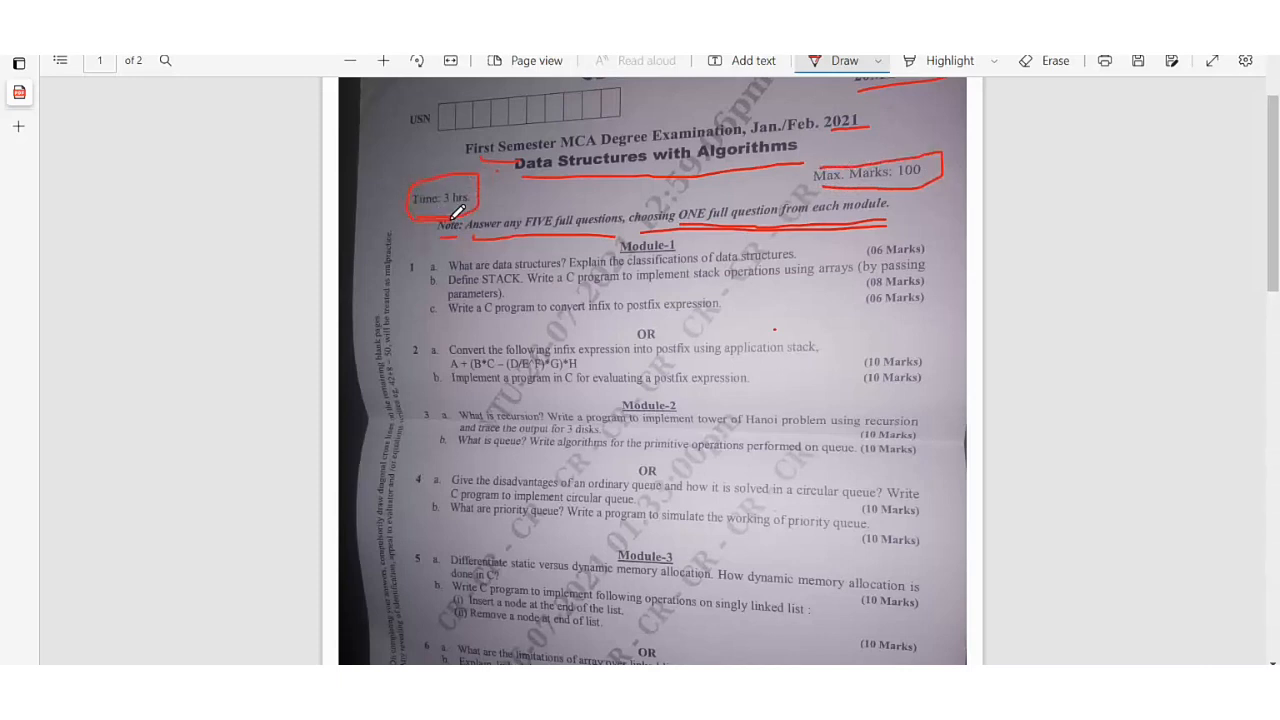
Circle Module-1 question numbers 1 and 2 in red ink
scroll("down", 3)
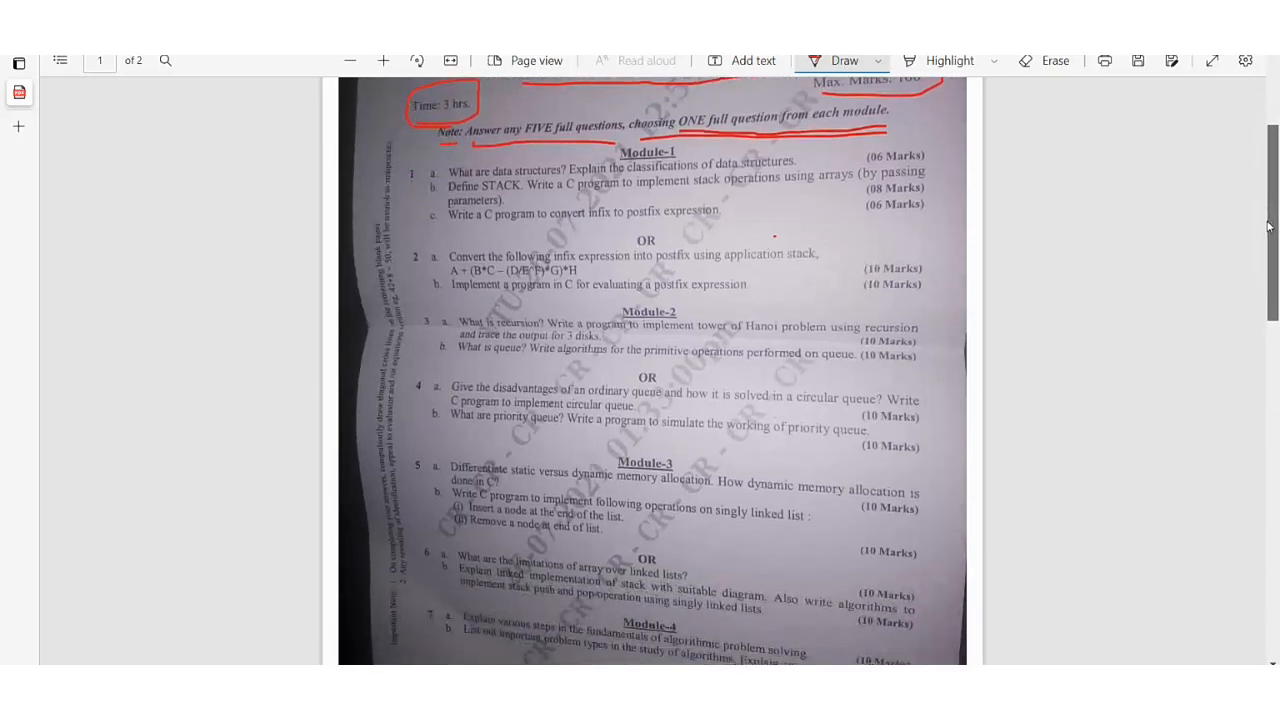
scroll("down", 3)
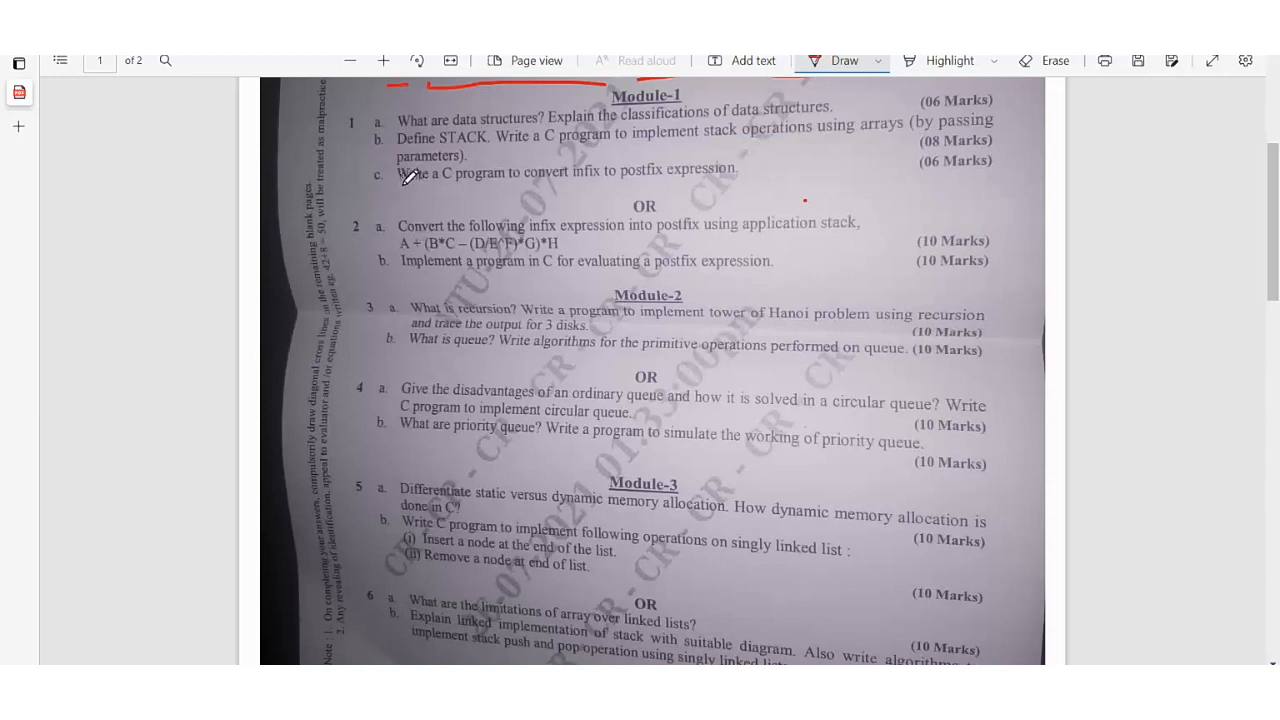
mouse_move(712, 168)
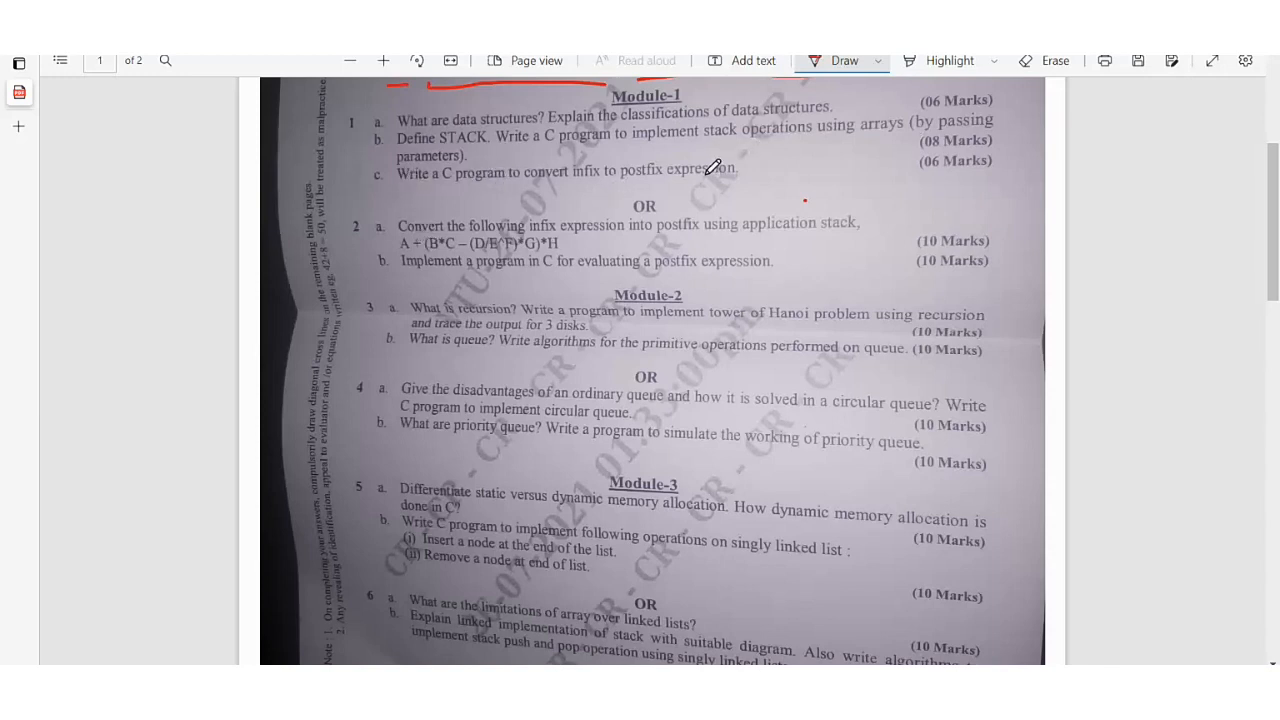
mouse_move(942, 96)
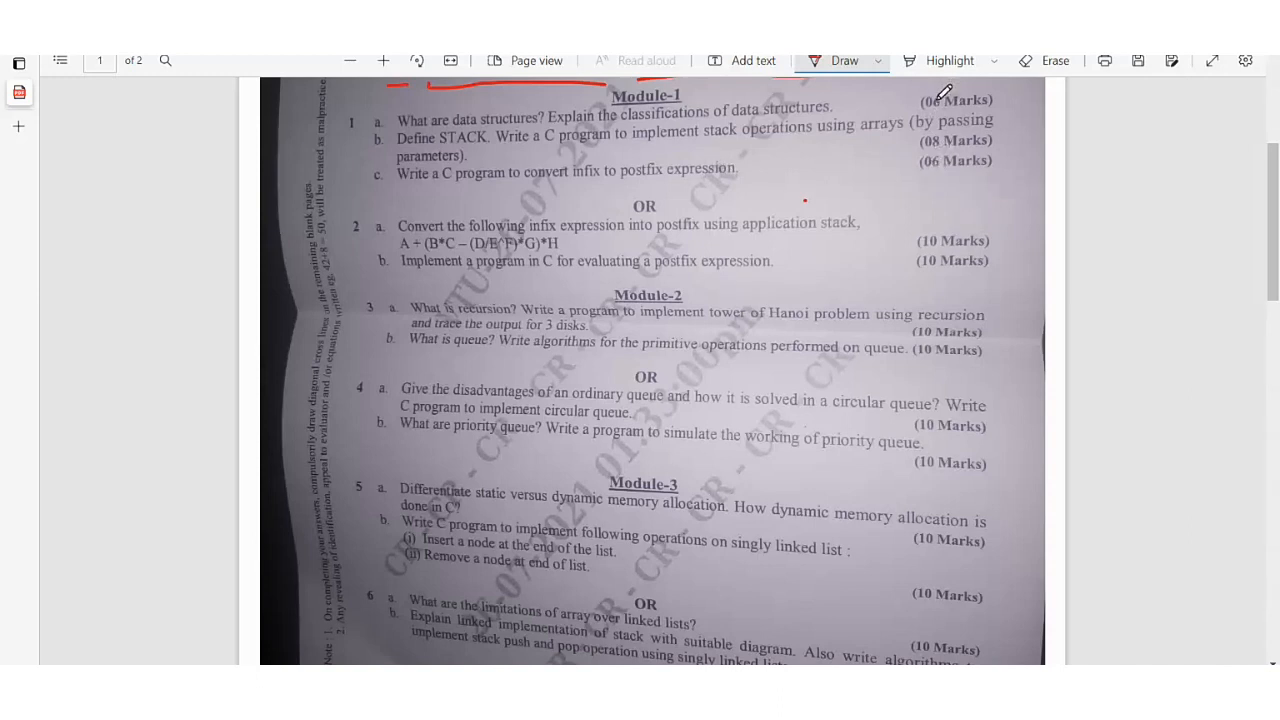
mouse_move(932, 104)
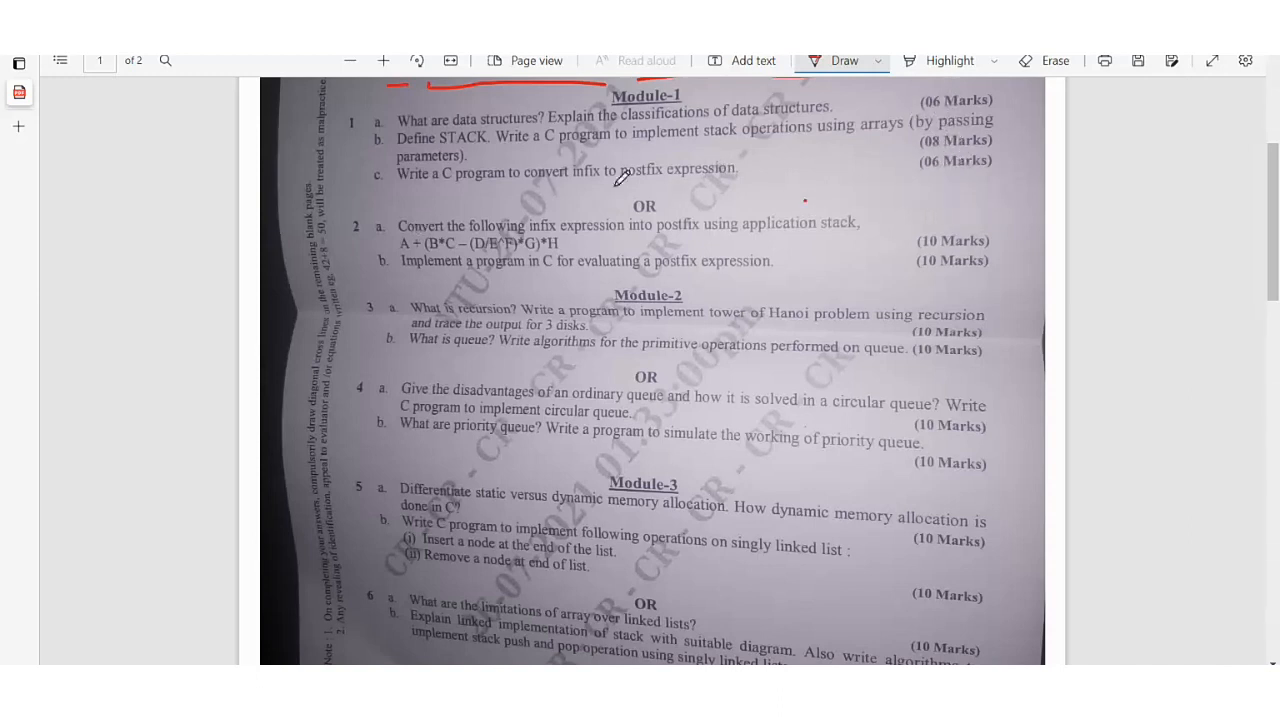
mouse_move(370, 248)
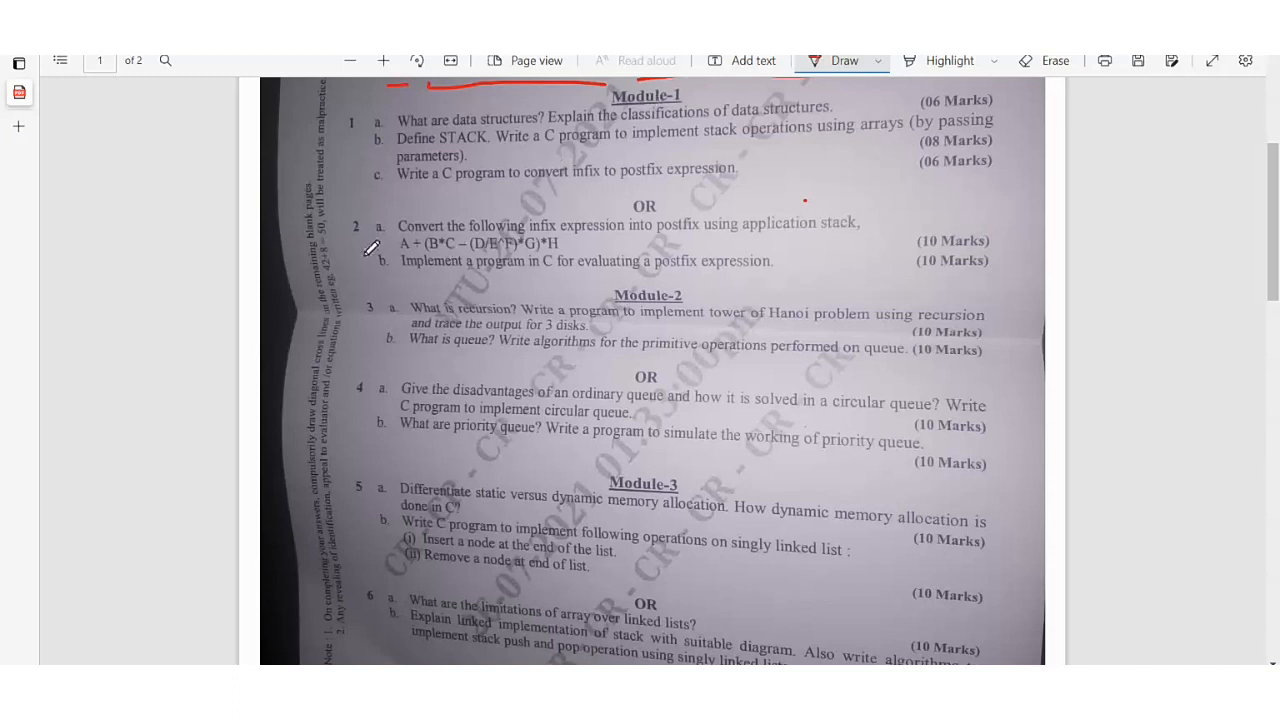
mouse_move(580, 224)
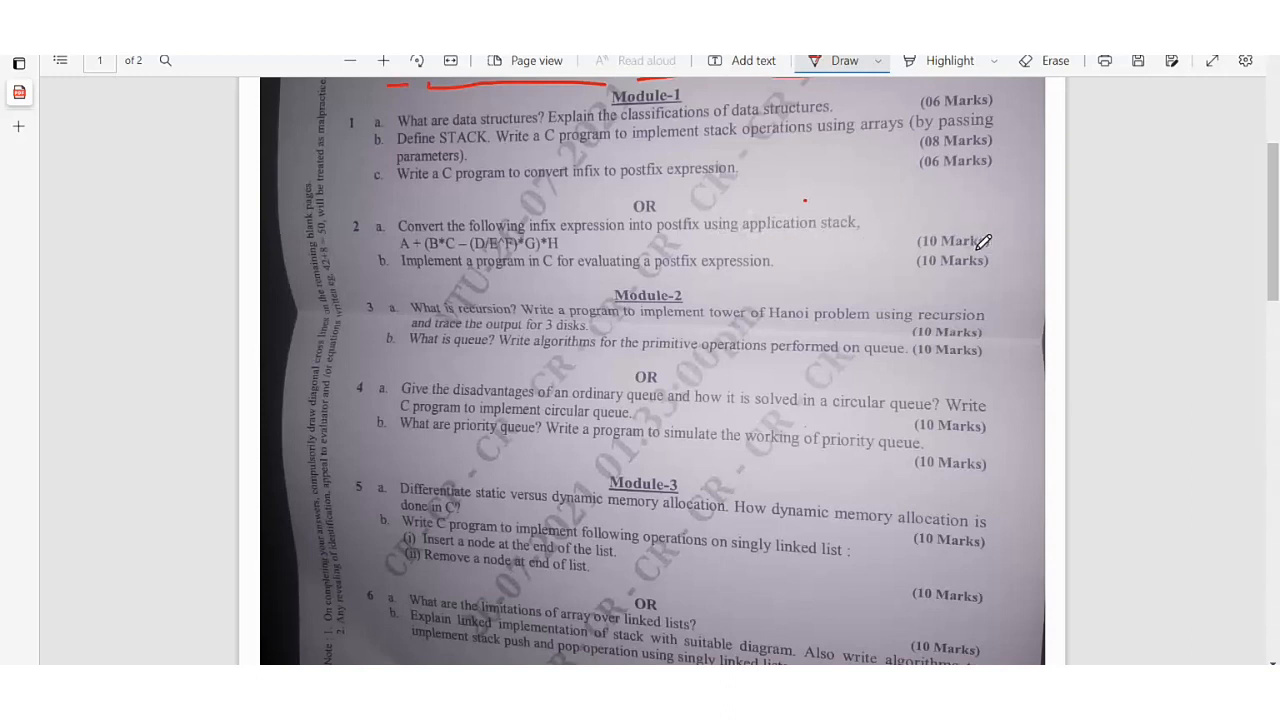
mouse_move(400, 260)
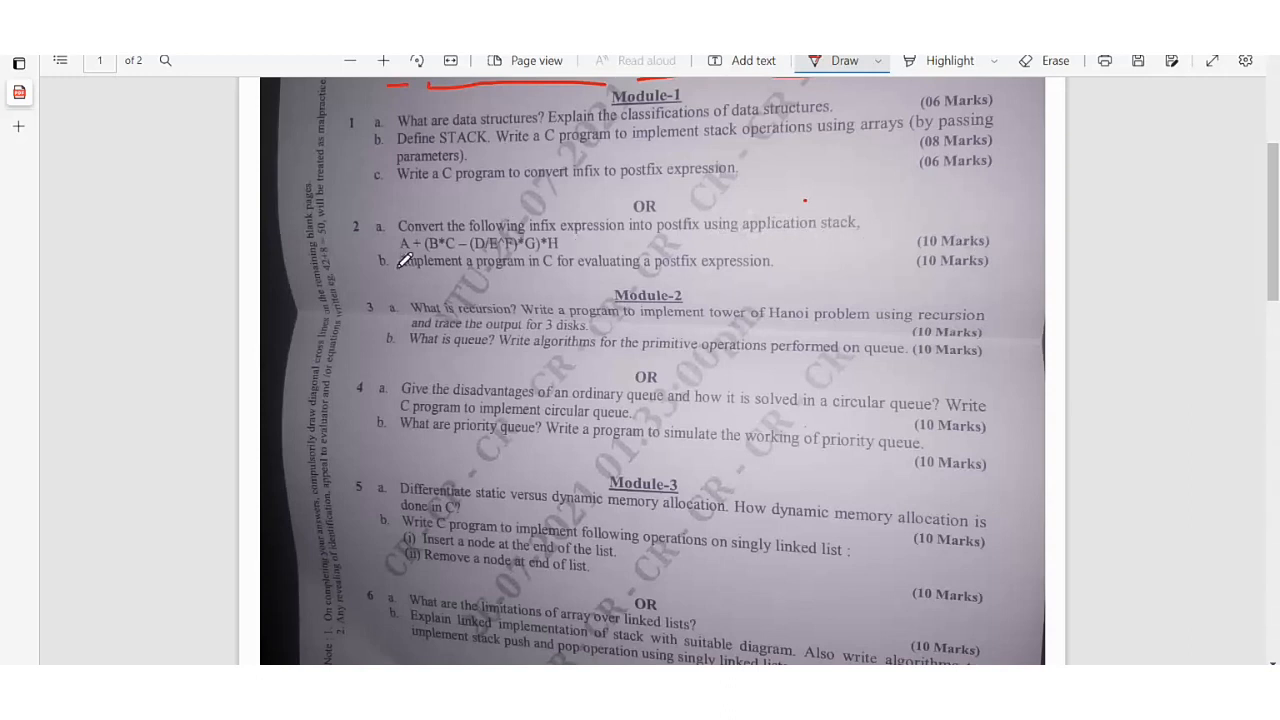
mouse_move(562, 276)
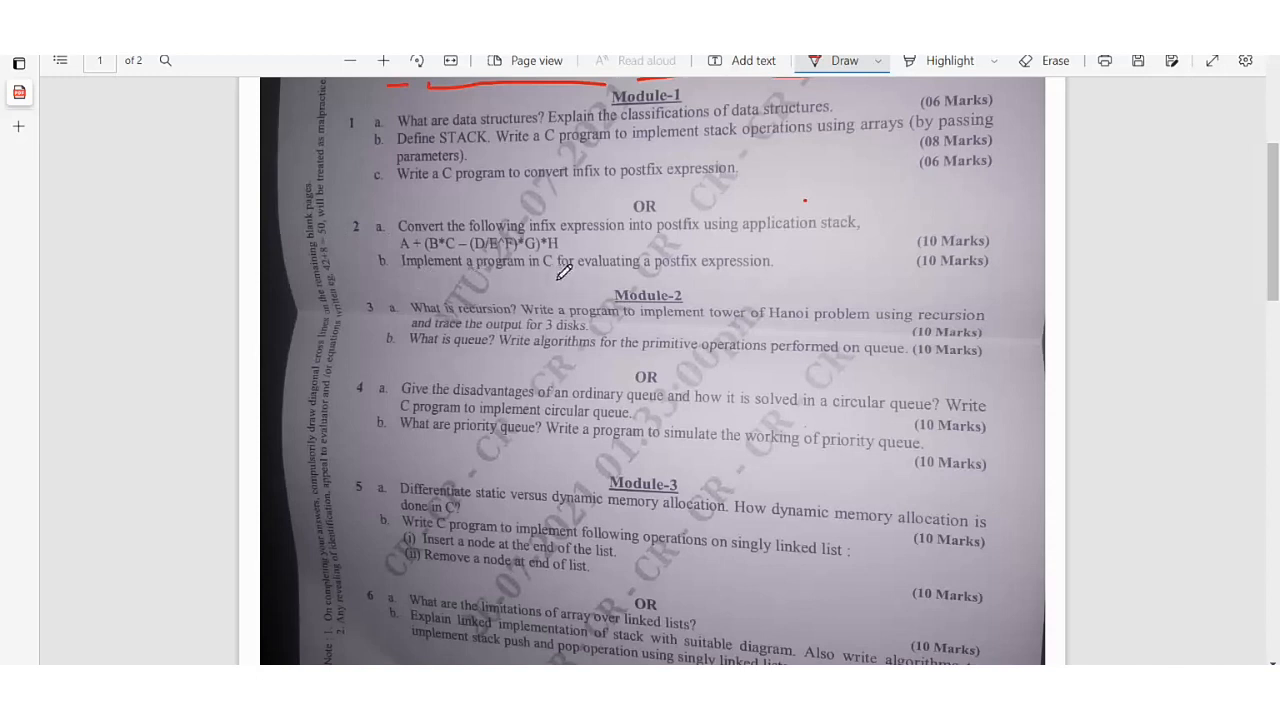
mouse_move(728, 278)
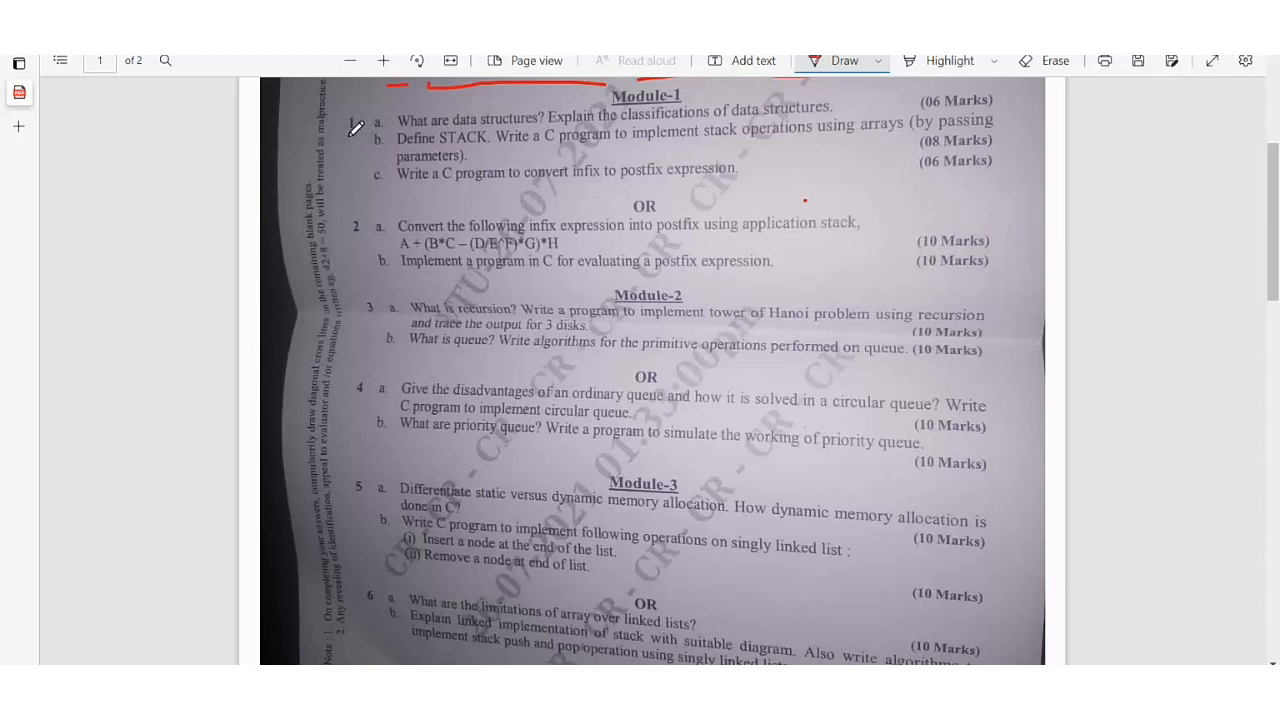
left_click_drag(340, 120, 360, 136)
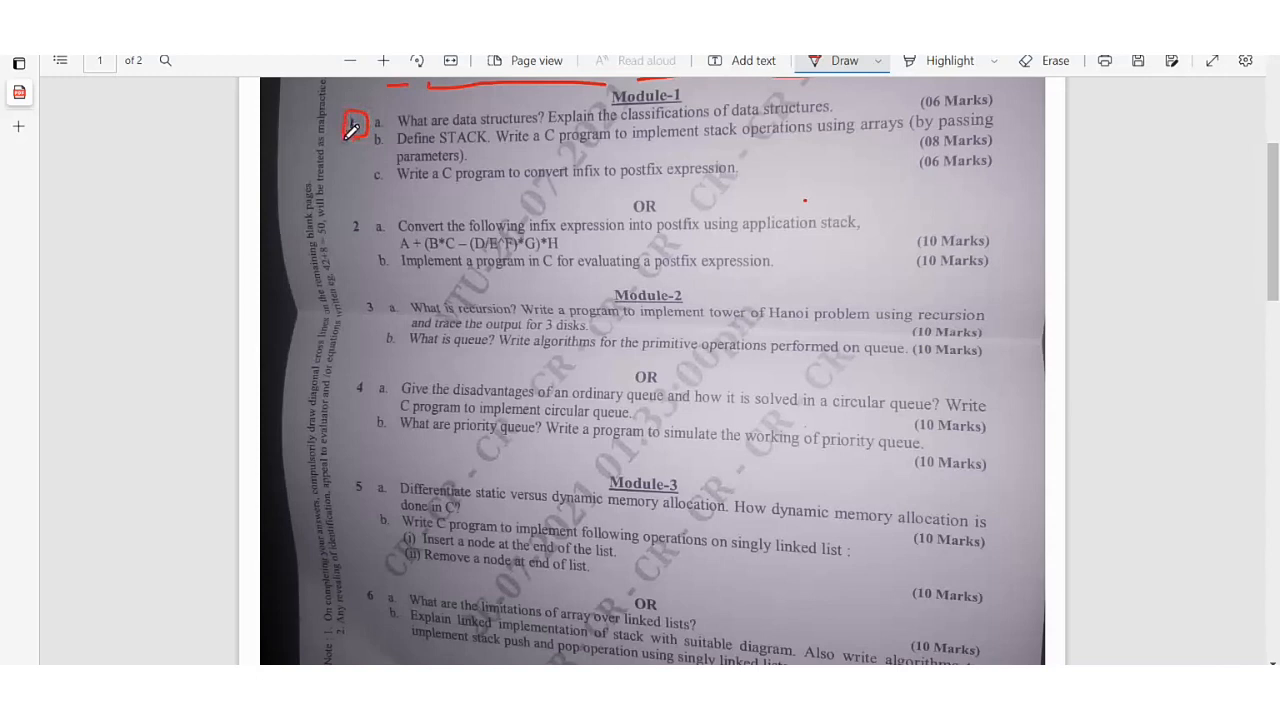
mouse_move(372, 228)
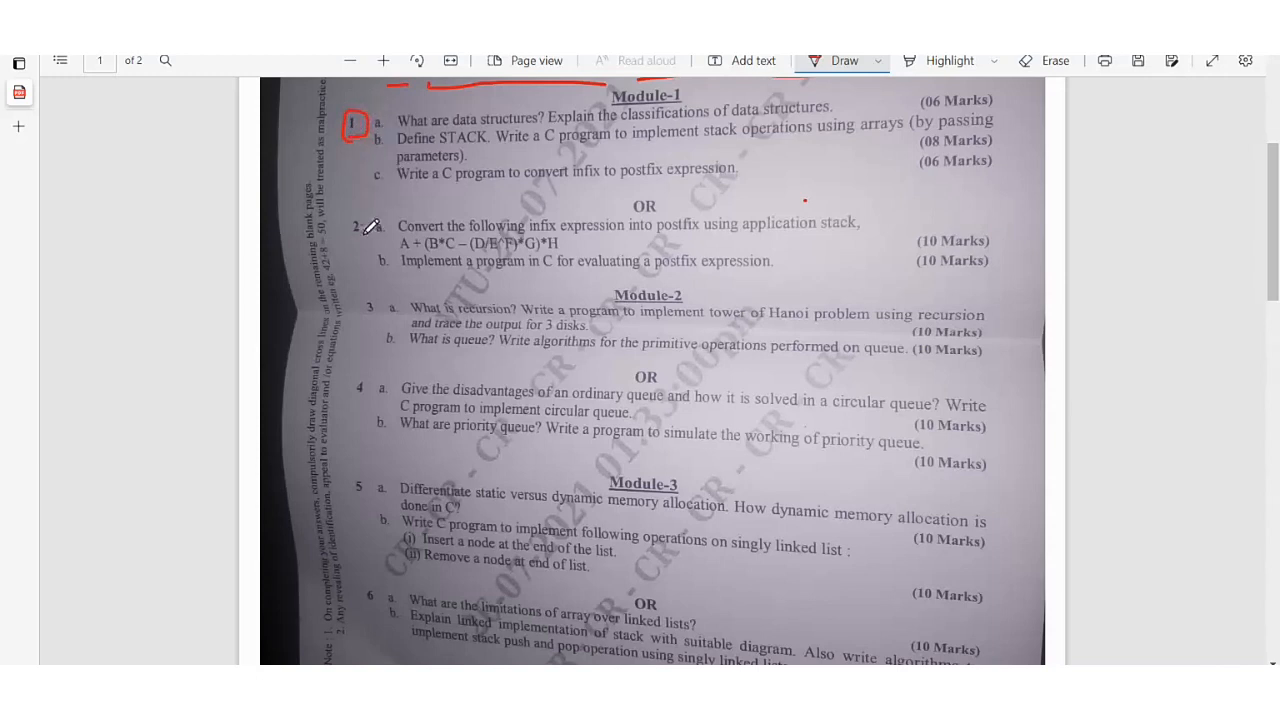
mouse_move(392, 224)
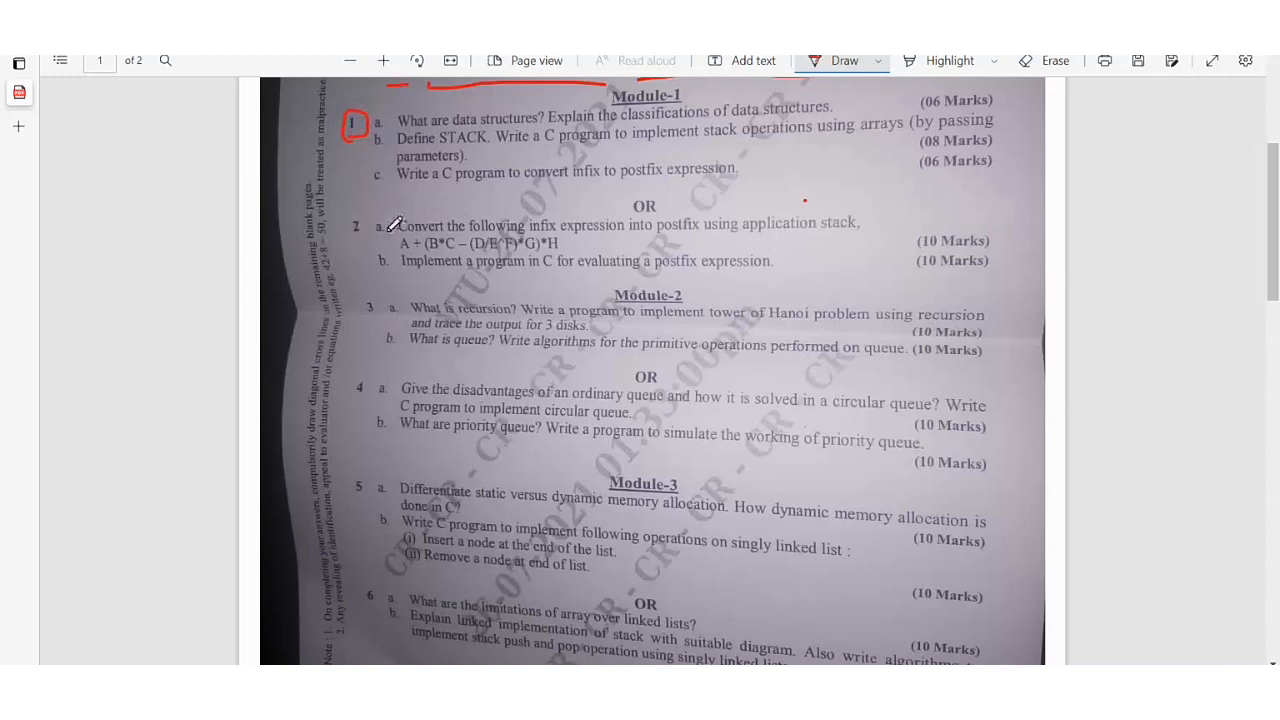
mouse_move(360, 212)
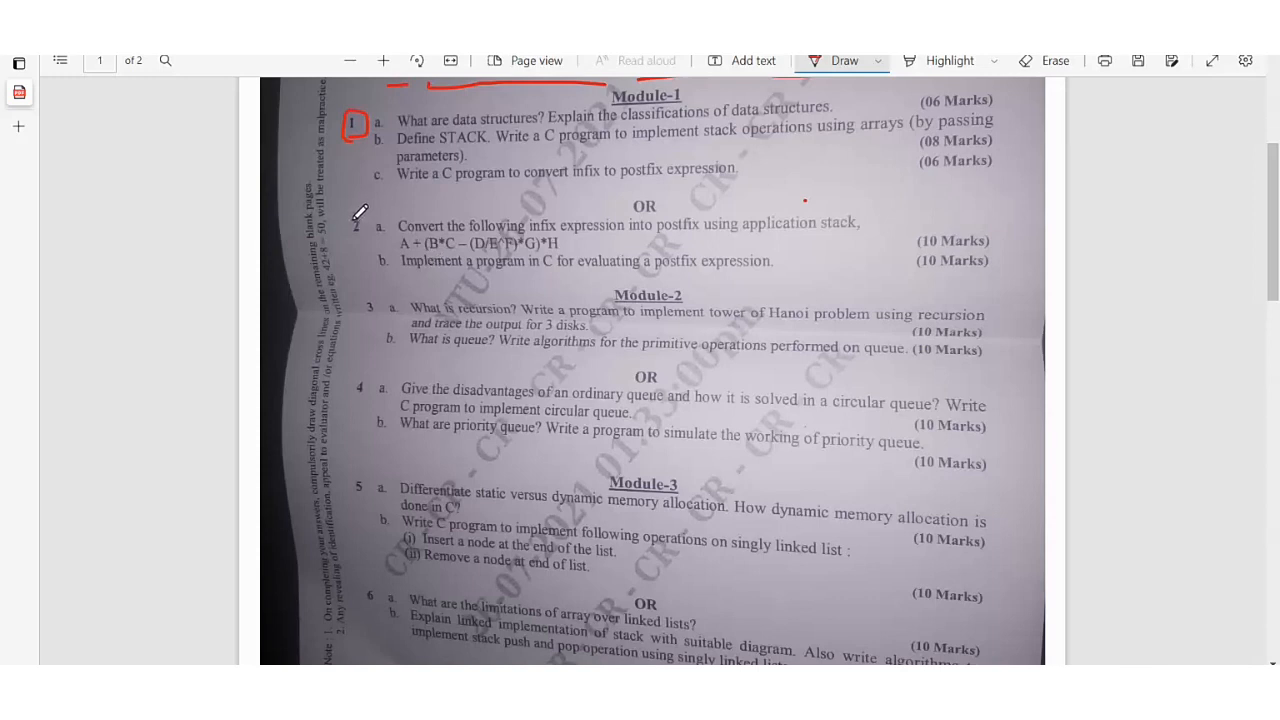
left_click_drag(344, 210, 370, 240)
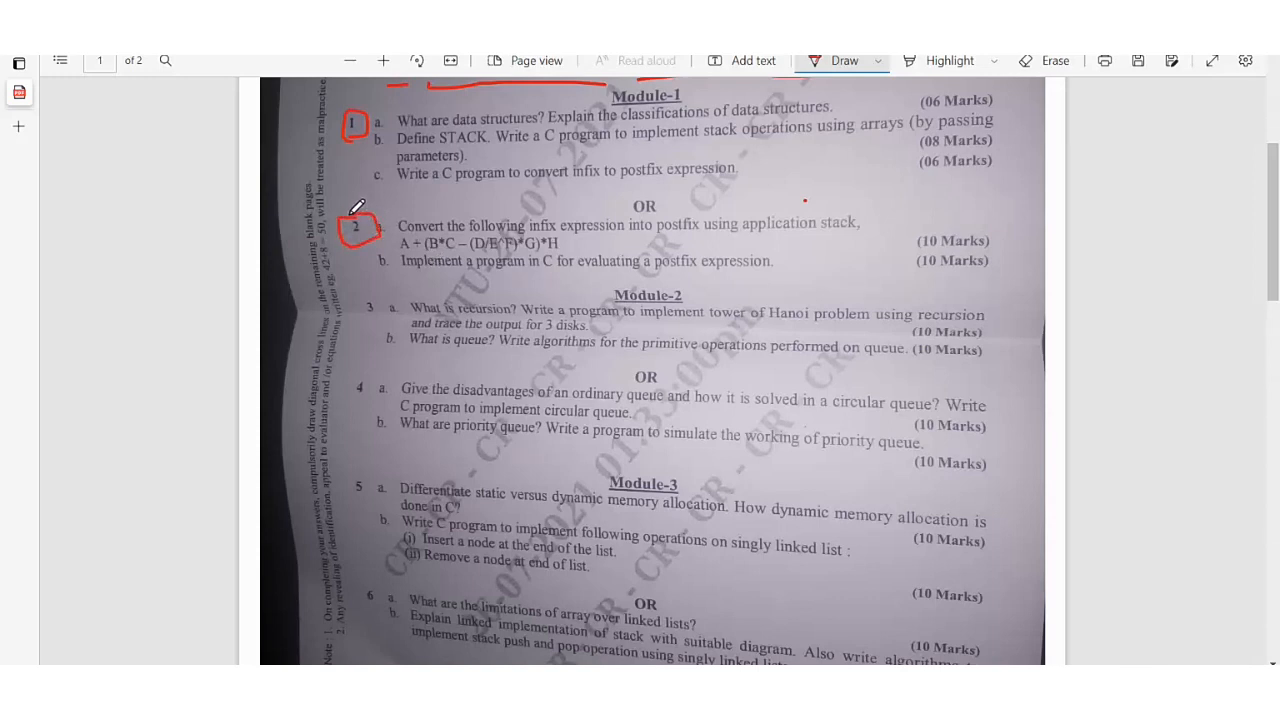
mouse_move(398, 274)
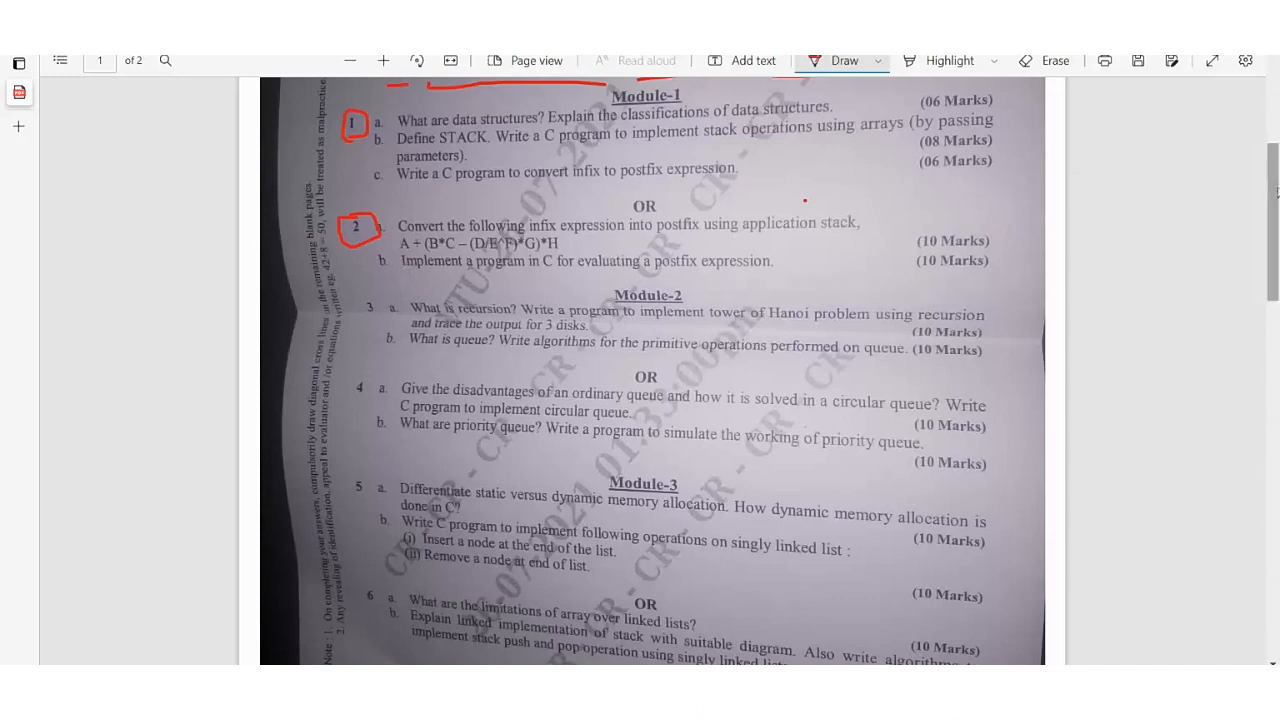
Underline 'priority queue' and its simulation-program sentence in question 4b in red
scroll("down", 3)
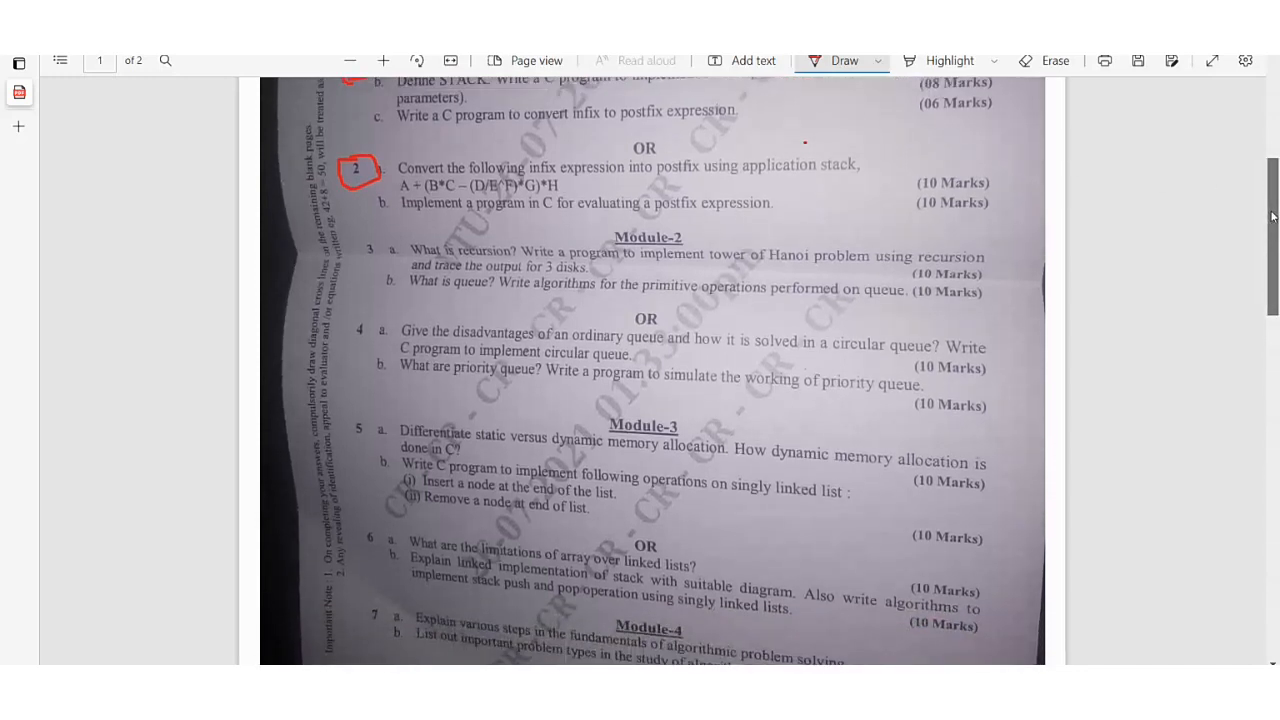
scroll("down", 3)
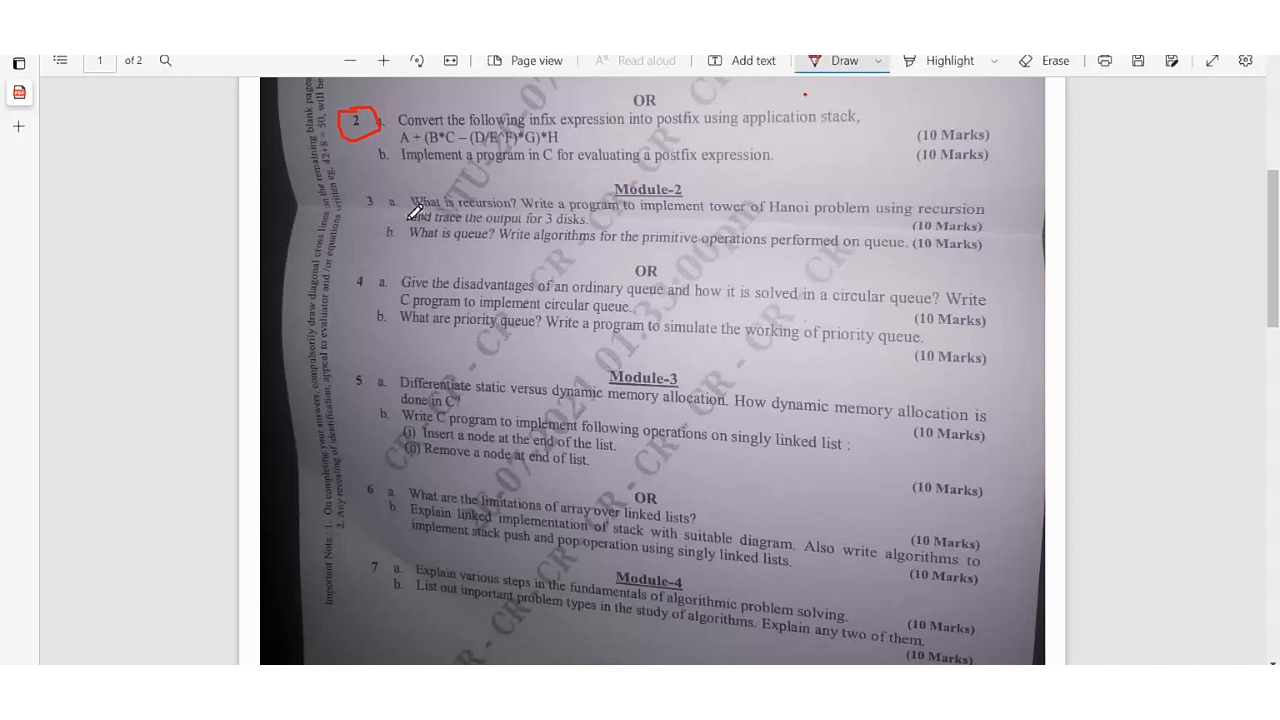
mouse_move(556, 212)
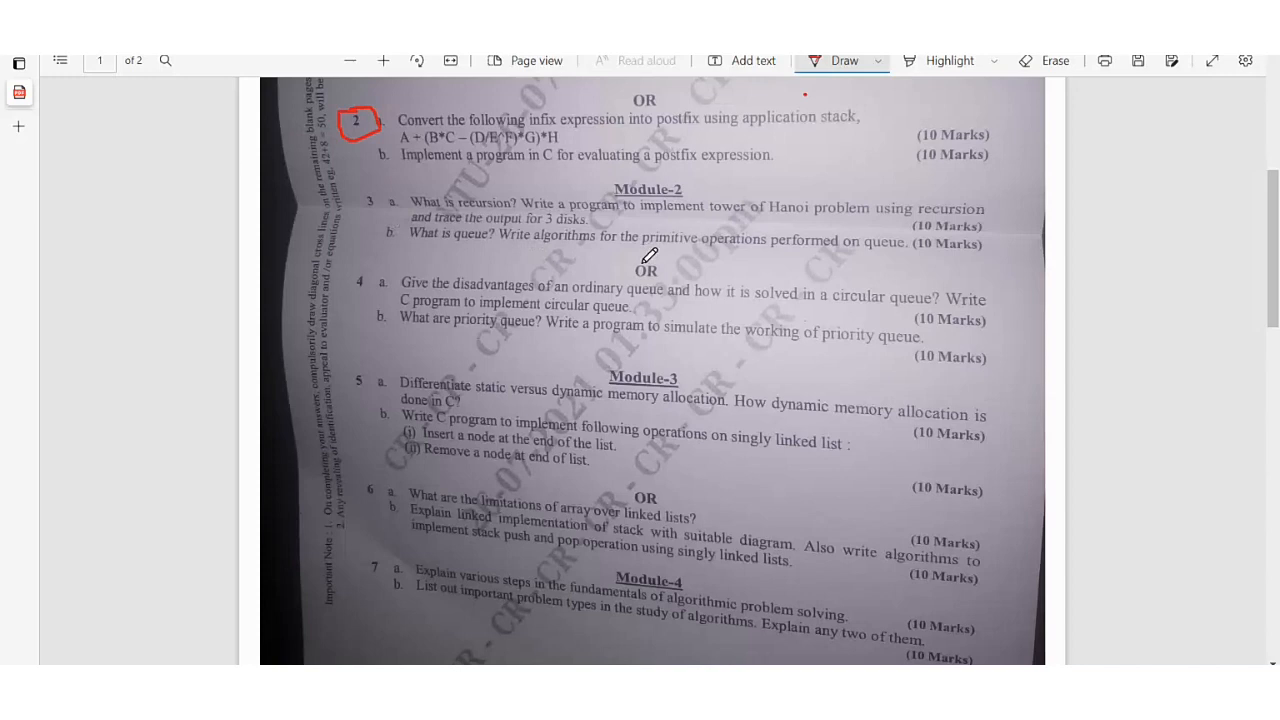
mouse_move(838, 248)
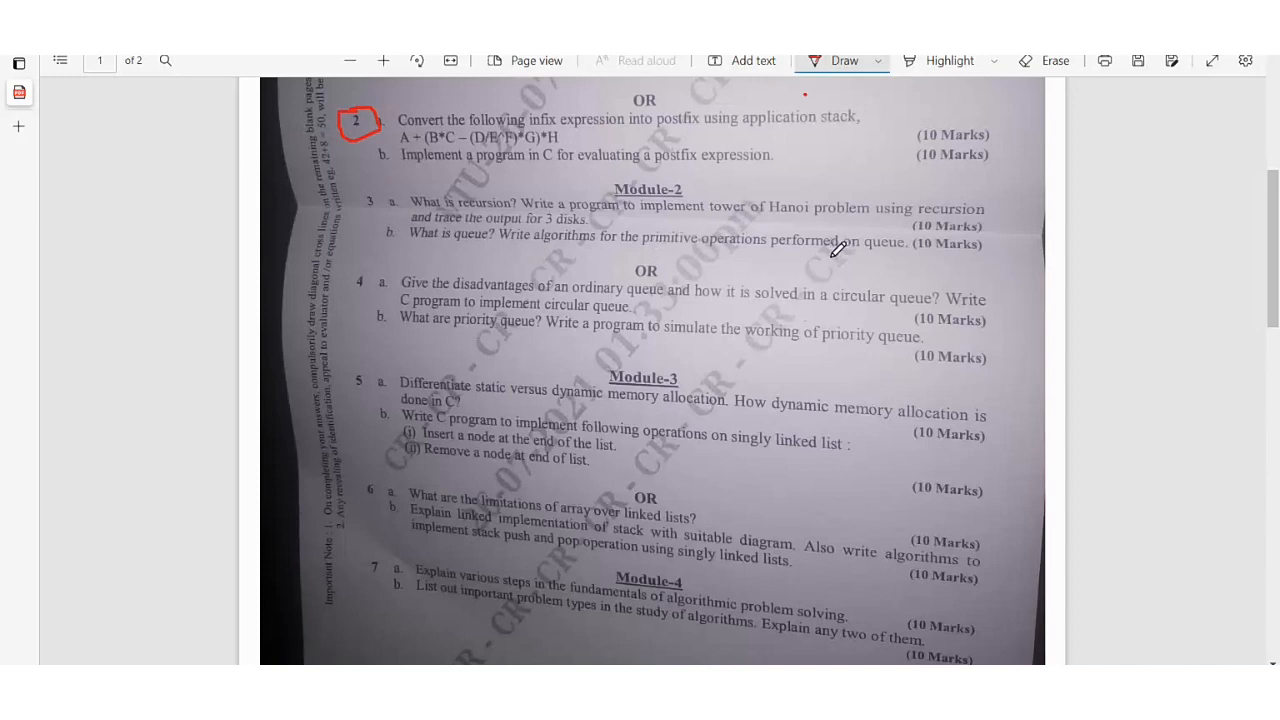
mouse_move(448, 288)
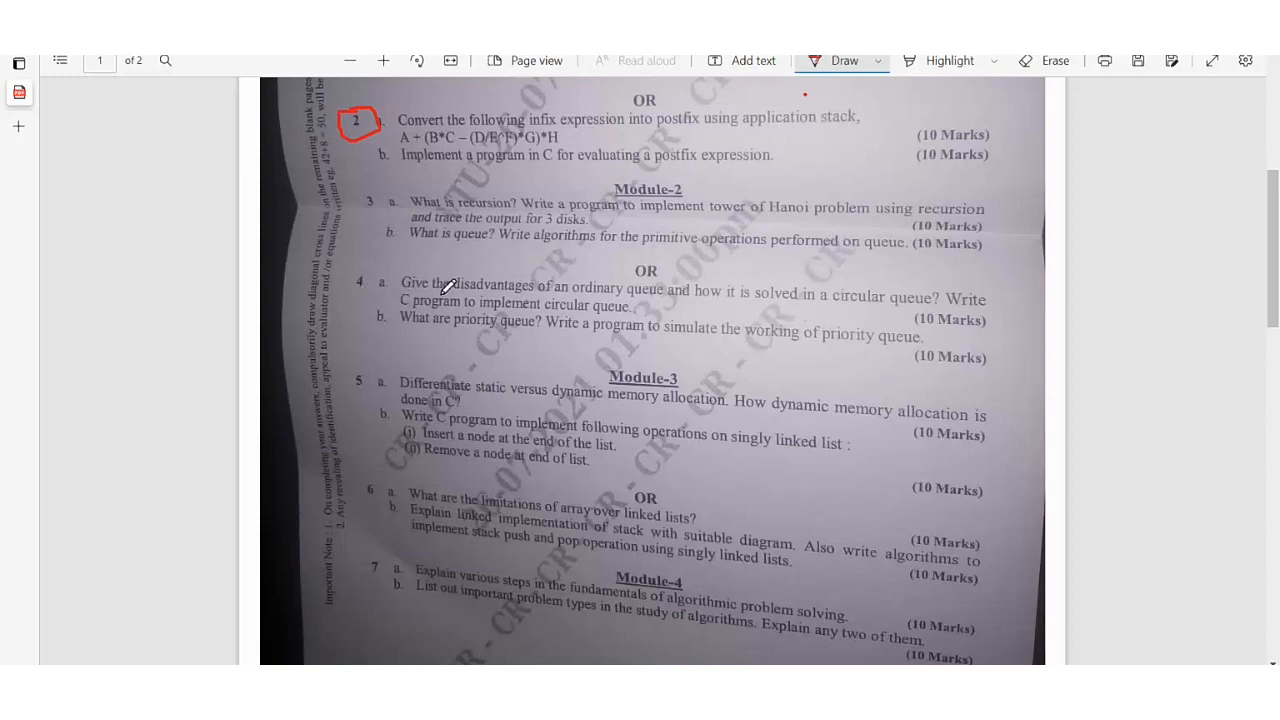
mouse_move(680, 304)
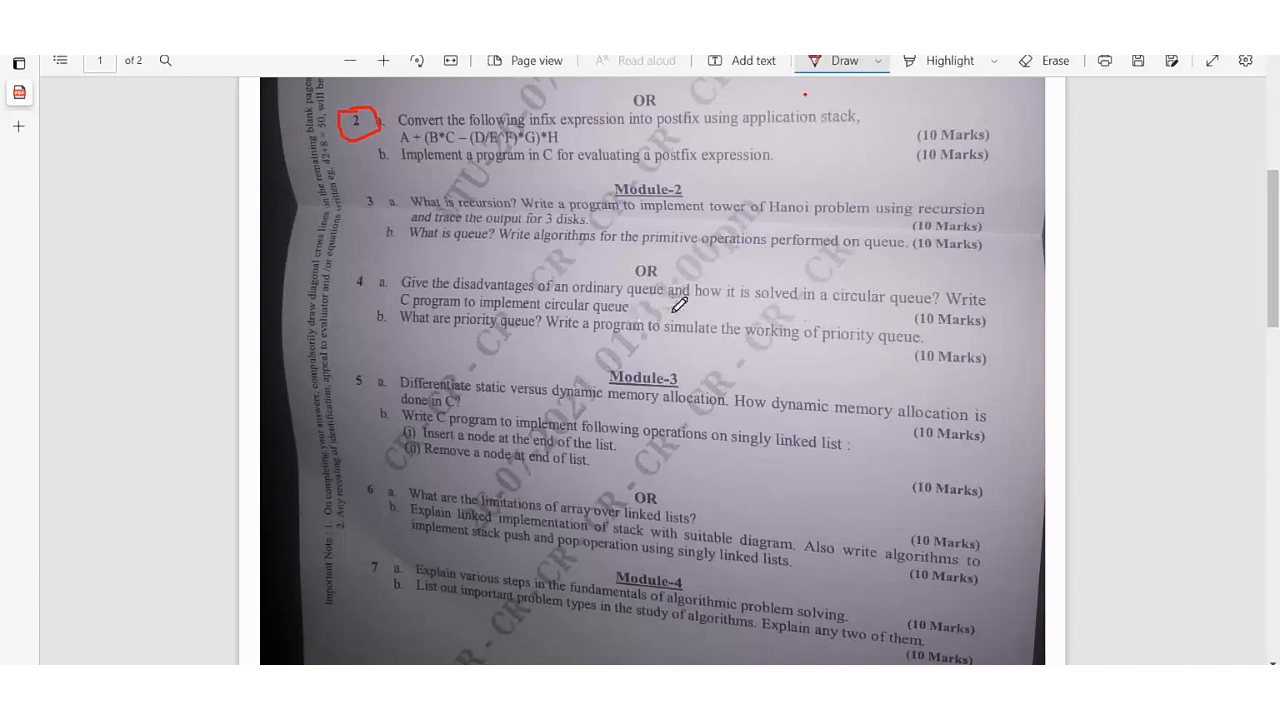
mouse_move(950, 308)
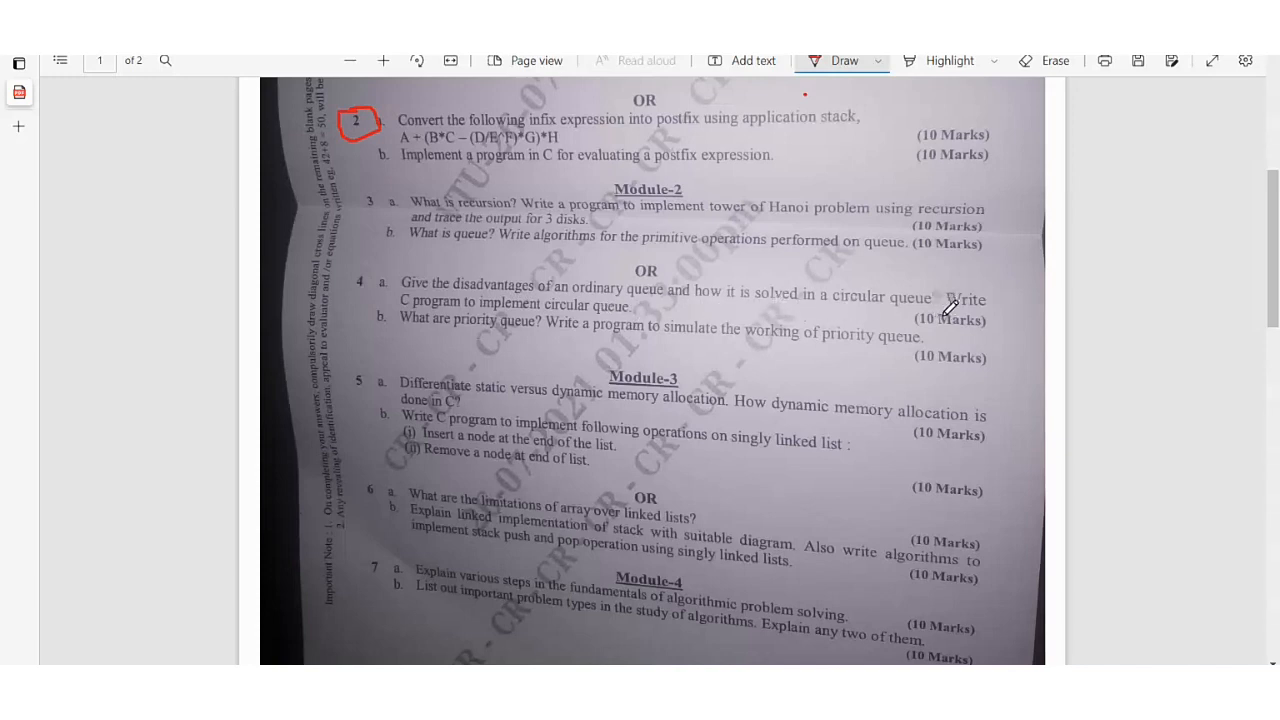
mouse_move(630, 316)
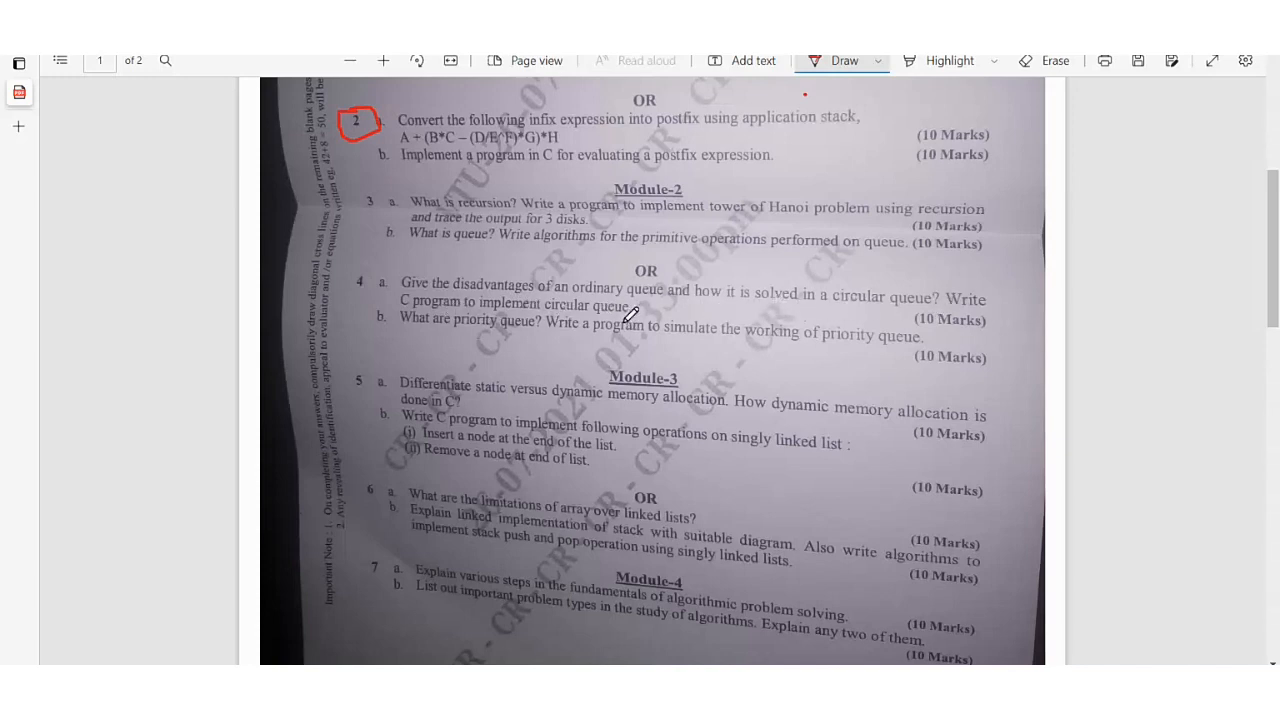
mouse_move(676, 312)
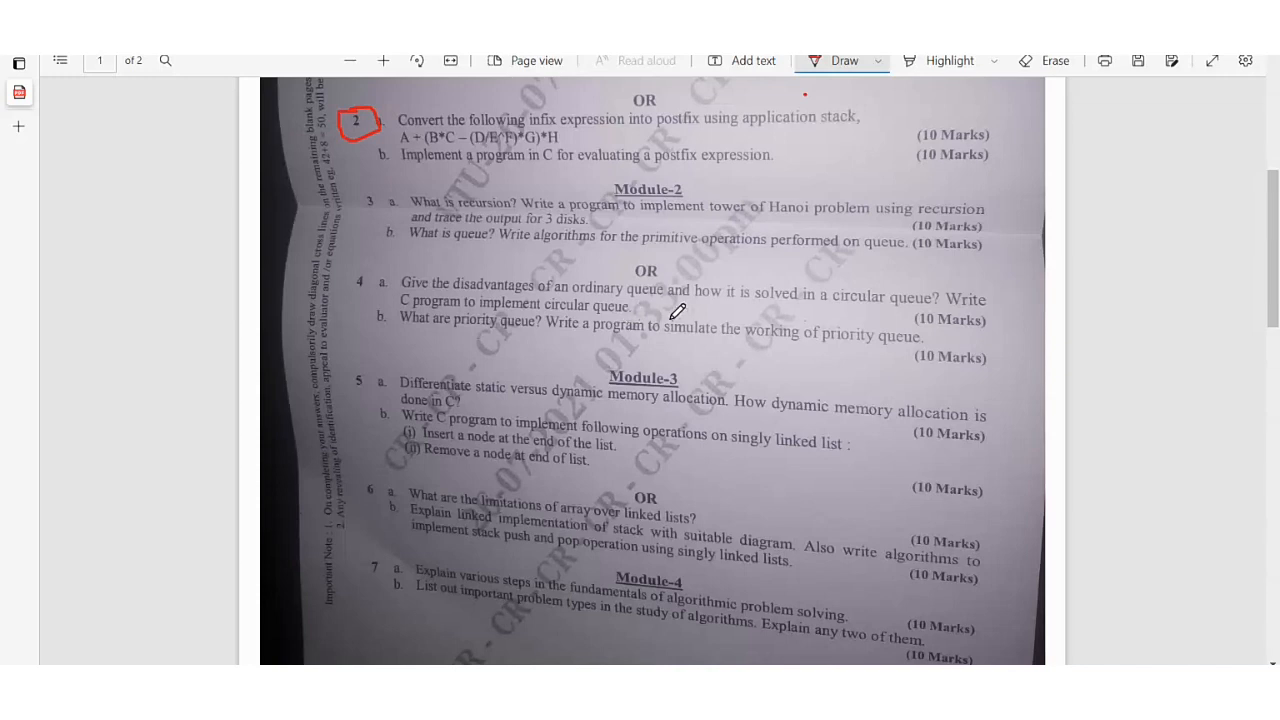
mouse_move(776, 324)
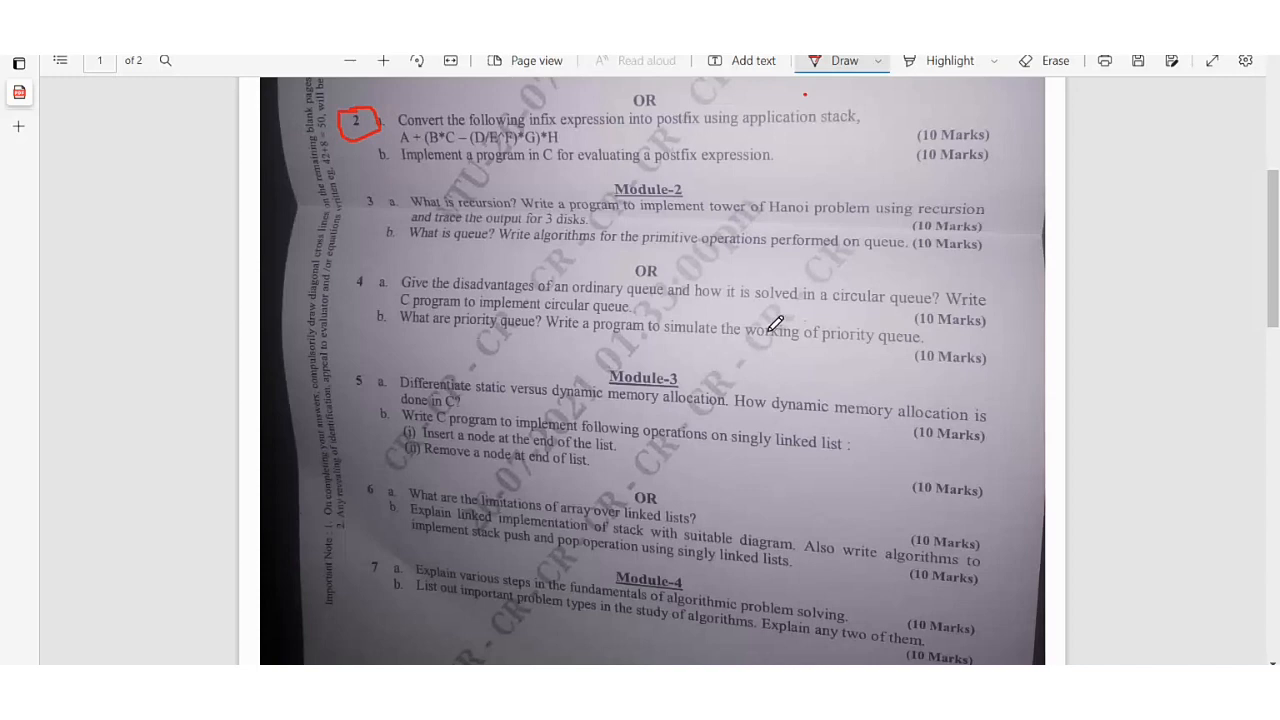
mouse_move(628, 320)
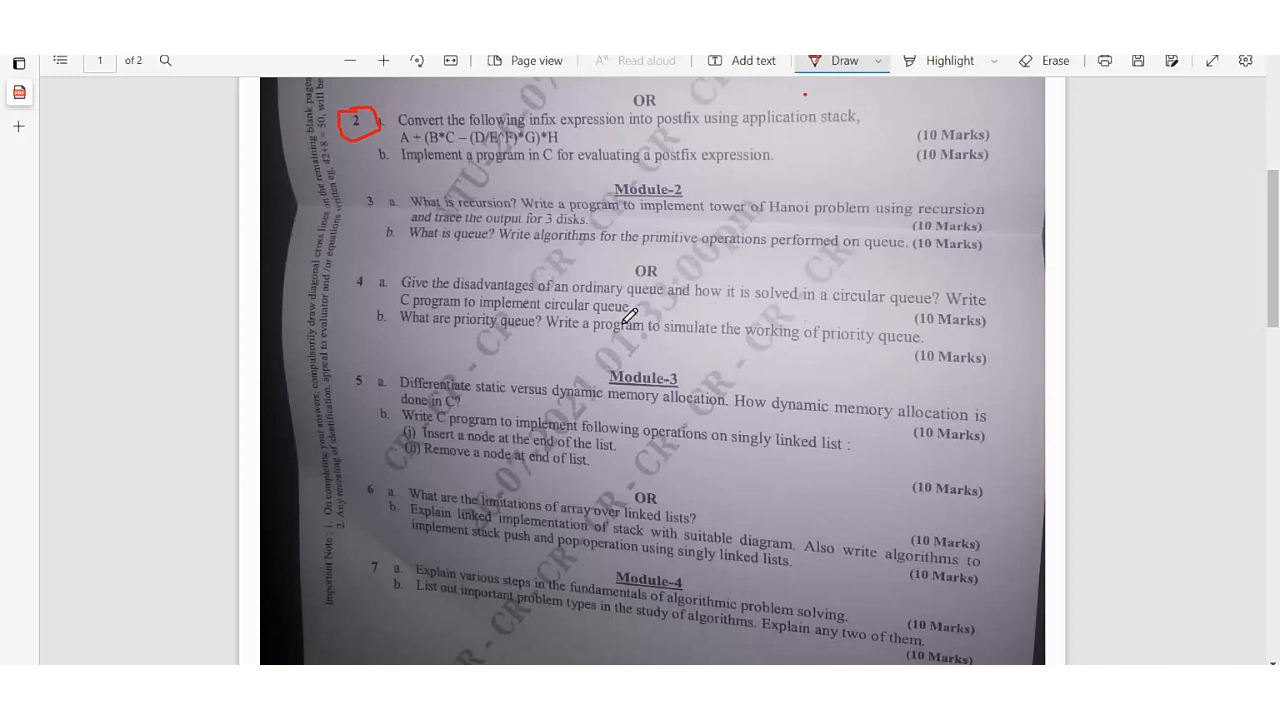
mouse_move(458, 328)
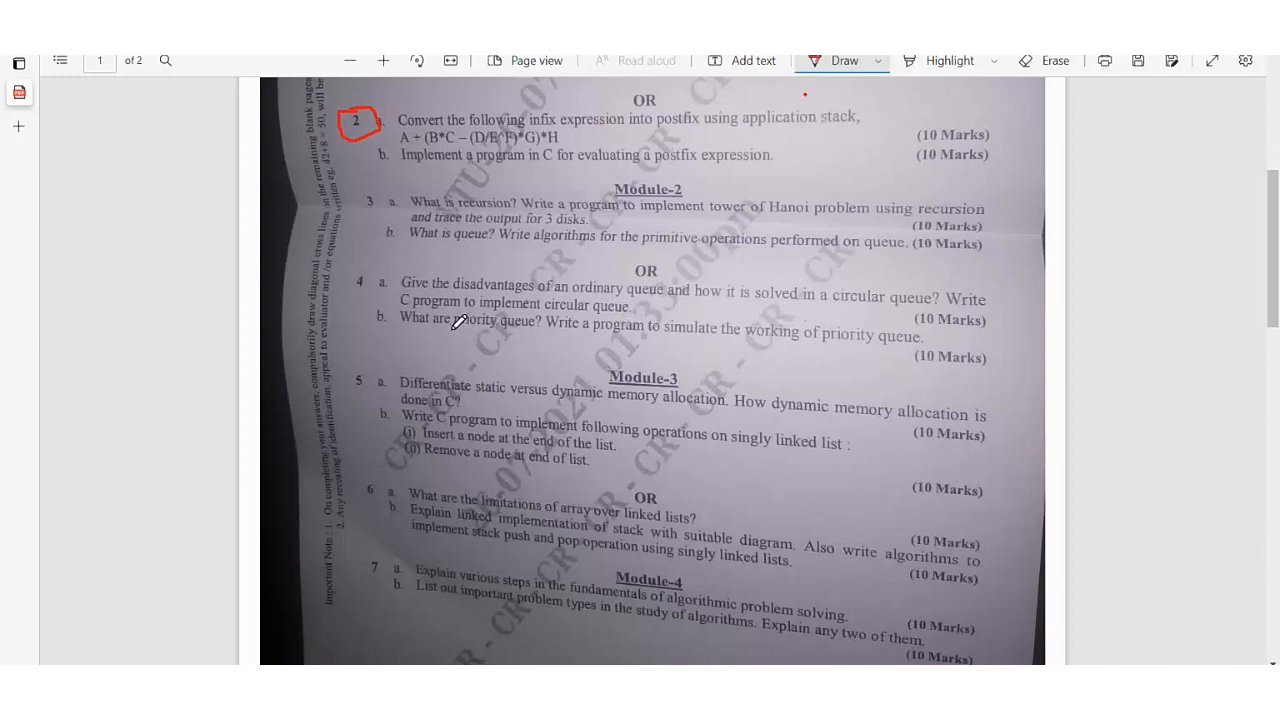
left_click_drag(456, 324, 540, 324)
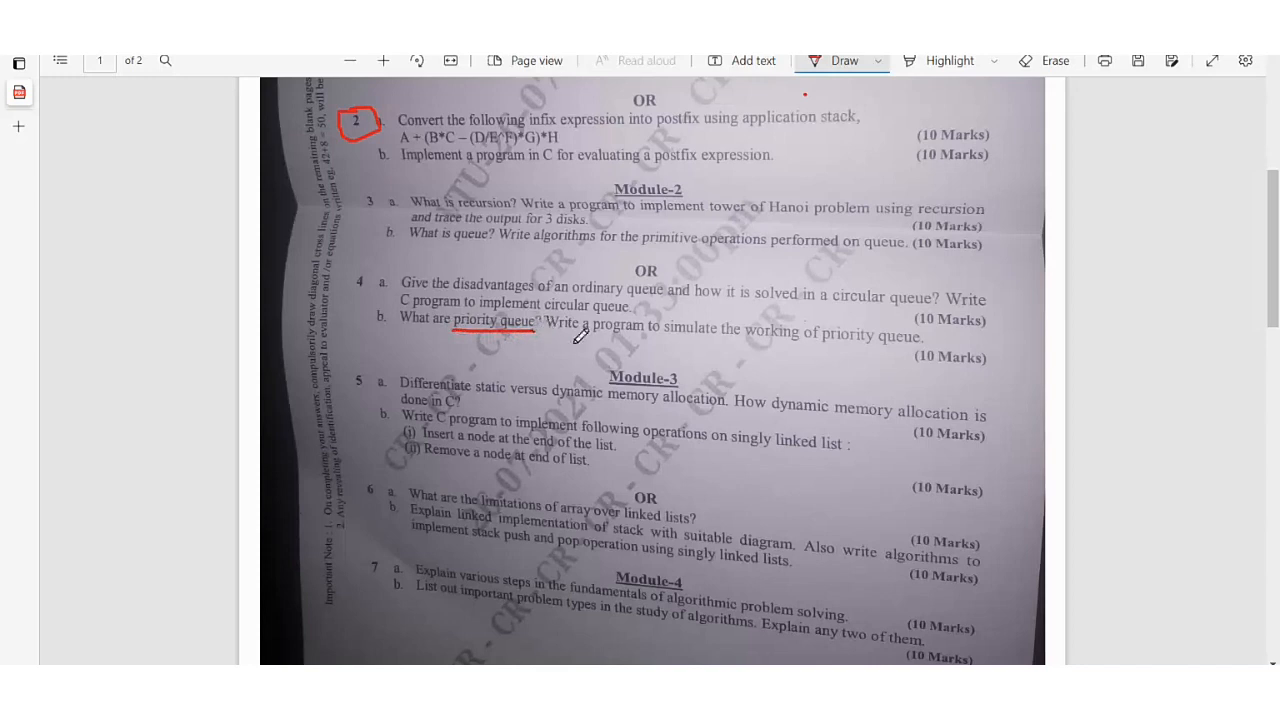
left_click_drag(544, 338, 616, 336)
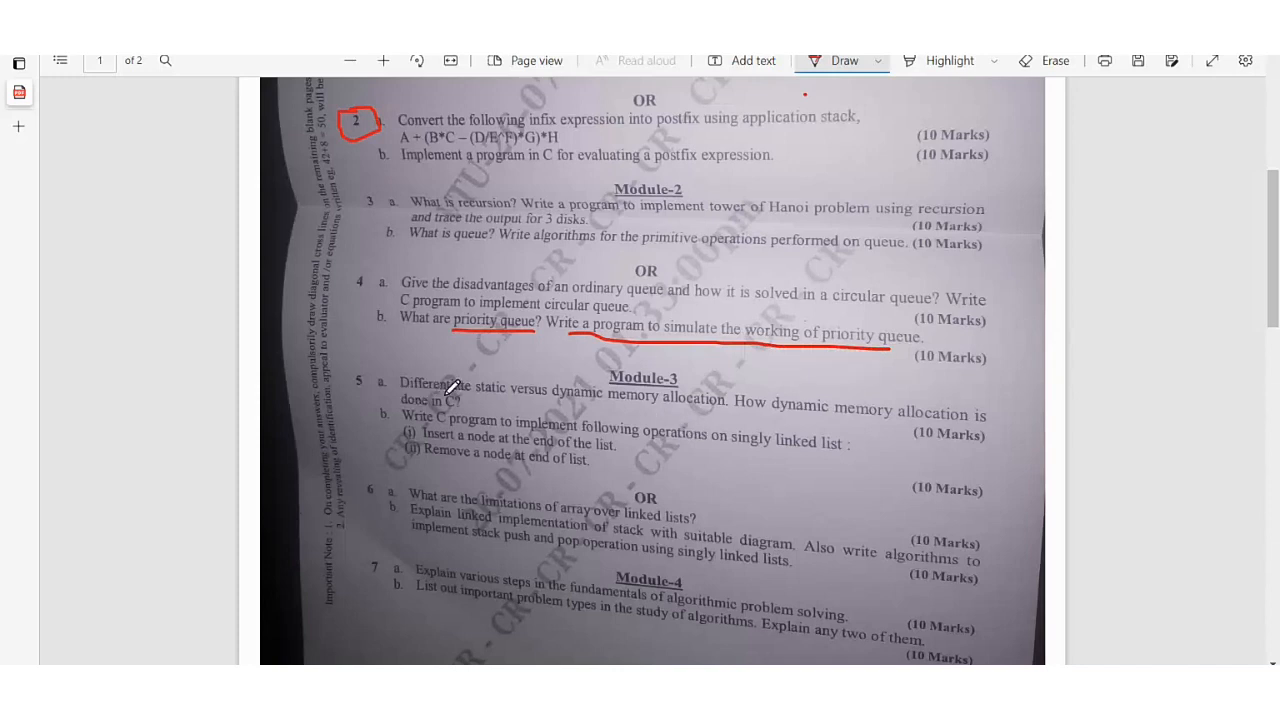
mouse_move(580, 404)
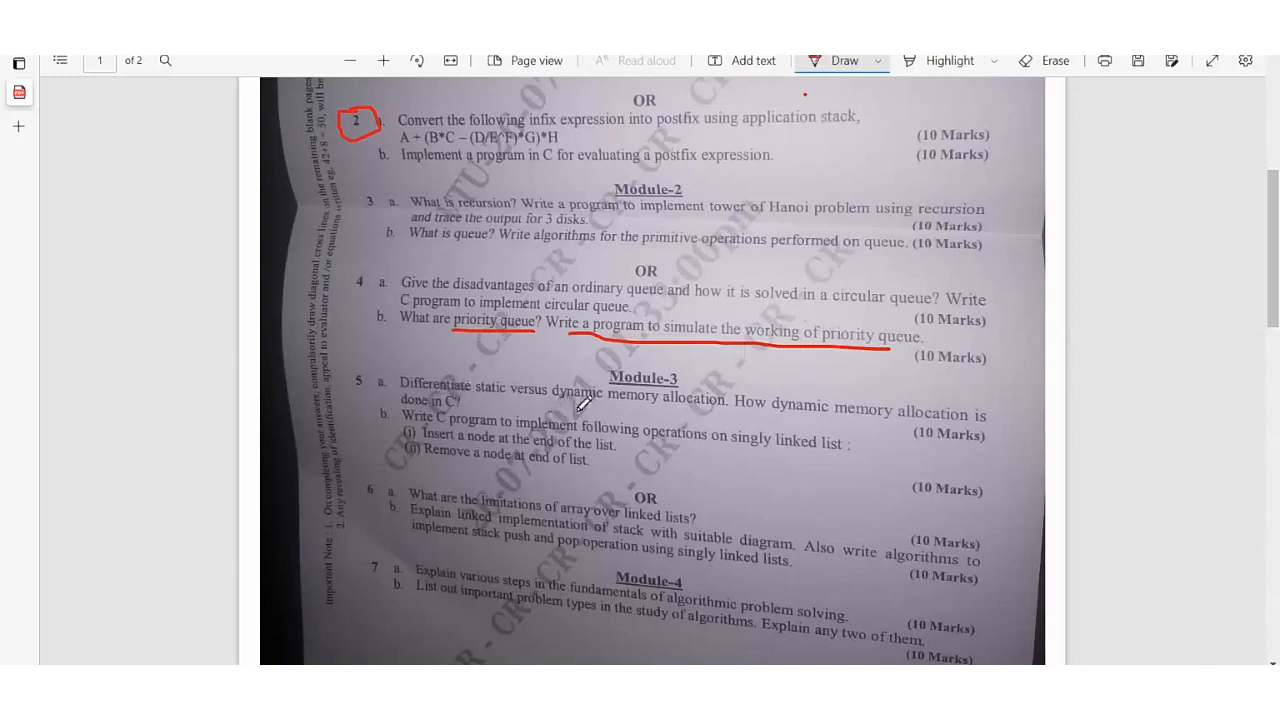
mouse_move(844, 408)
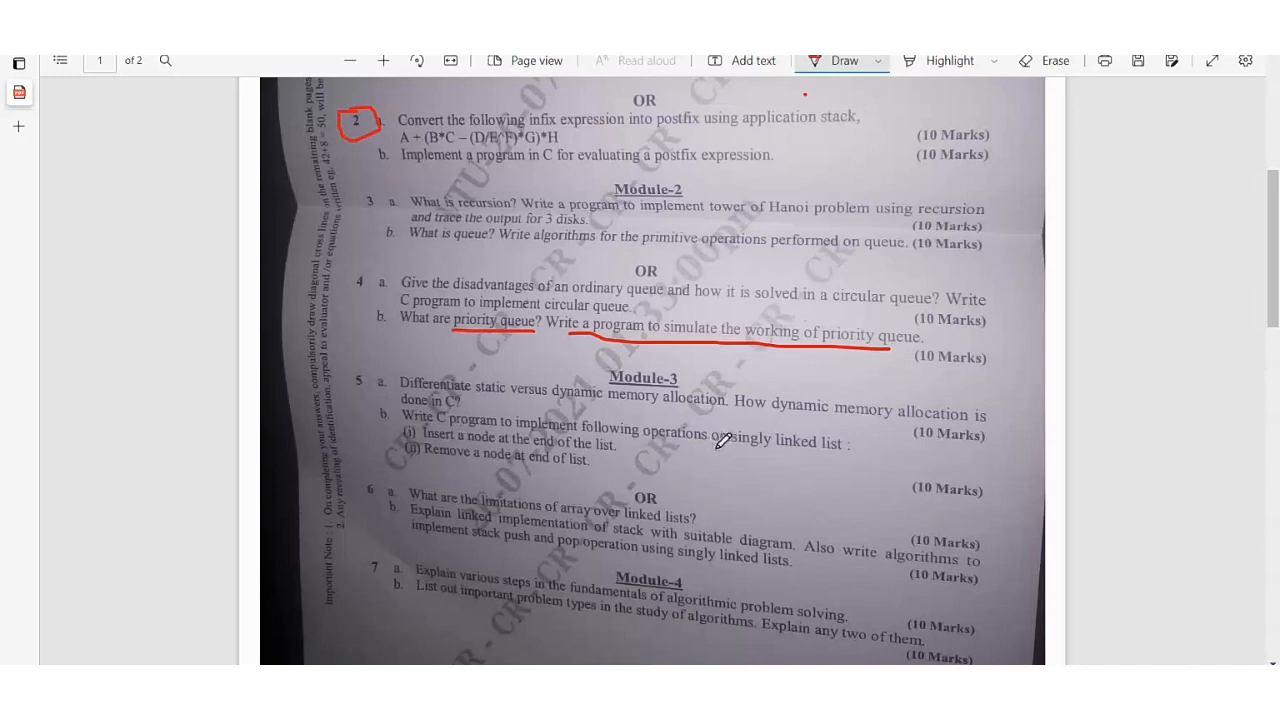
mouse_move(444, 432)
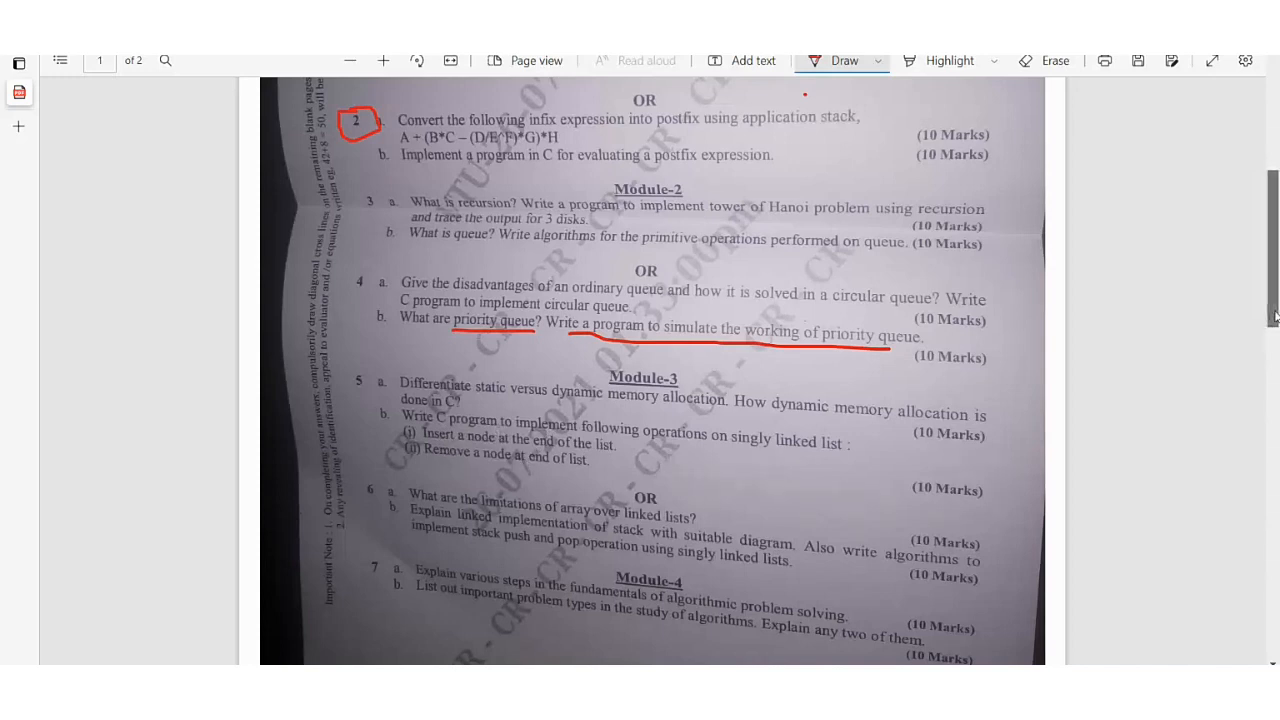
scroll("down", 3)
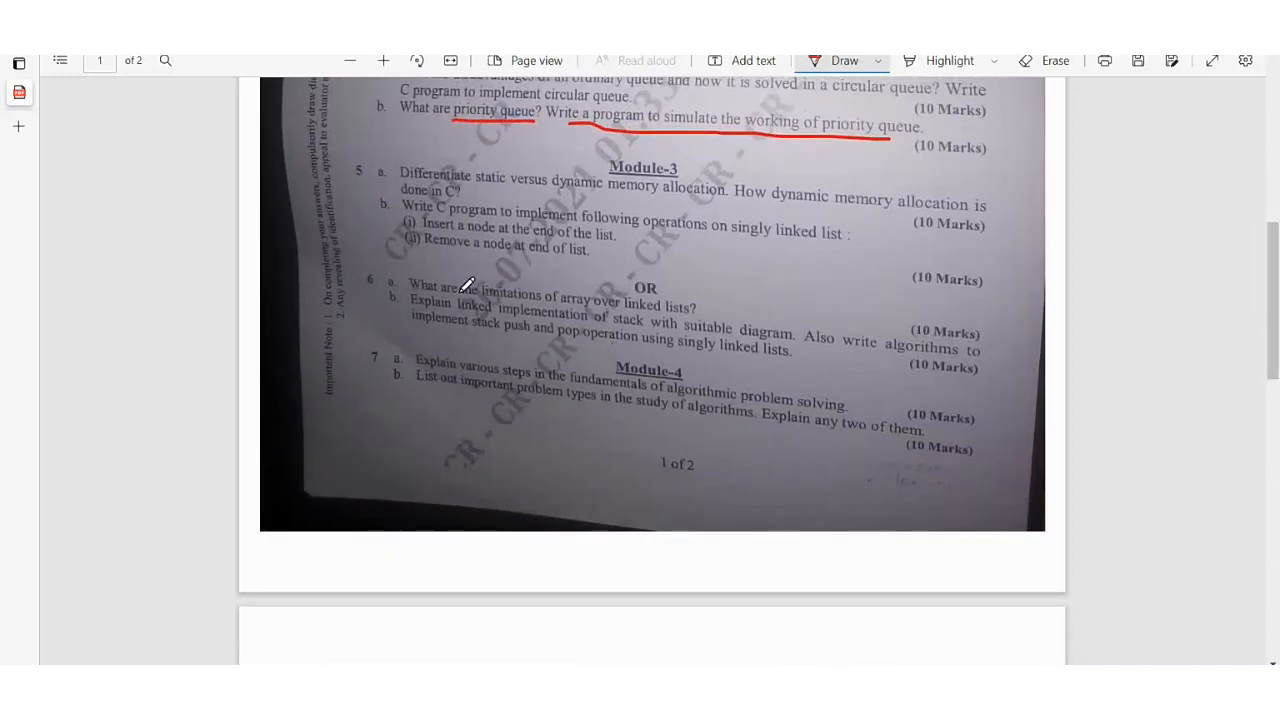
mouse_move(692, 316)
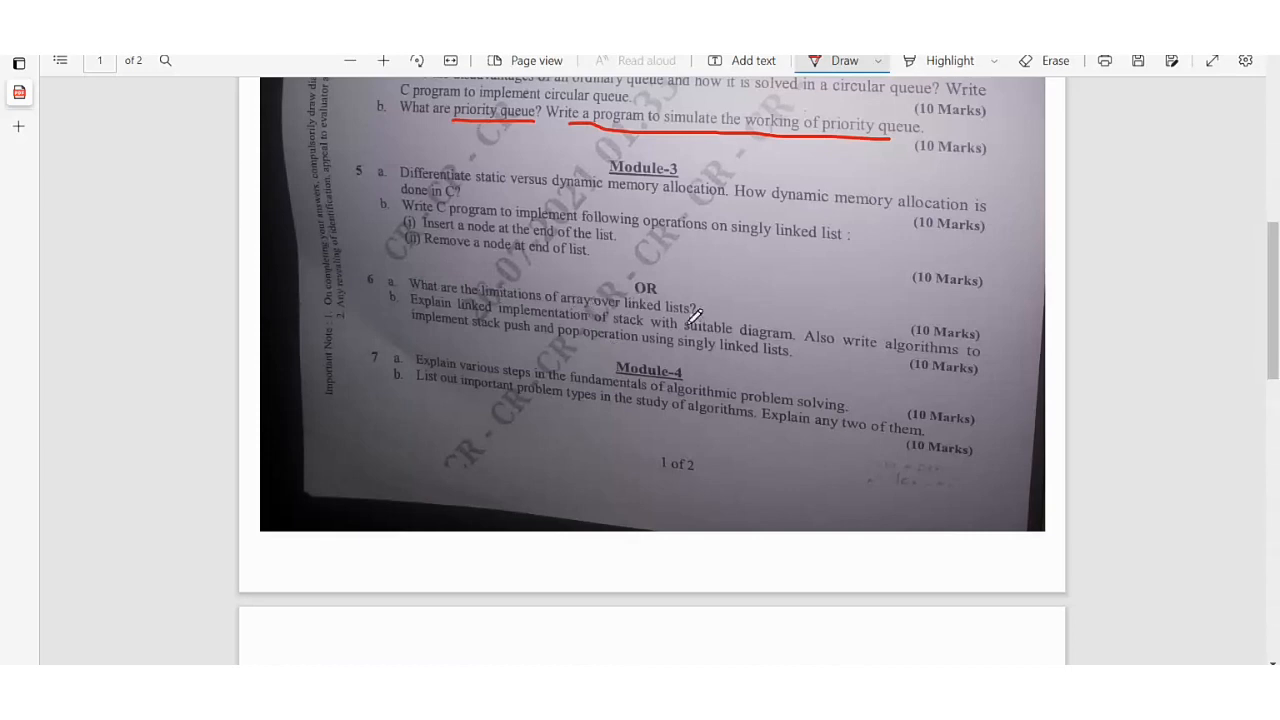
mouse_move(458, 292)
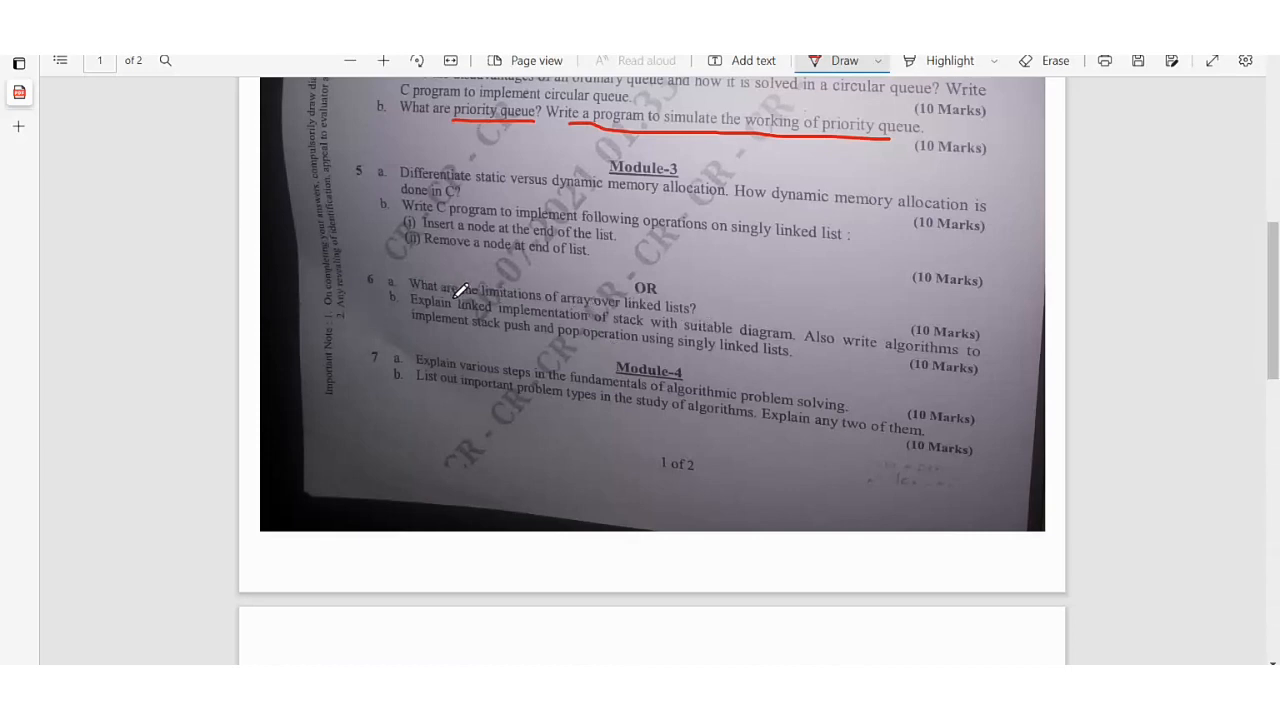
mouse_move(744, 330)
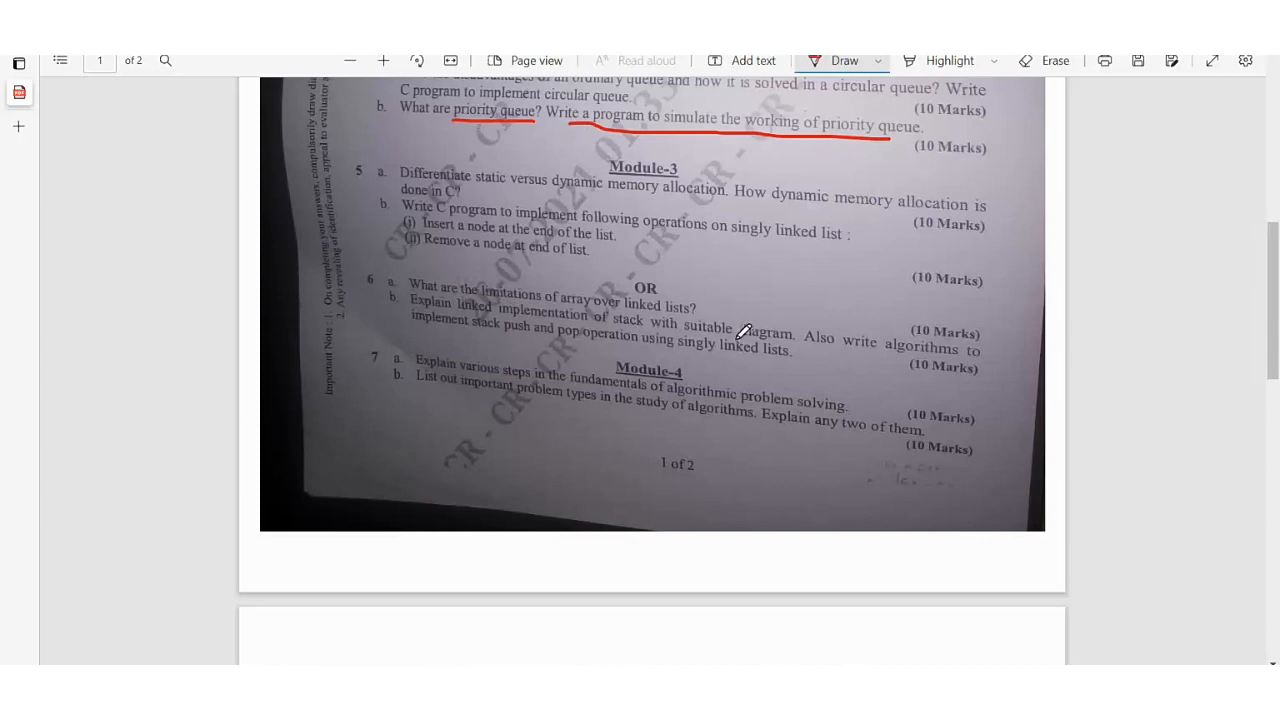
mouse_move(952, 356)
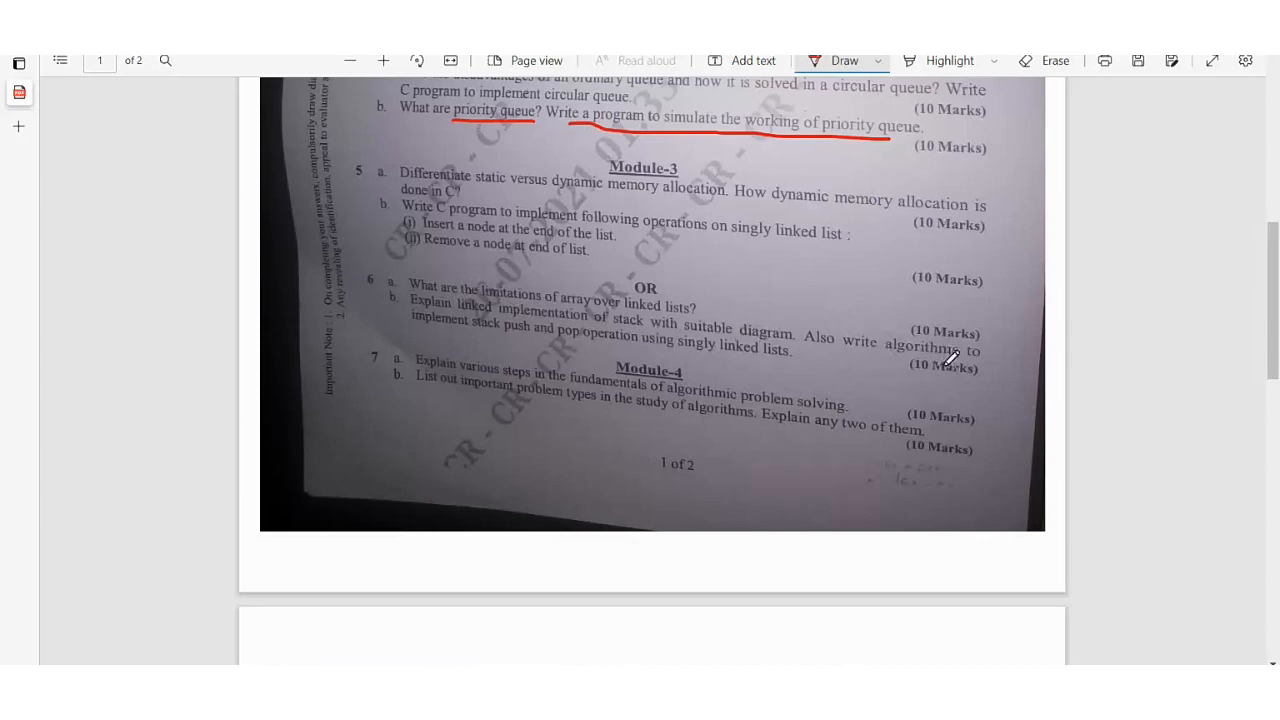
mouse_move(564, 332)
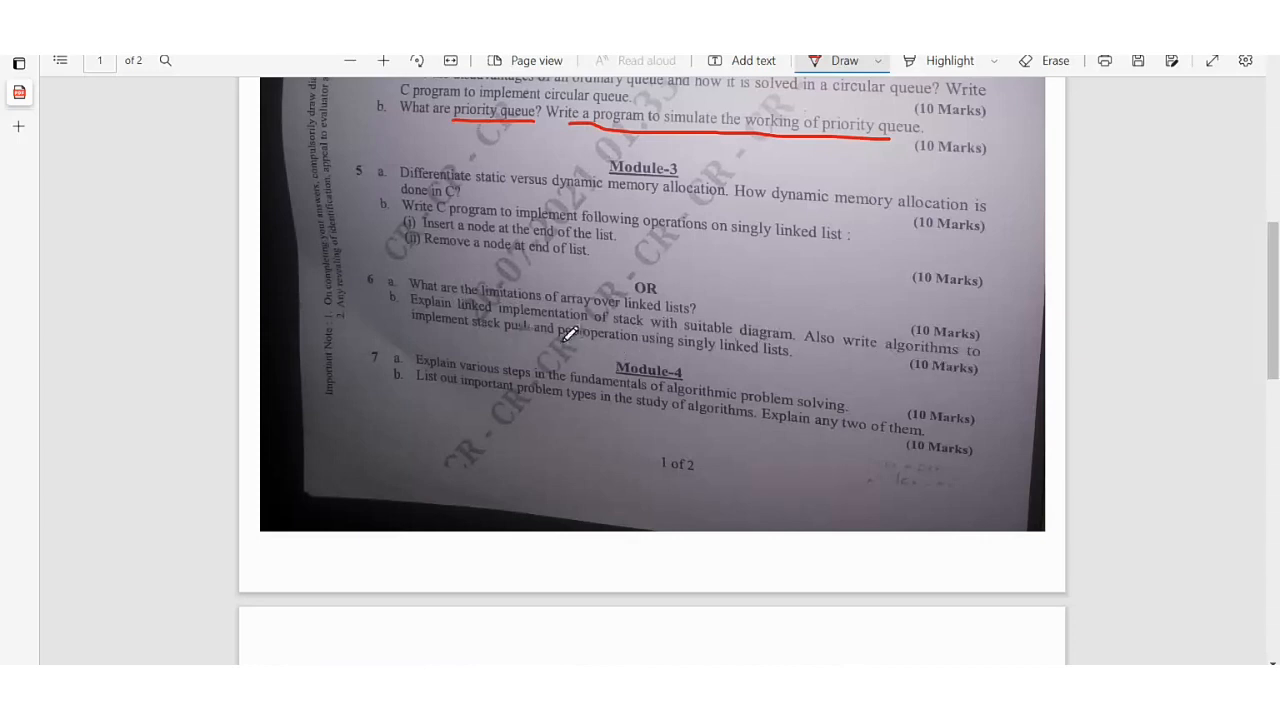
mouse_move(884, 364)
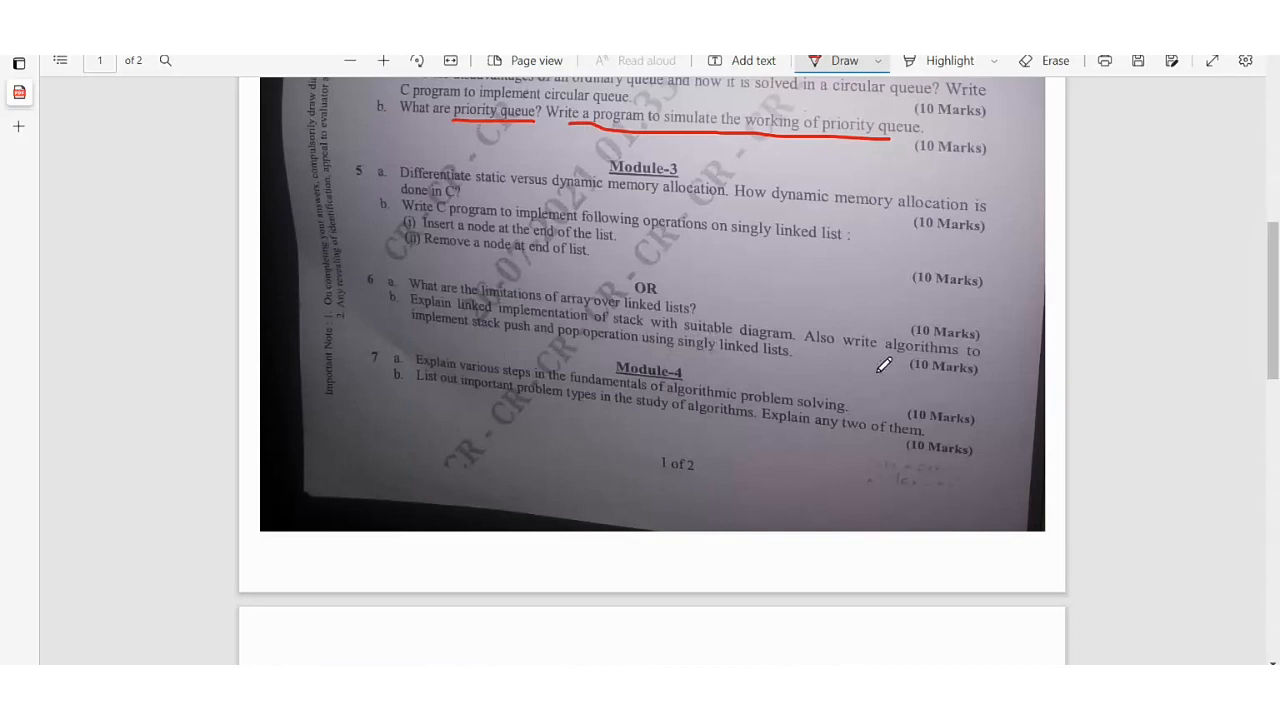
mouse_move(604, 378)
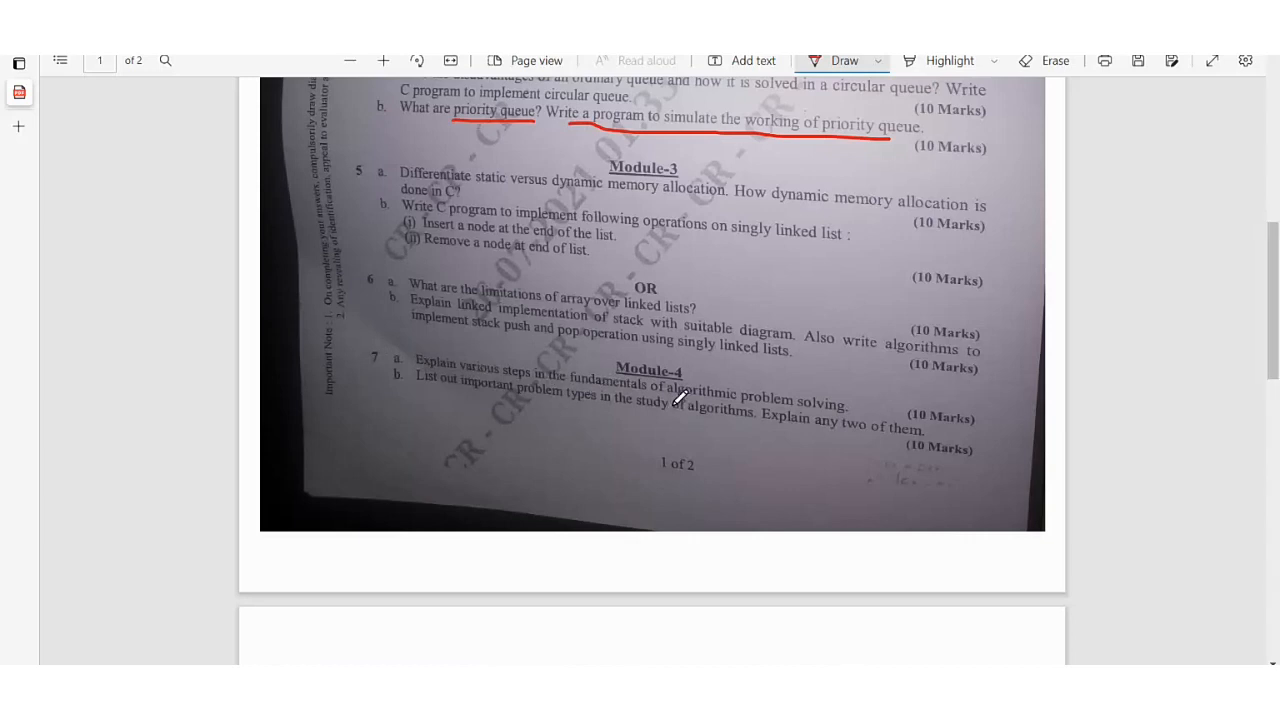
mouse_move(836, 404)
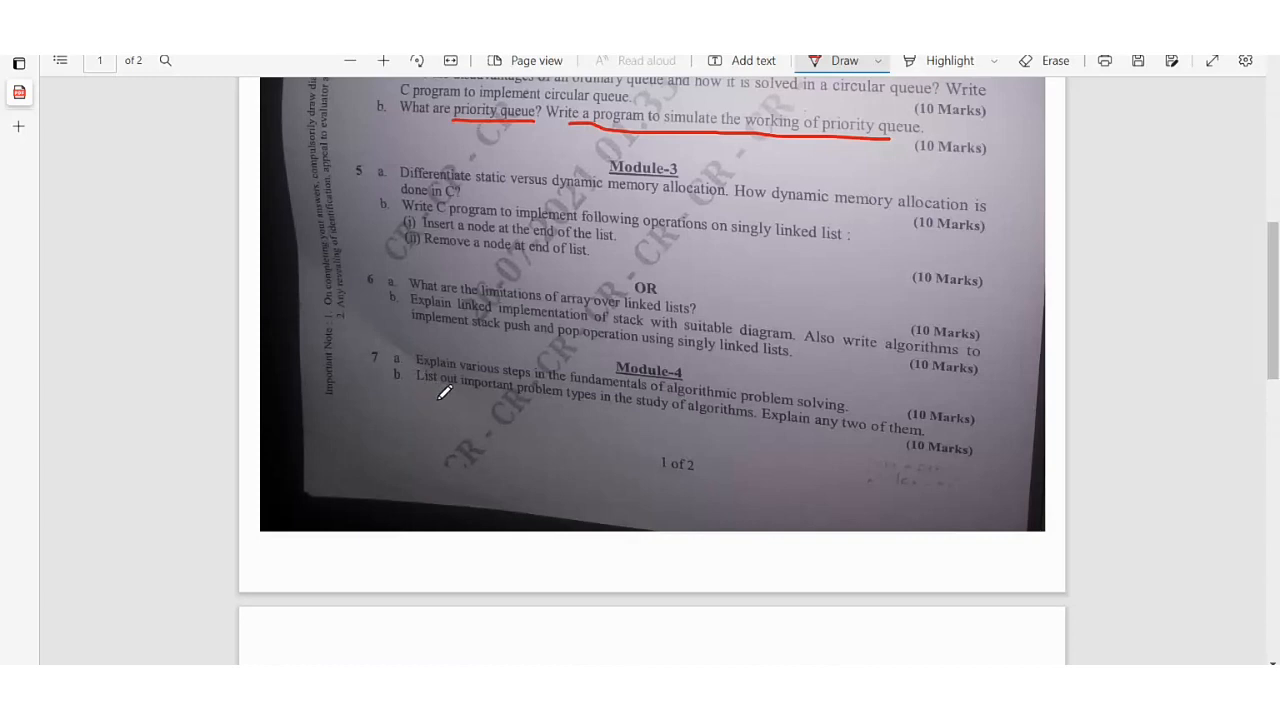
mouse_move(672, 408)
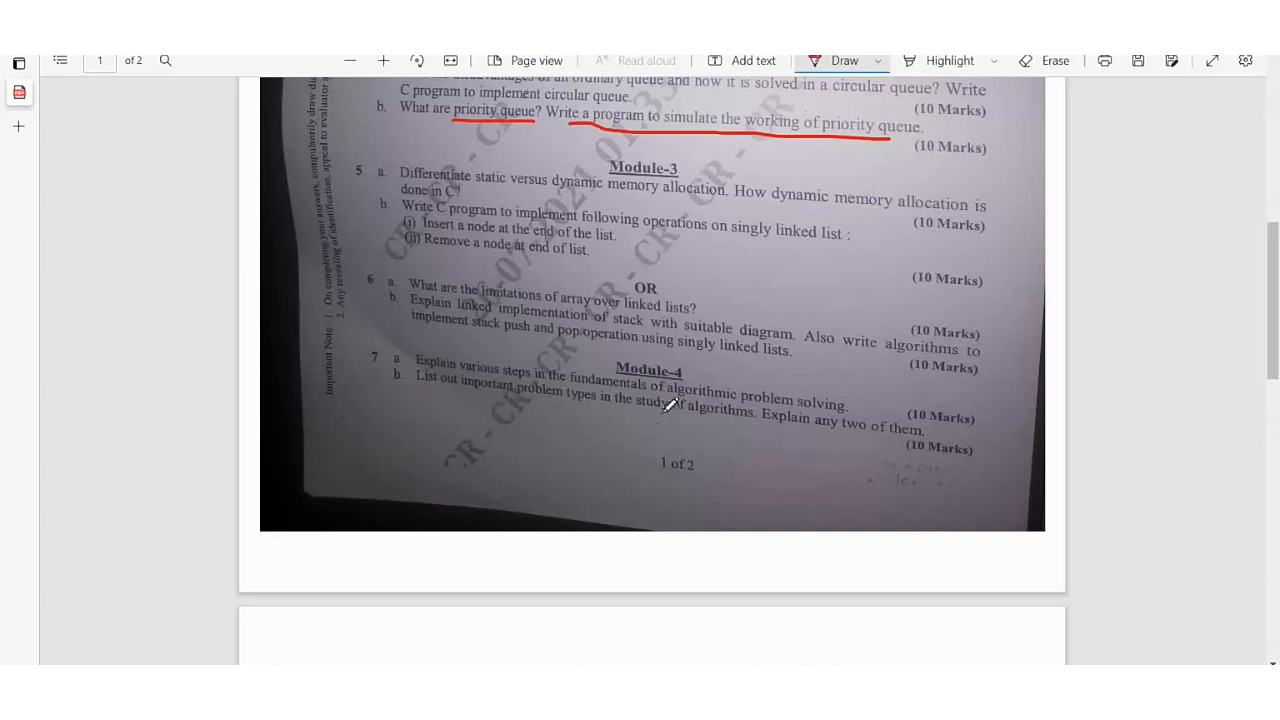
mouse_move(900, 440)
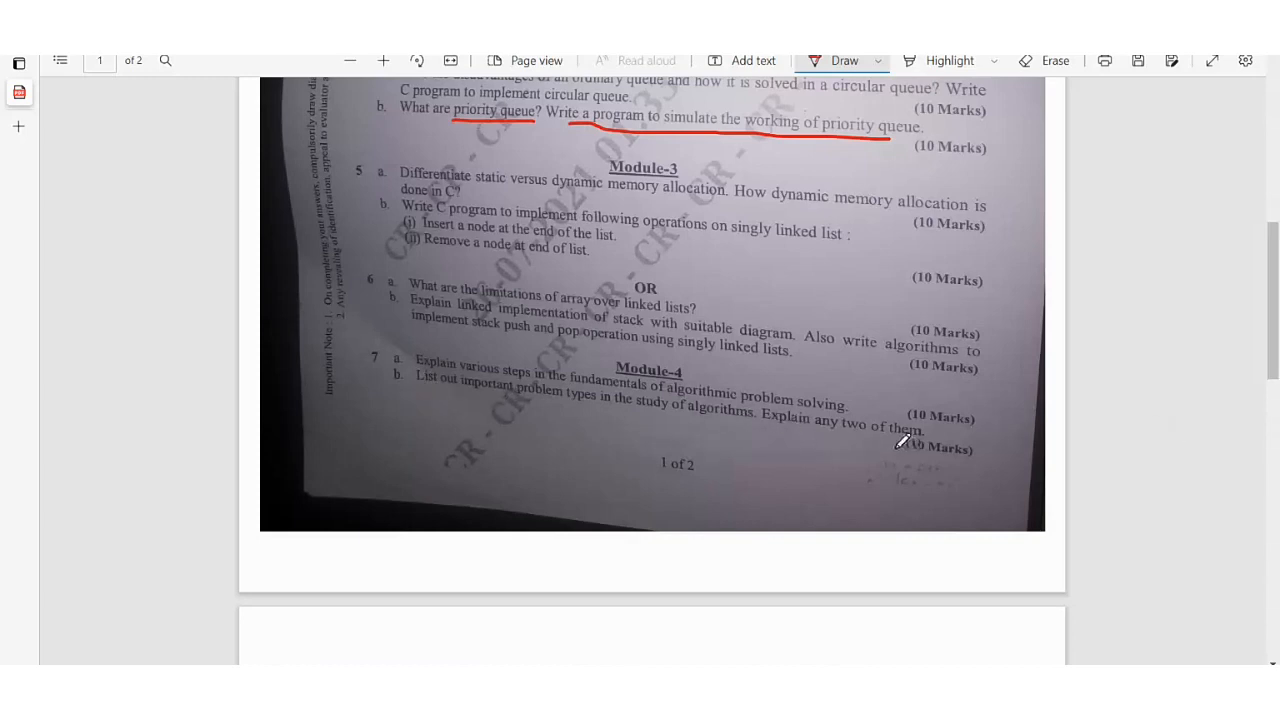
mouse_move(848, 480)
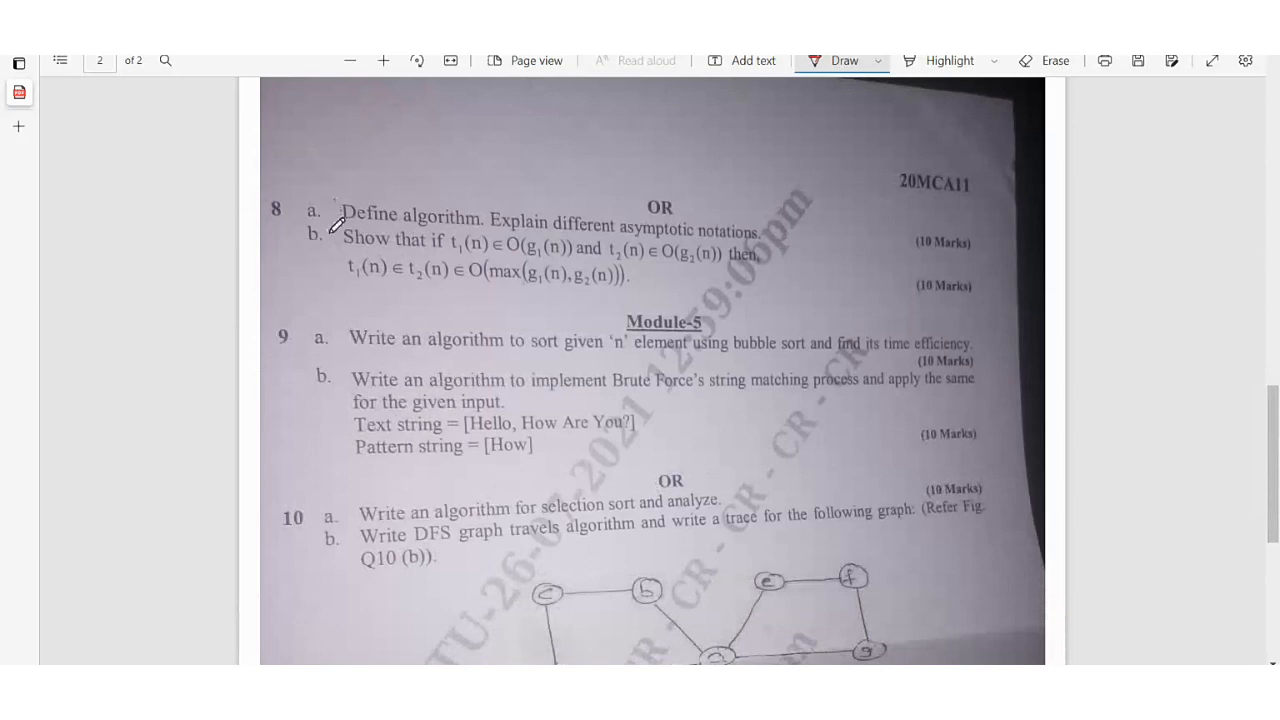
mouse_move(576, 240)
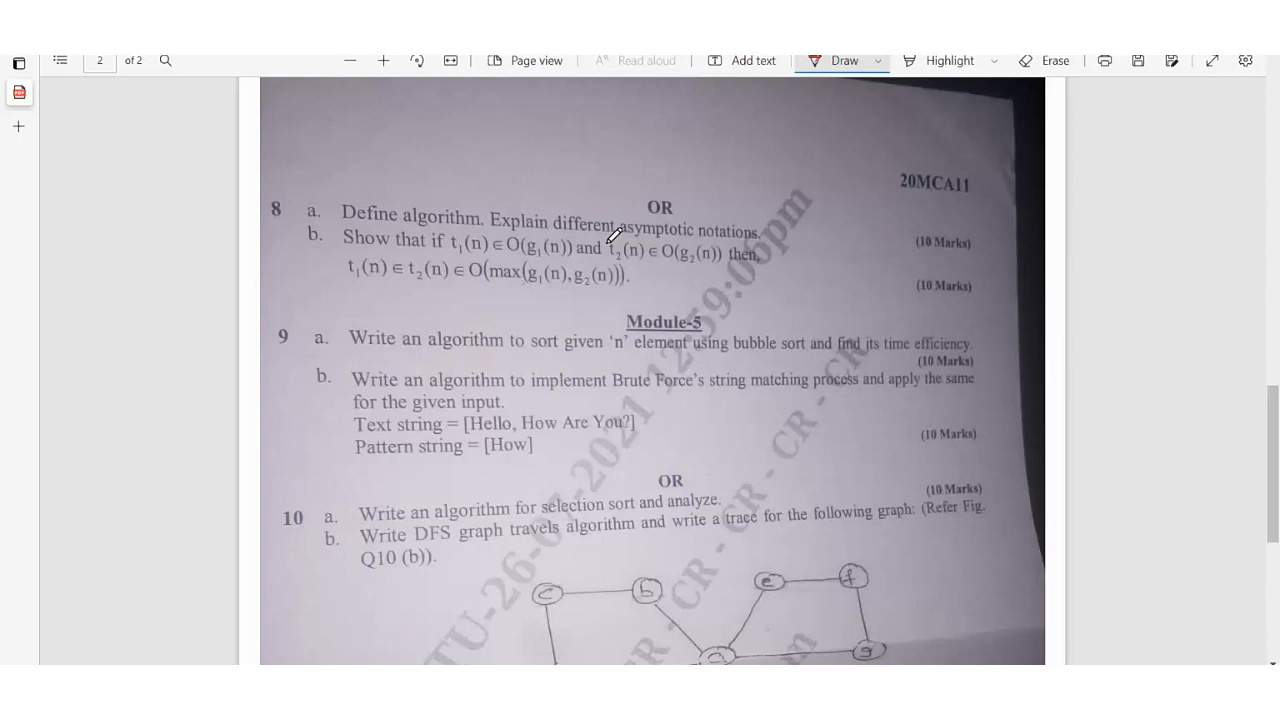
mouse_move(364, 244)
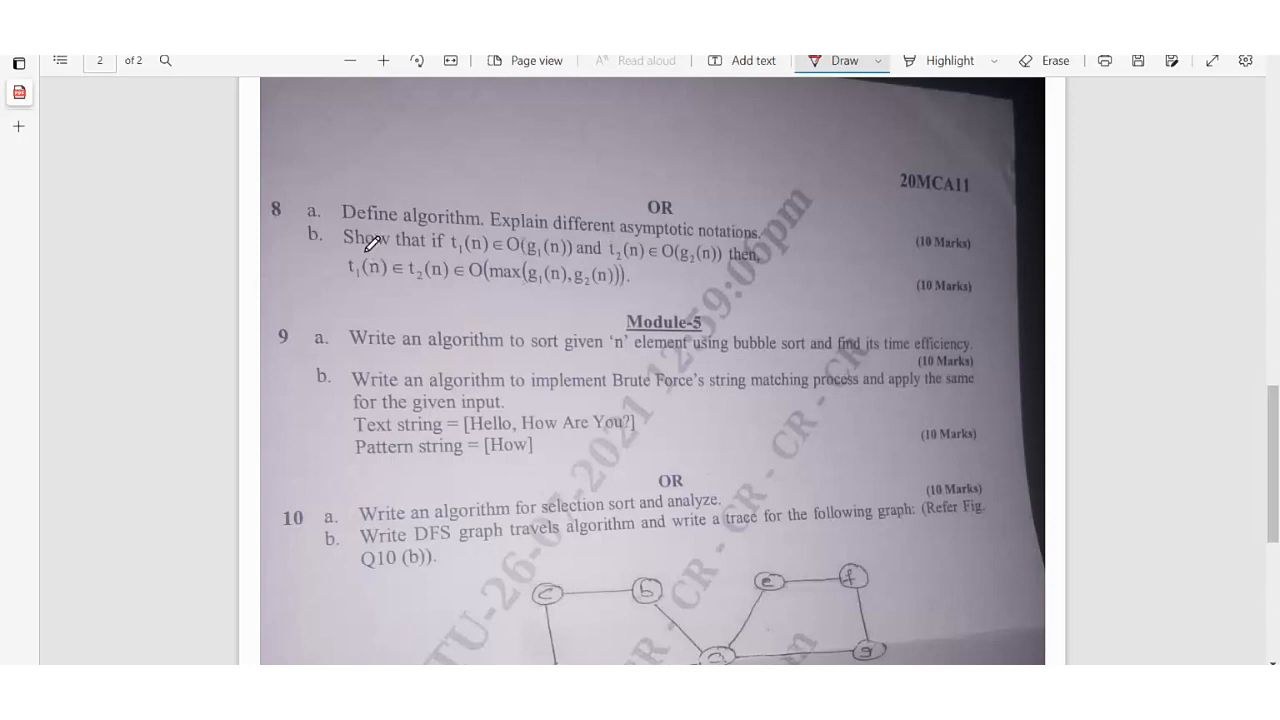
mouse_move(522, 262)
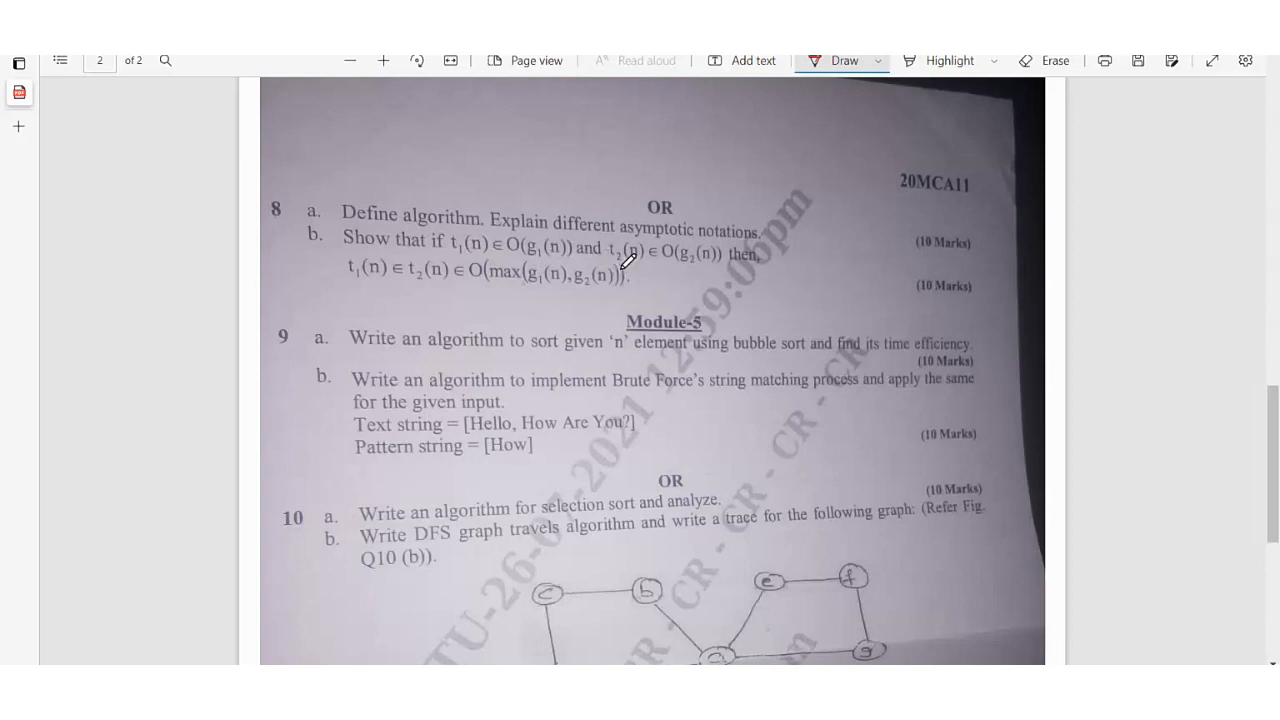
mouse_move(752, 270)
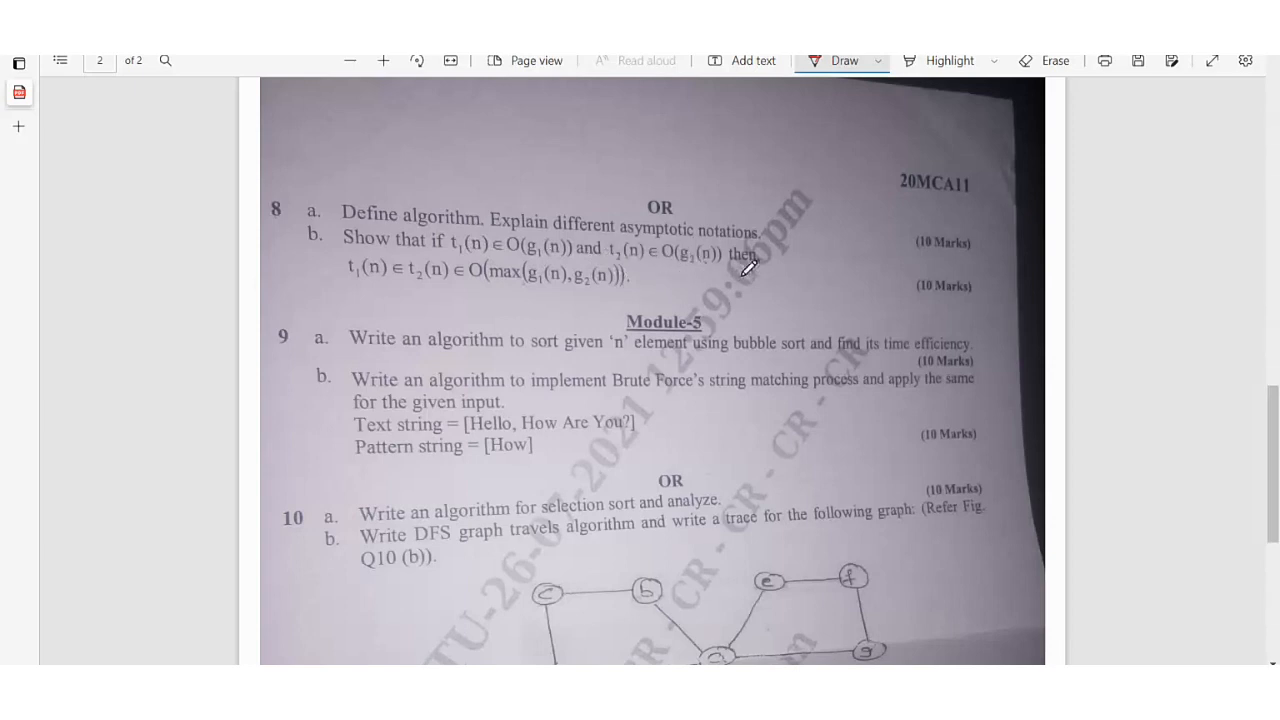
mouse_move(682, 356)
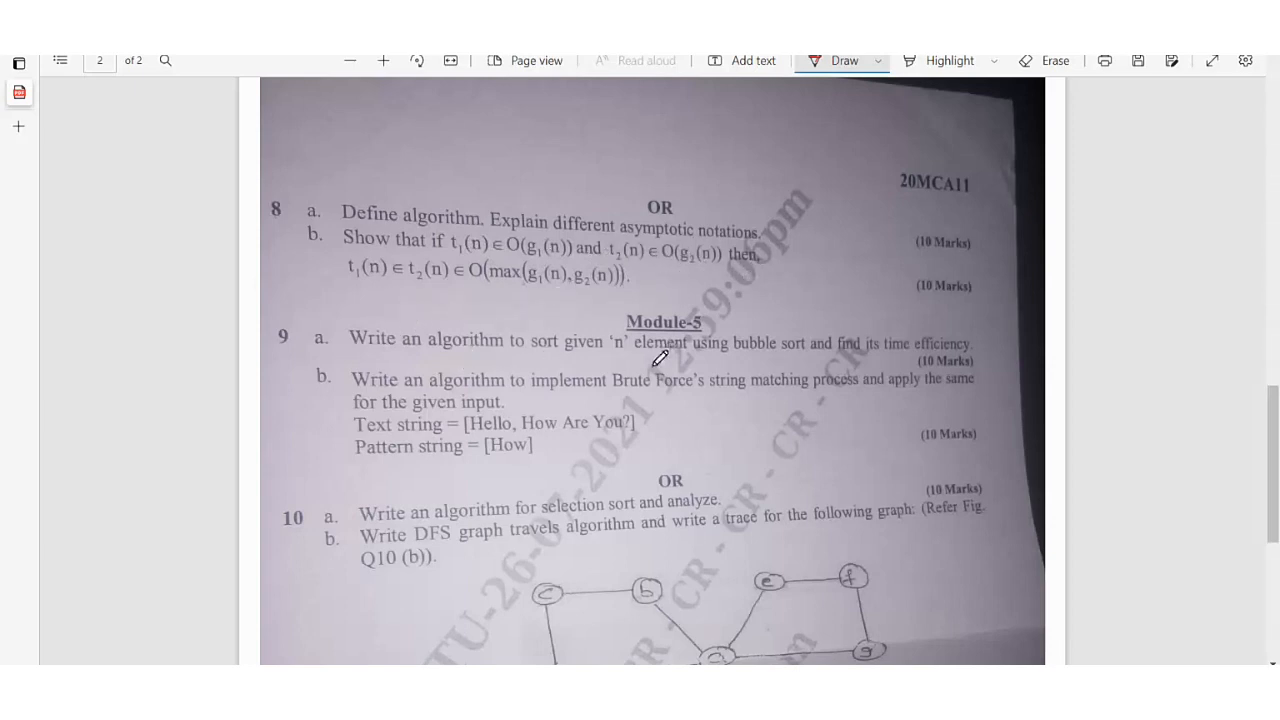
mouse_move(416, 344)
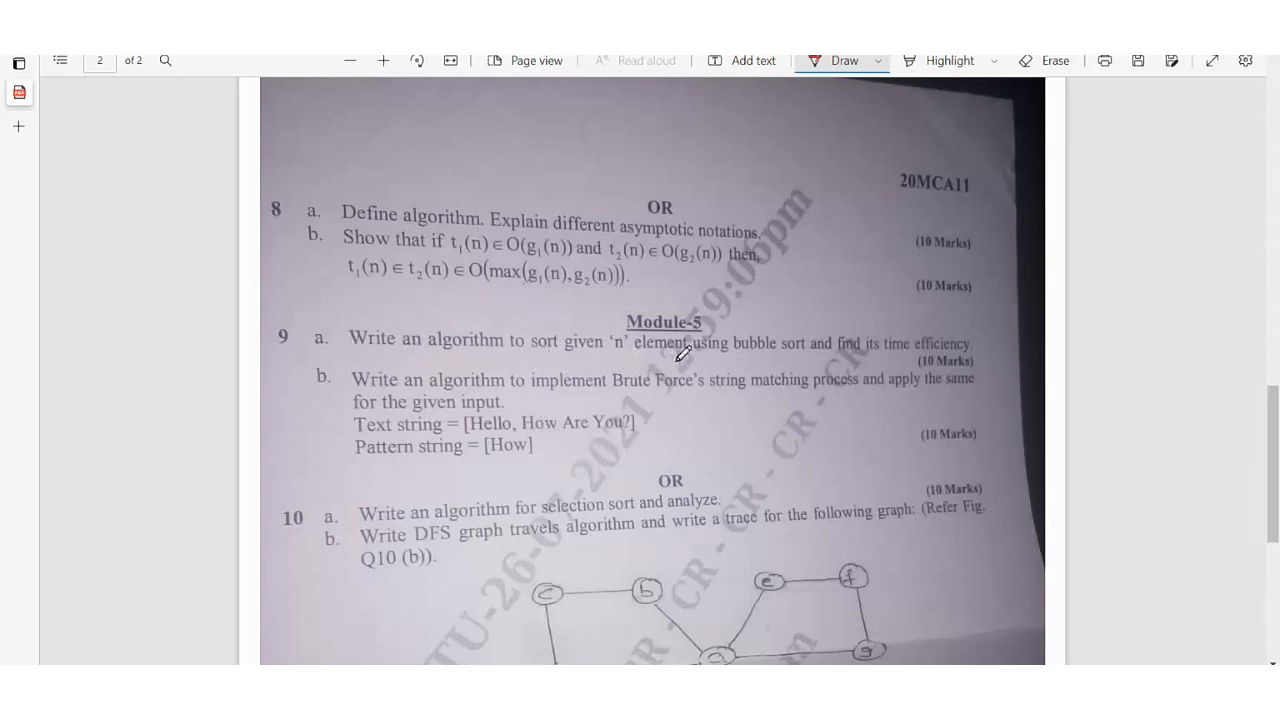
mouse_move(872, 362)
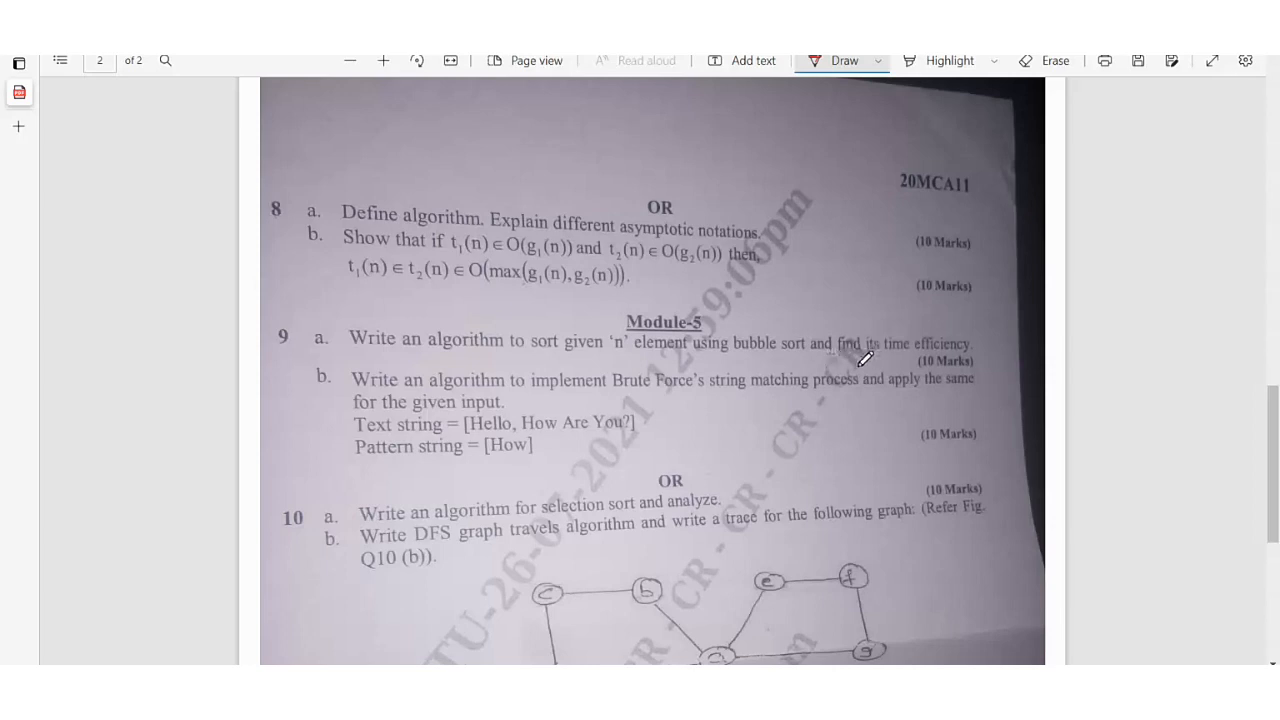
mouse_move(390, 348)
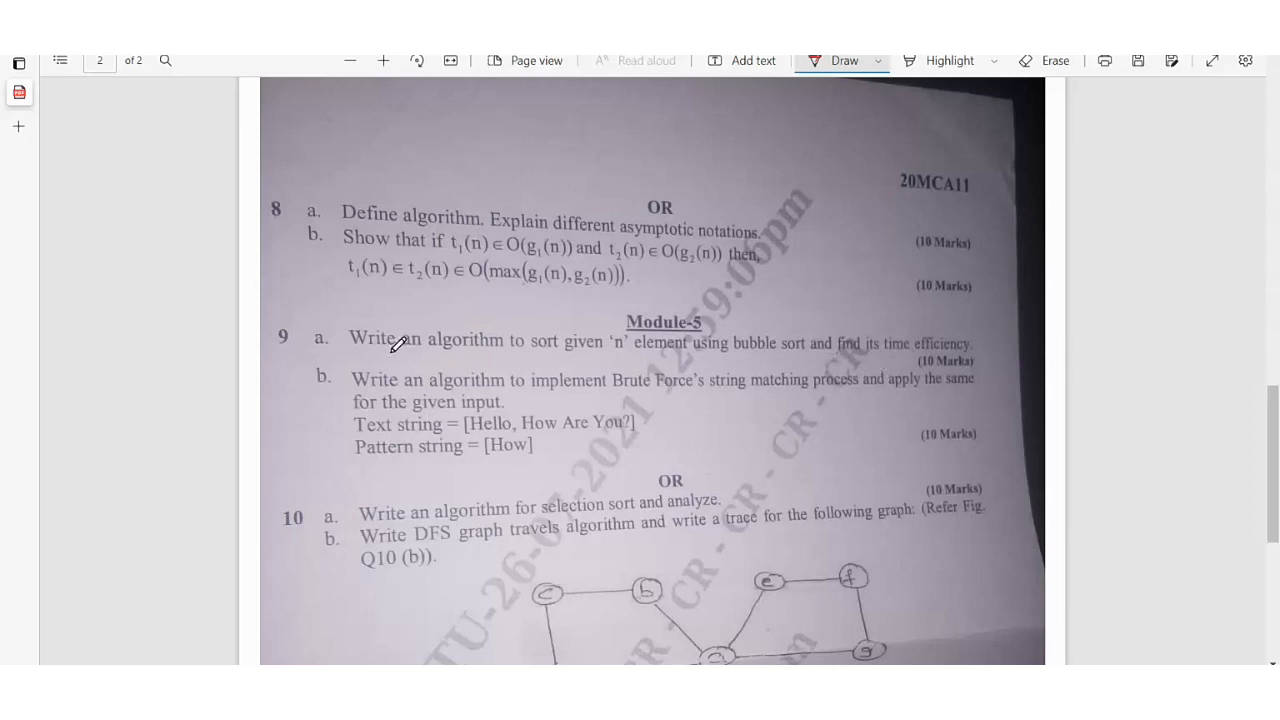
mouse_move(420, 388)
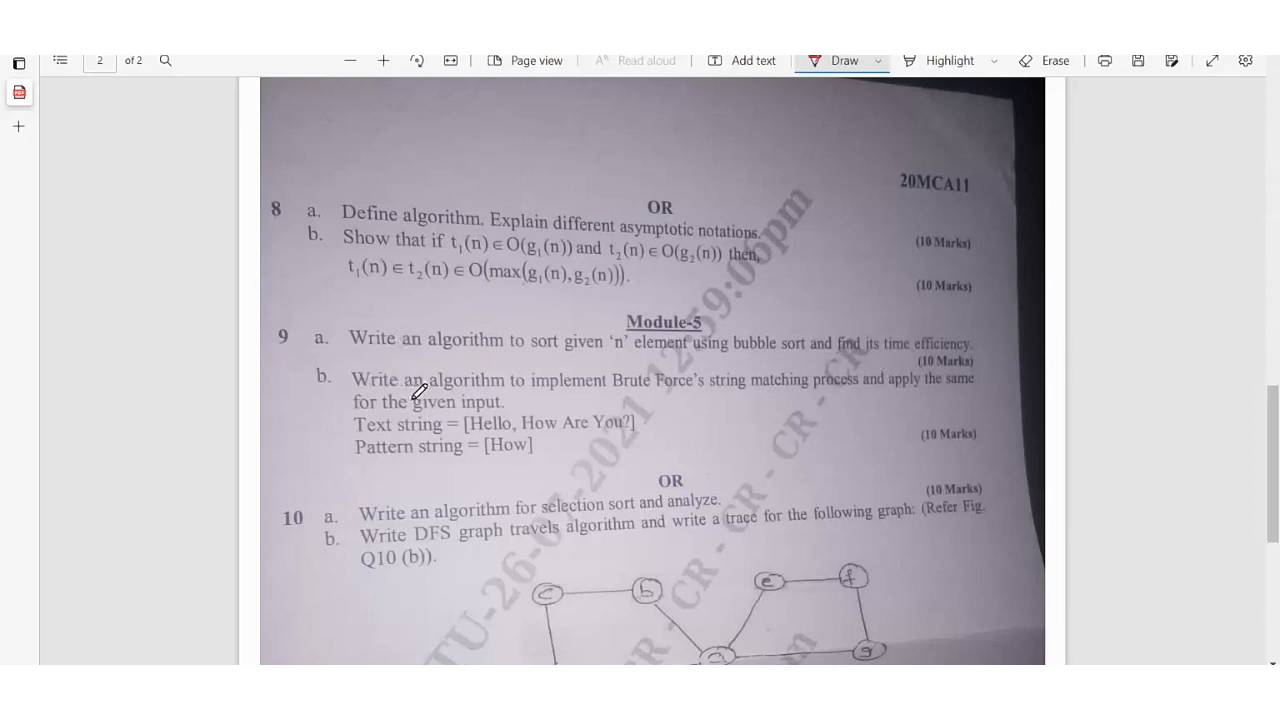
mouse_move(800, 396)
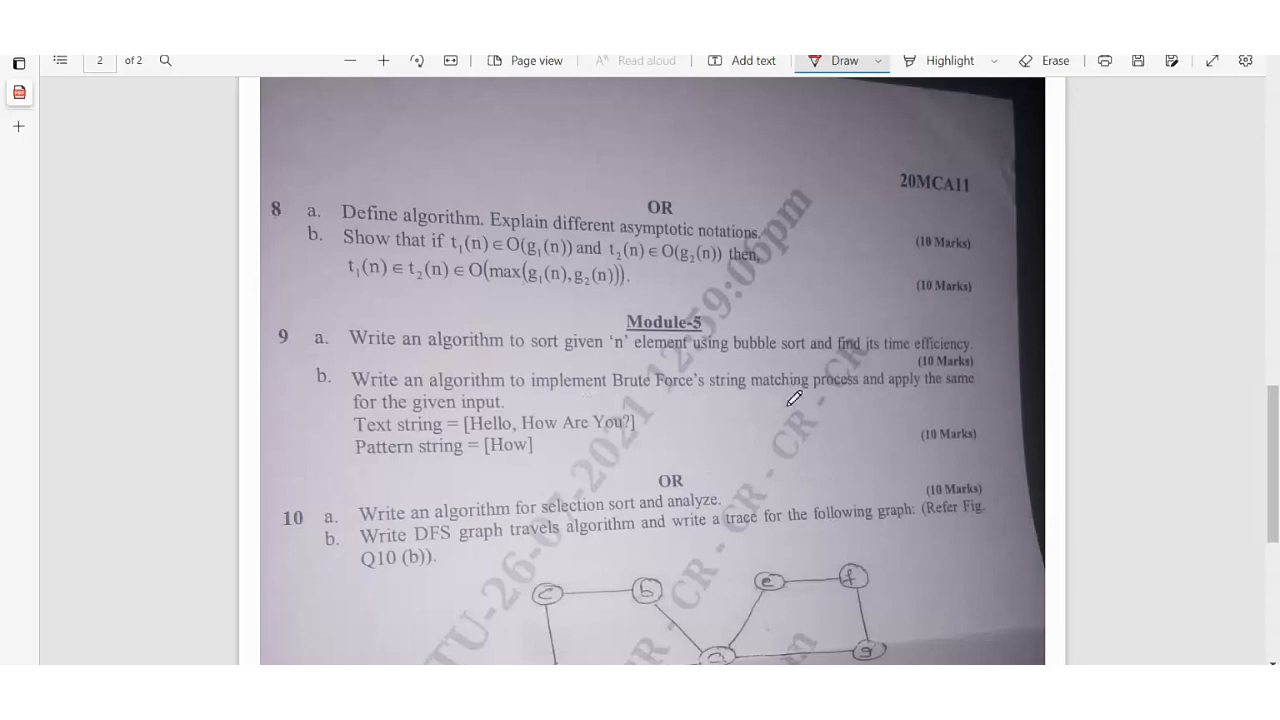
mouse_move(382, 428)
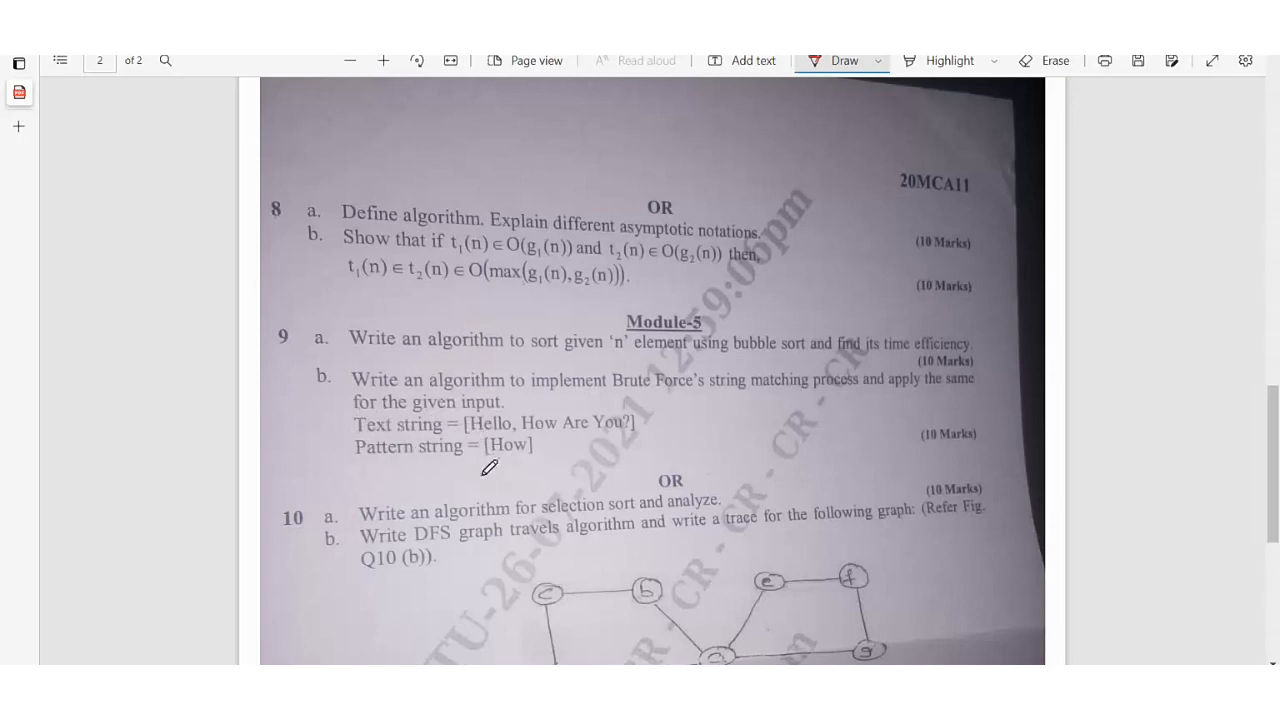
Scroll down to page 2 showing the Module-5 questions
scroll("down", 3)
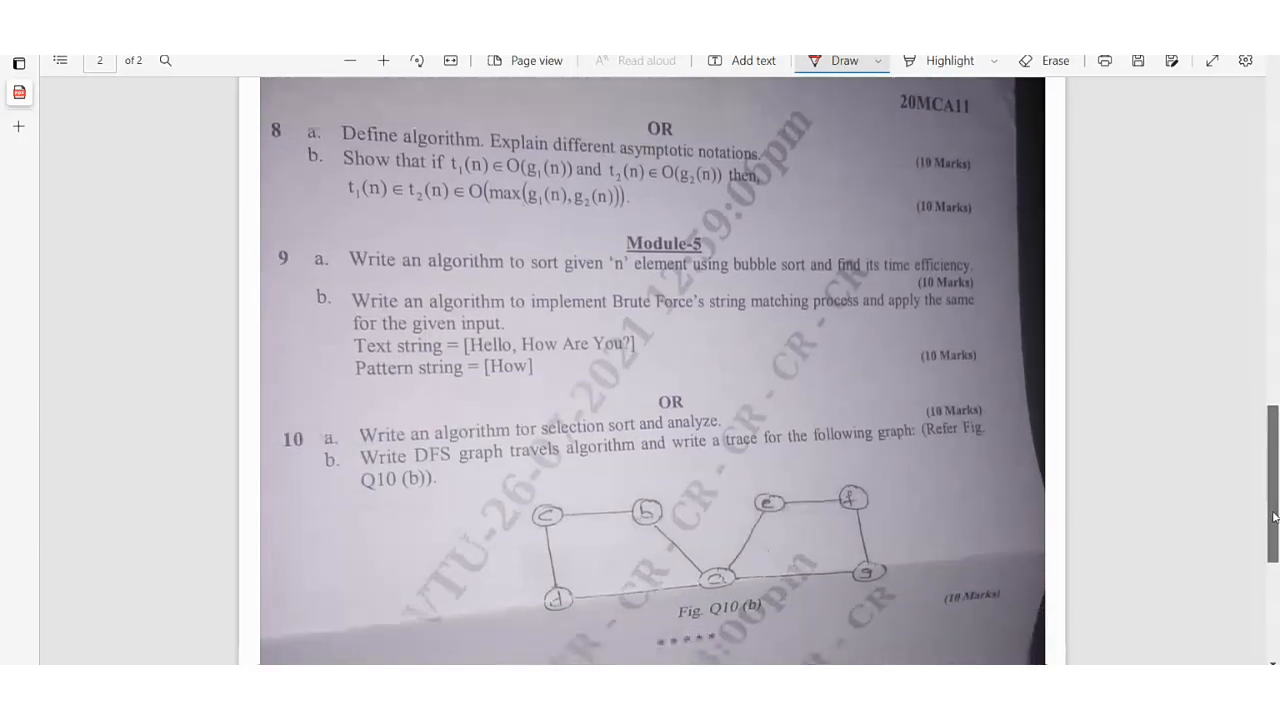
Scroll down page 2 to reveal the full Fig. Q10(b) graph
scroll("down", 3)
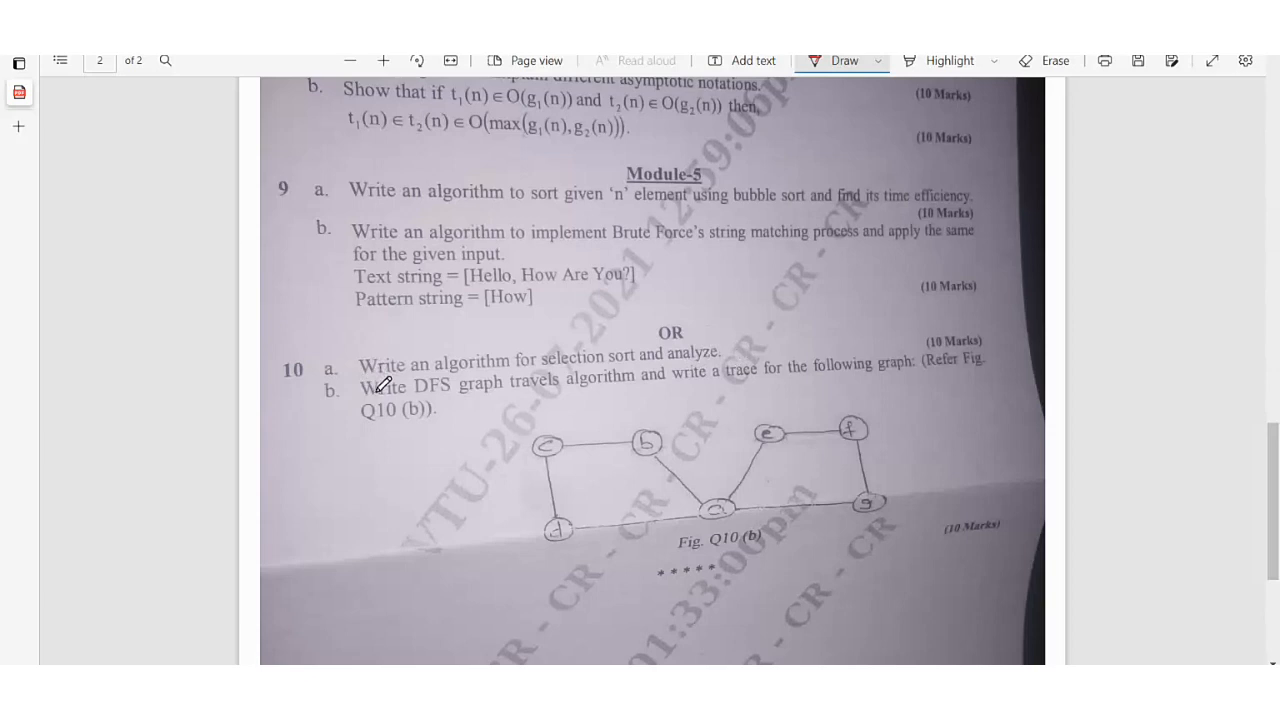
mouse_move(612, 384)
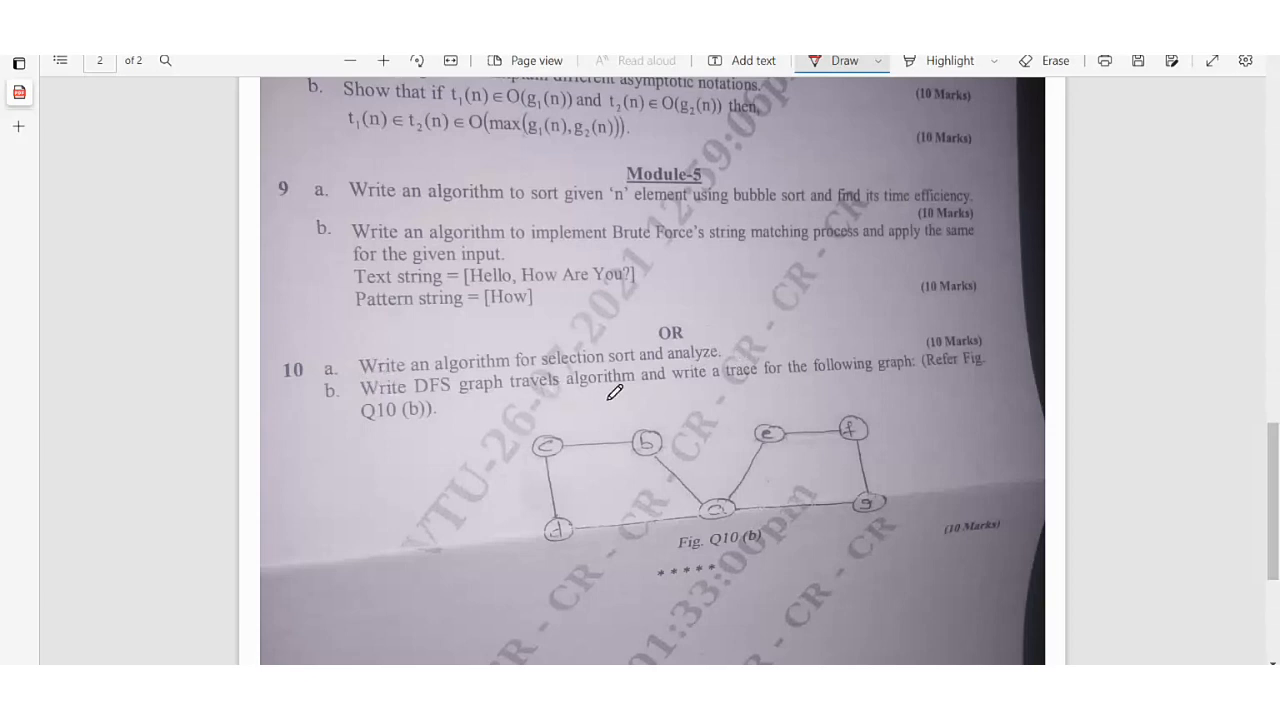
mouse_move(596, 388)
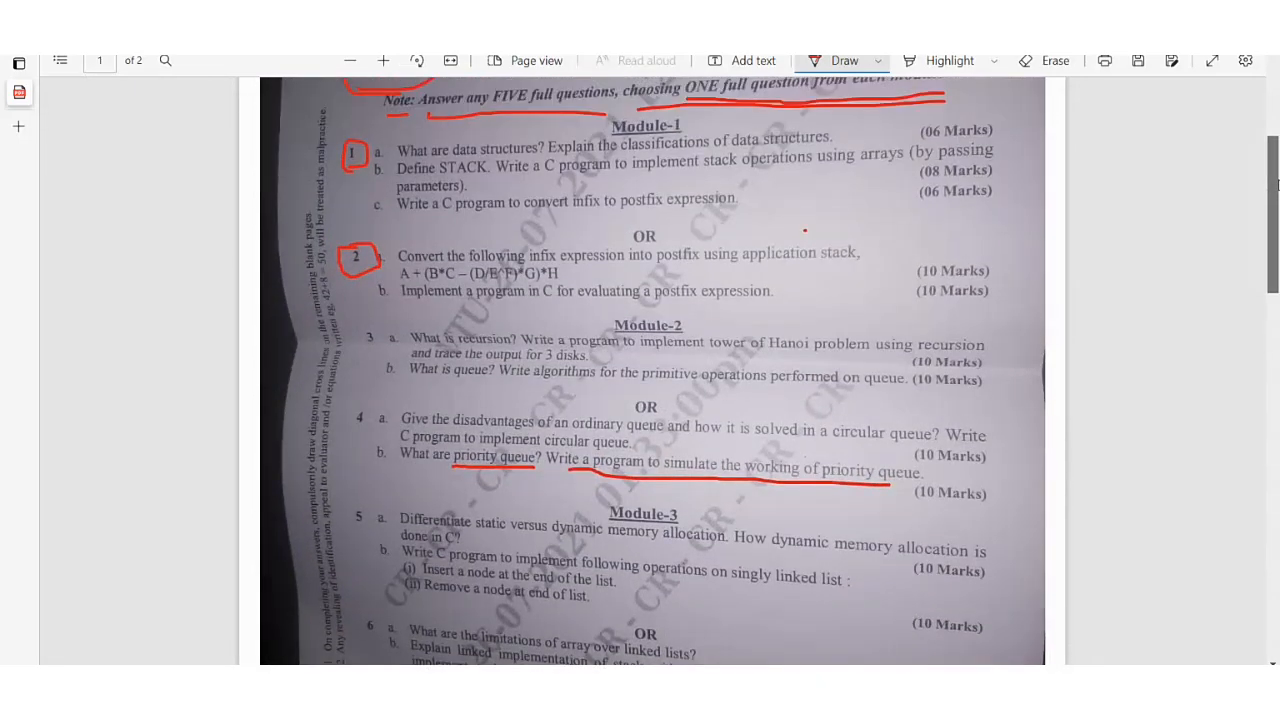
scroll("down", 3)
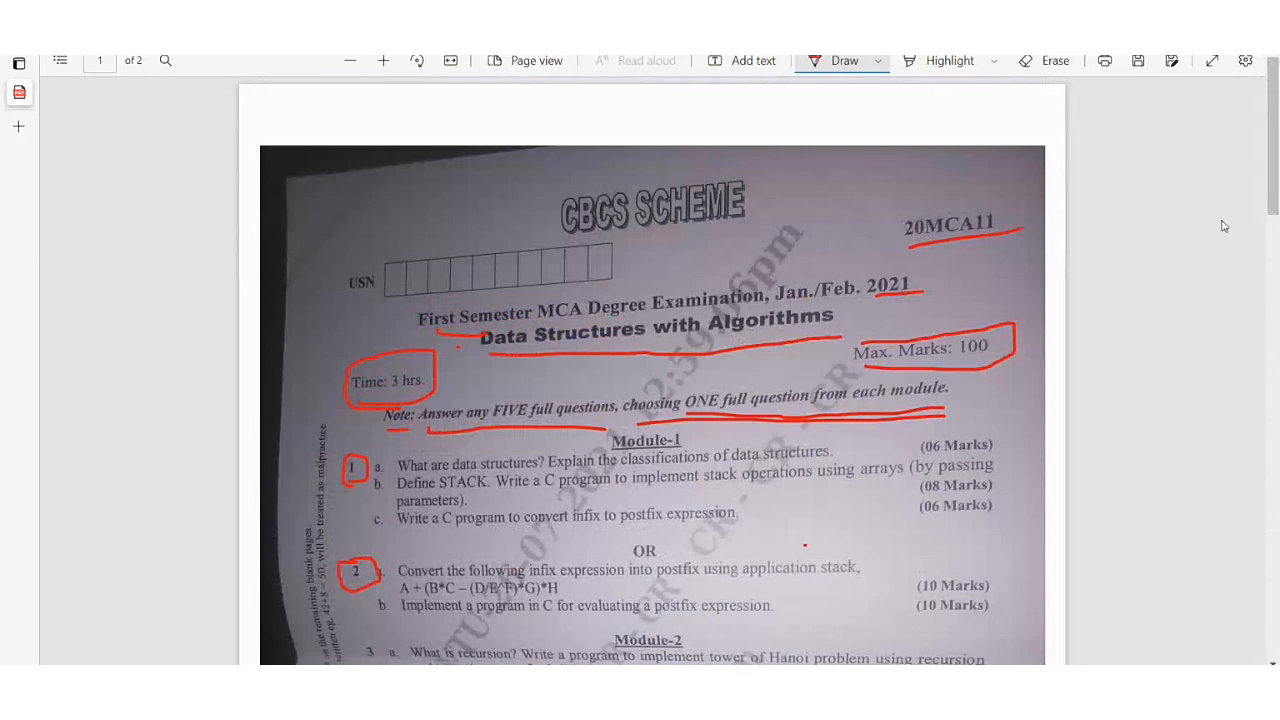
mouse_move(848, 244)
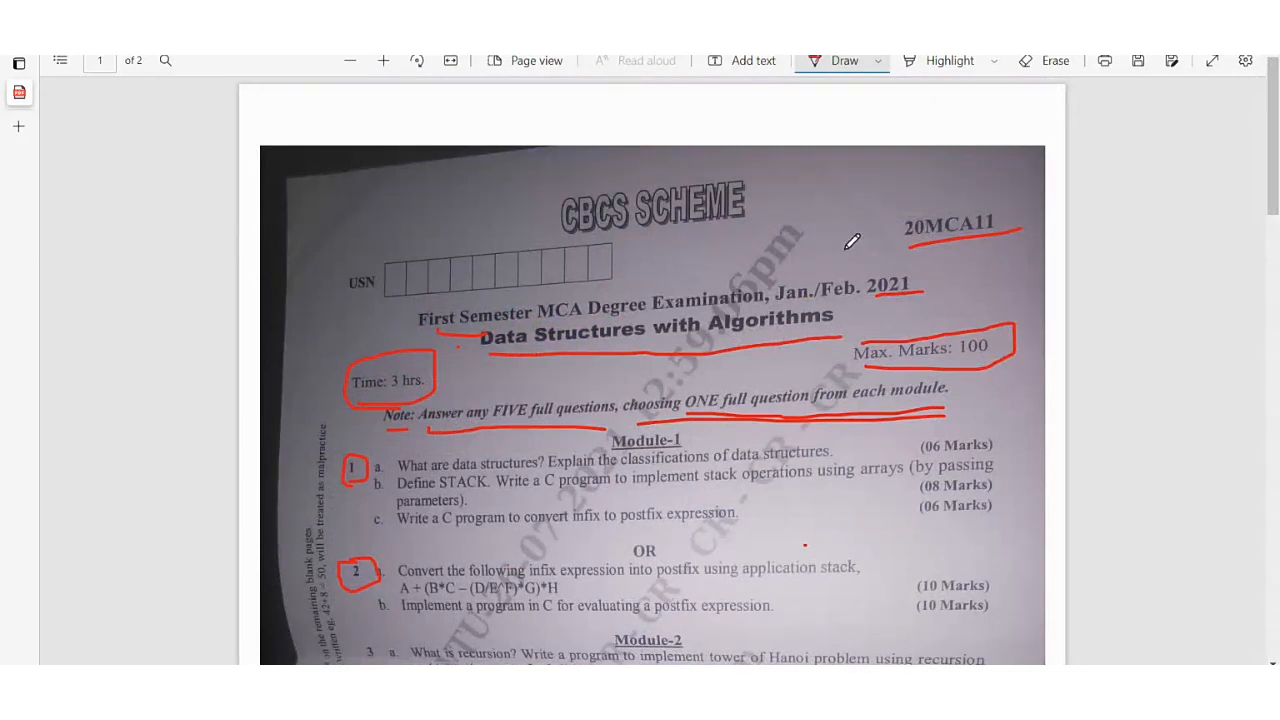
mouse_move(816, 252)
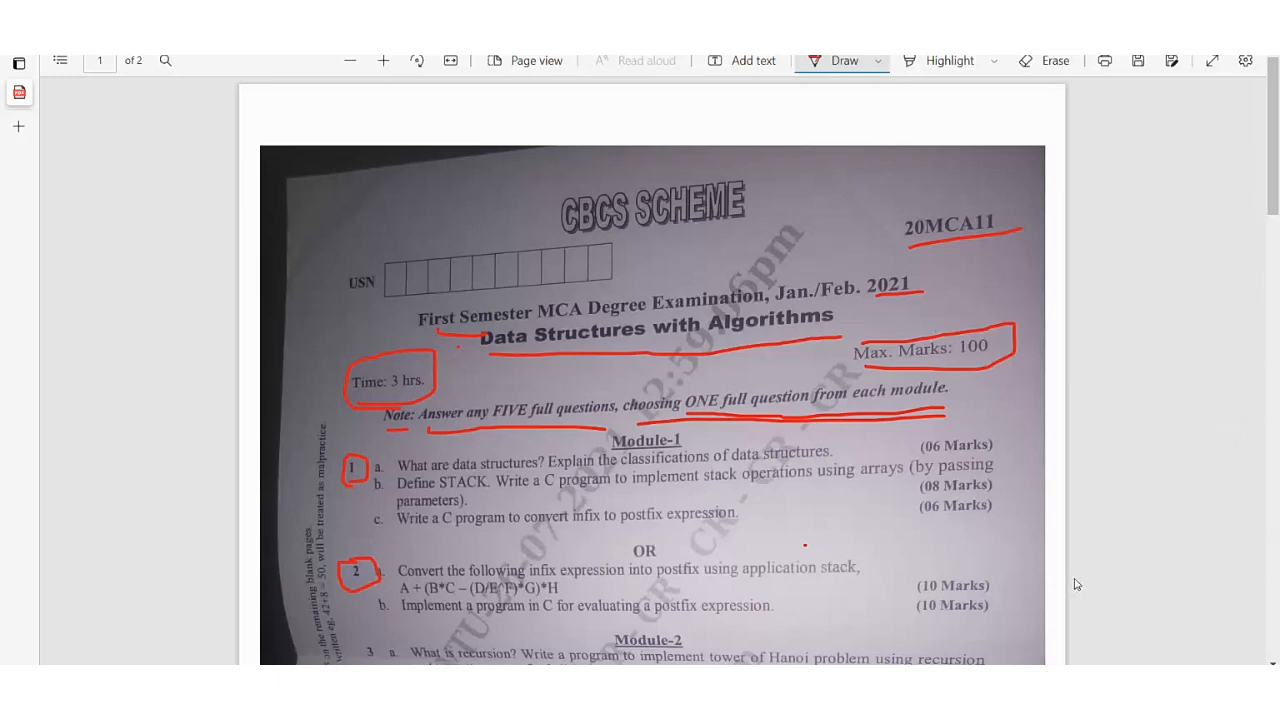
scroll("down", 3)
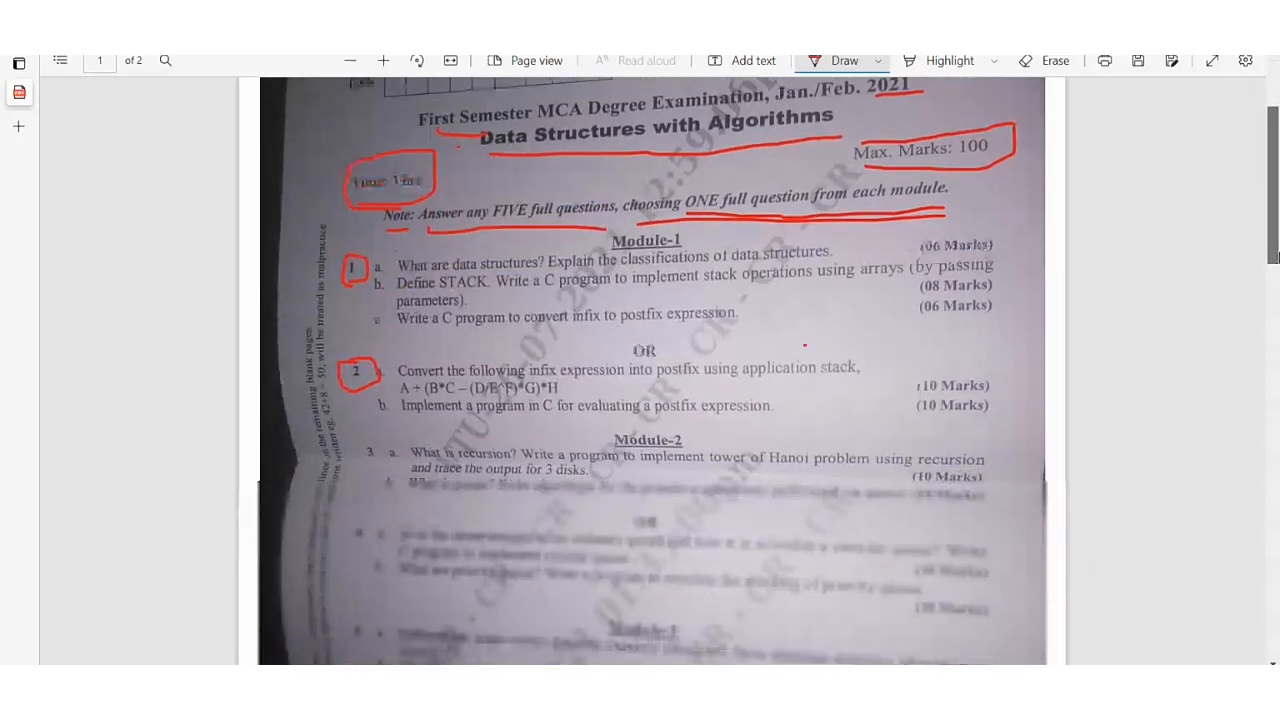
scroll("down", 3)
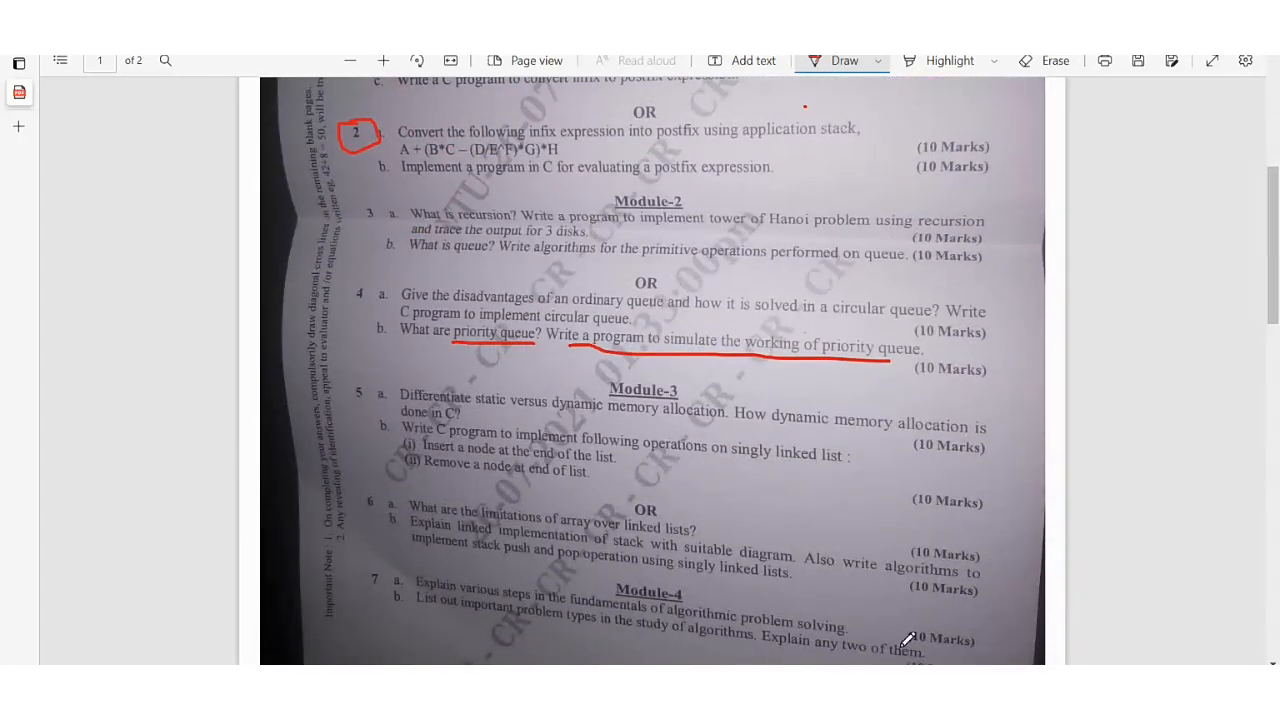